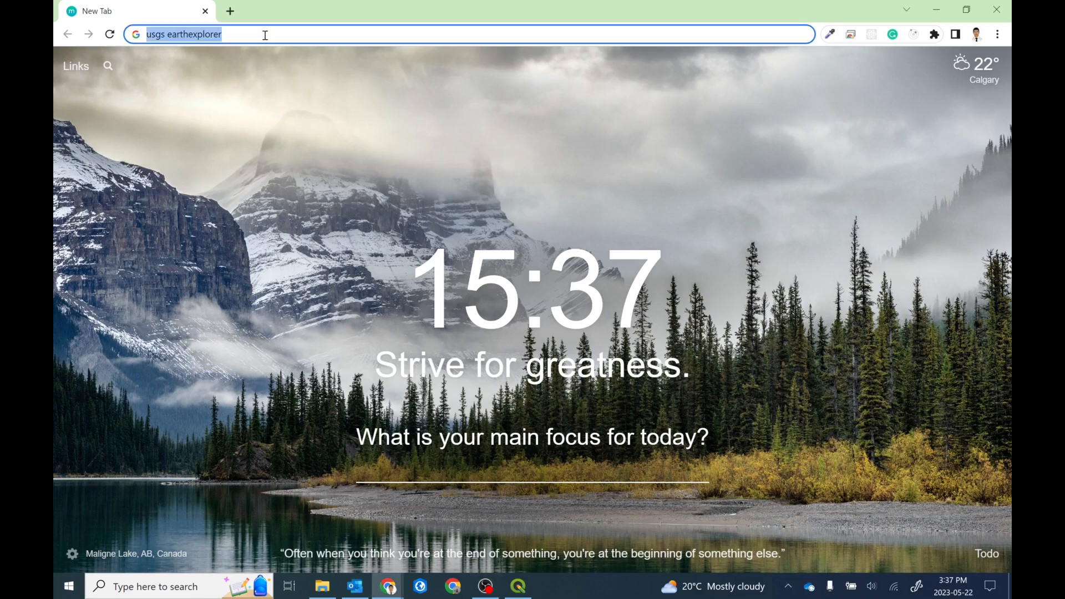
Run the Google search for 'usgs earthexplorer' and follow the USGS EarthExplorer result
key("Return")
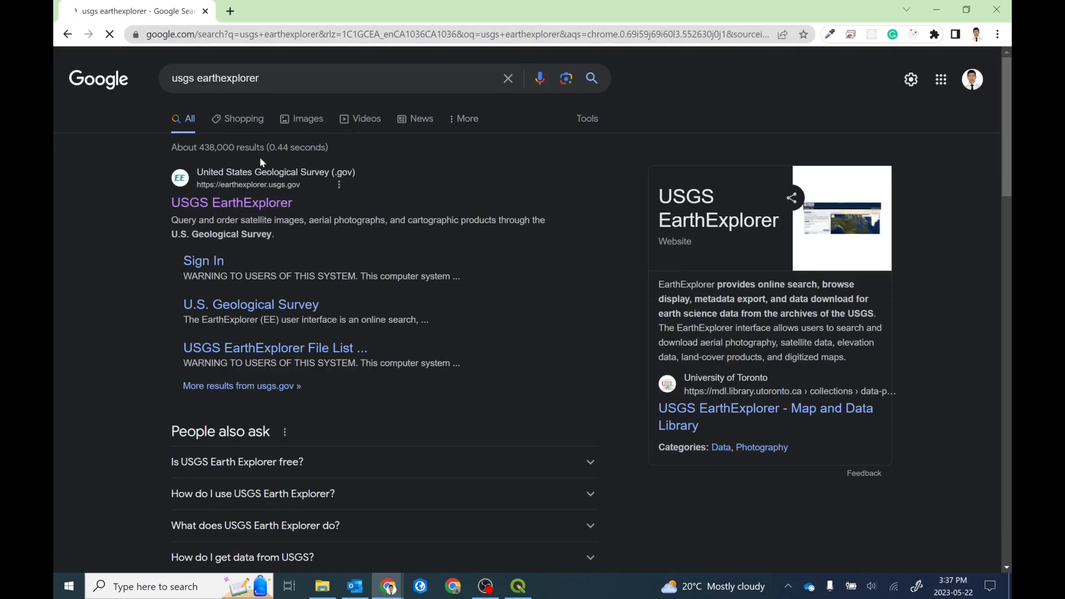
left_click(231, 202)
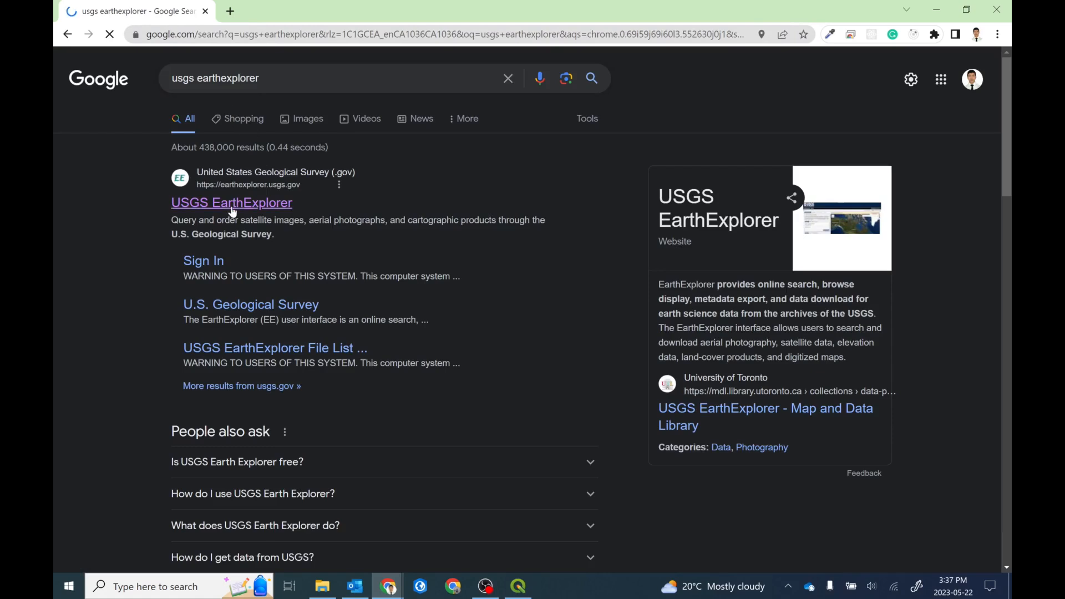
mouse_move(231, 202)
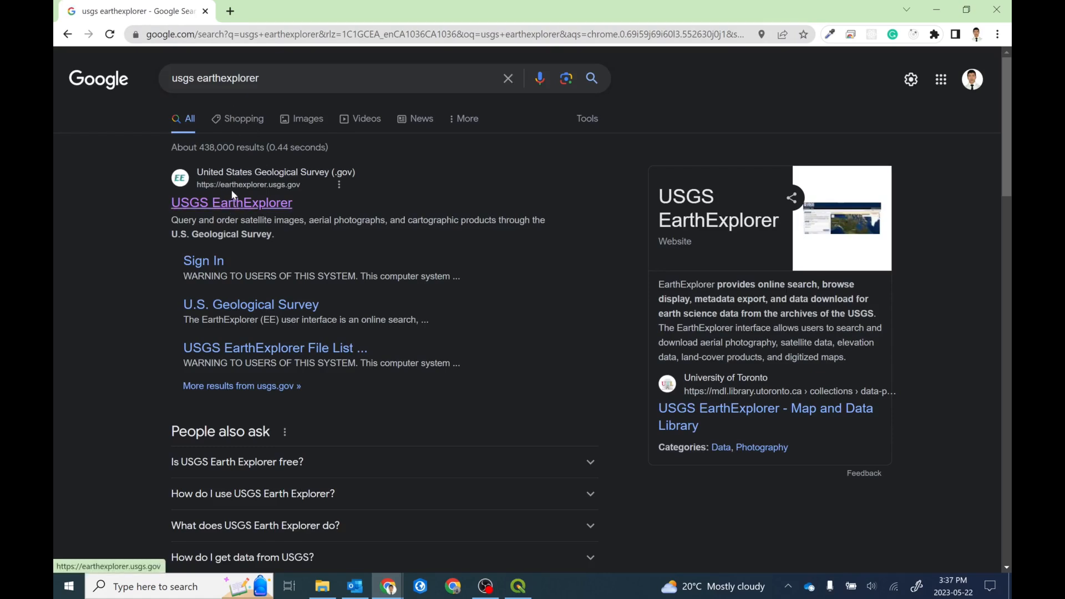
mouse_move(242, 193)
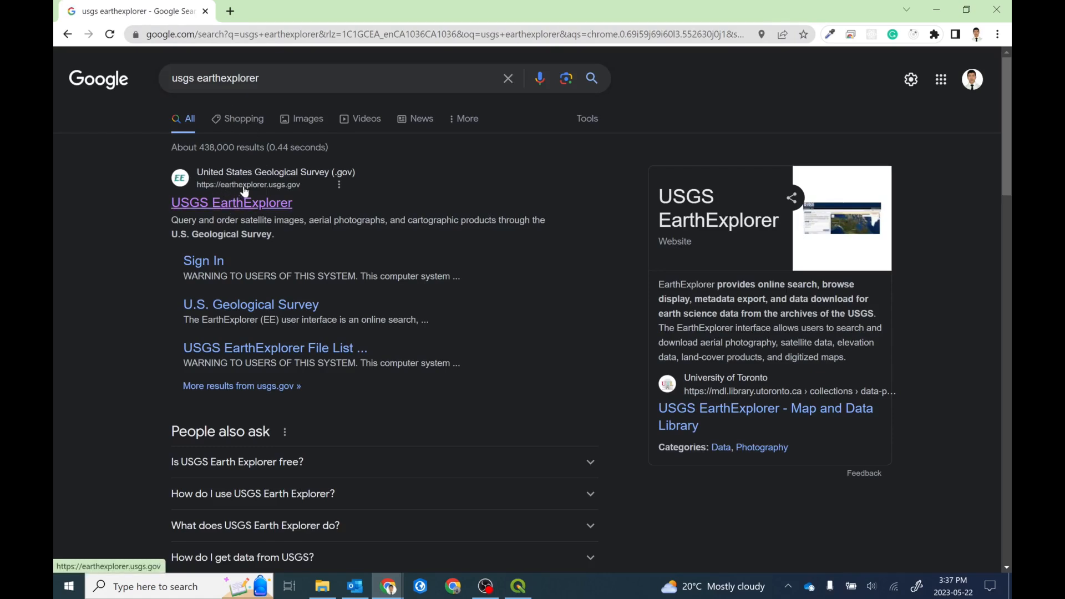
mouse_move(271, 206)
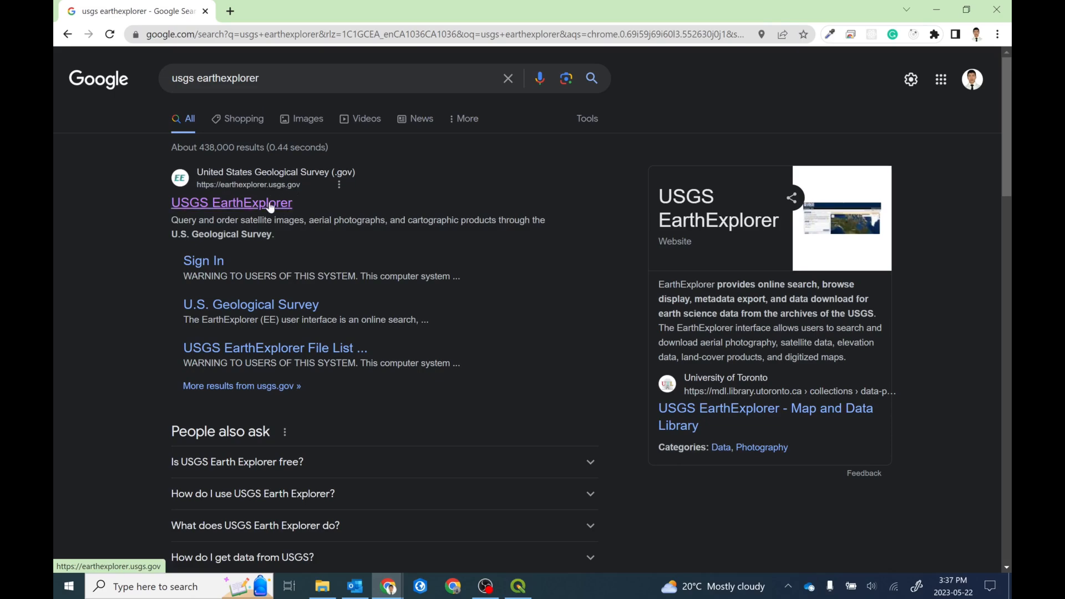
left_click(231, 202)
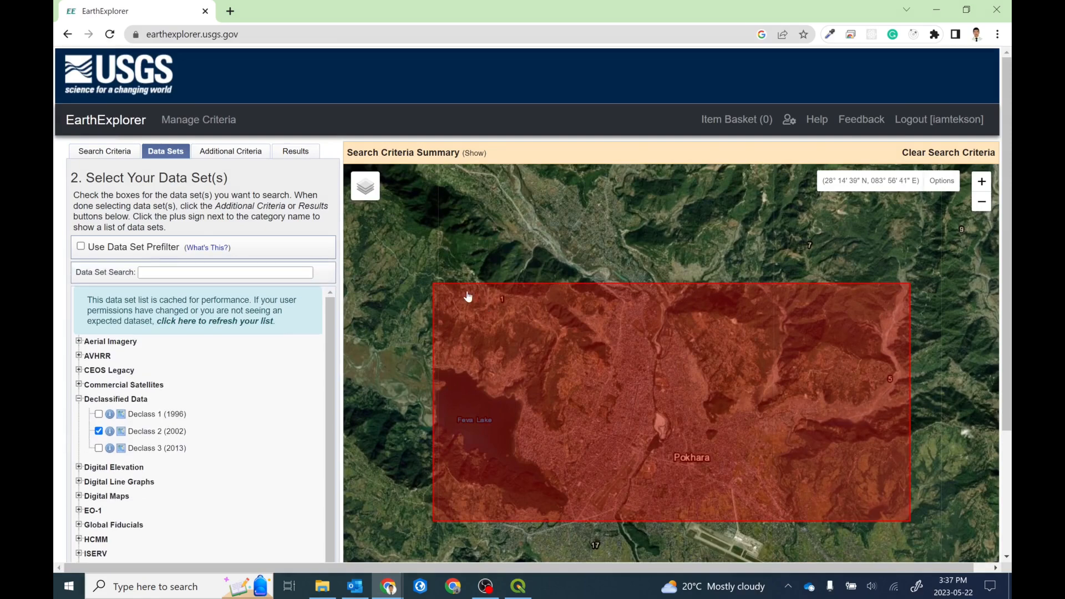
Set the search area to the visible map extent around Pokhara via Use Map
left_click(105, 151)
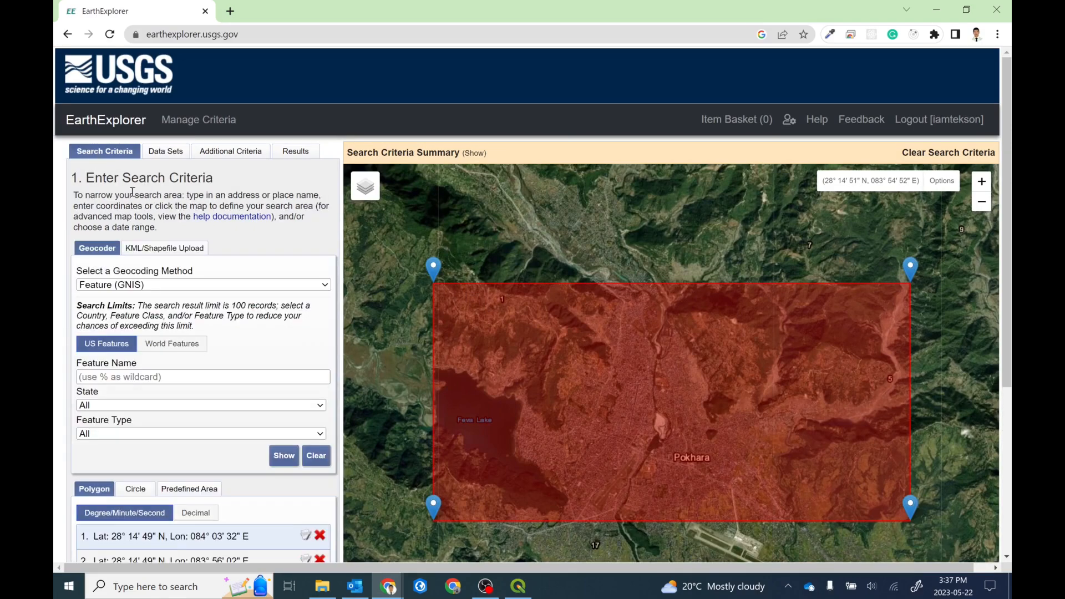
mouse_move(283, 455)
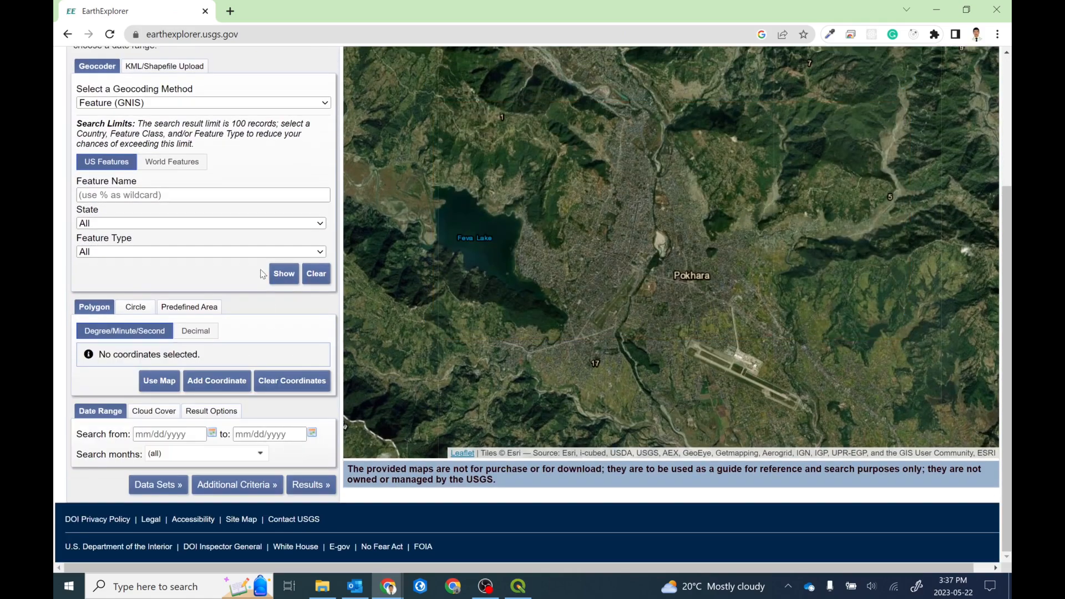
scroll("up", 3)
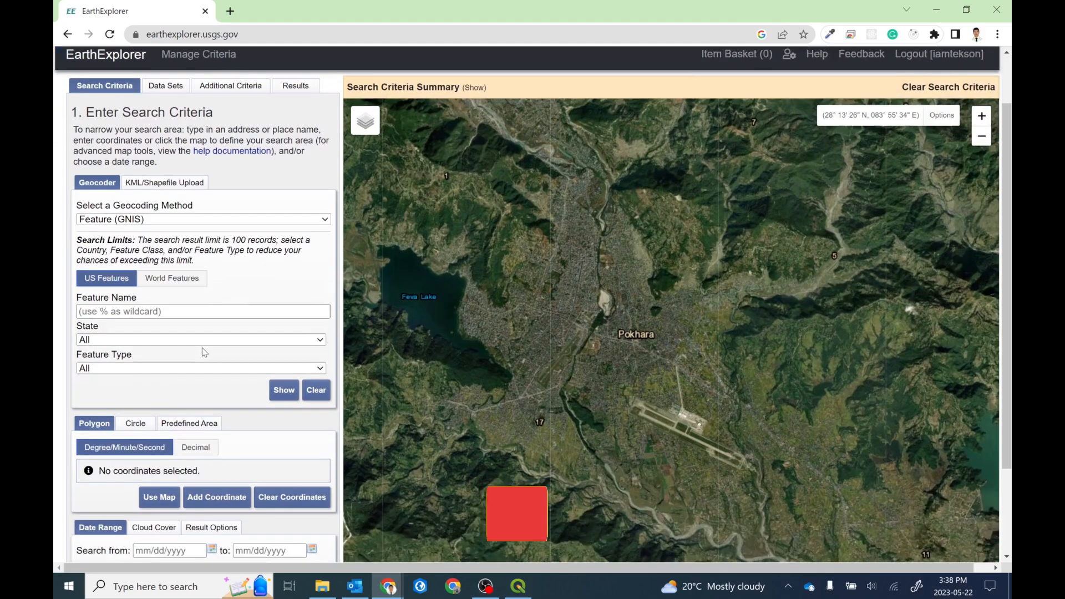
scroll("down", 3)
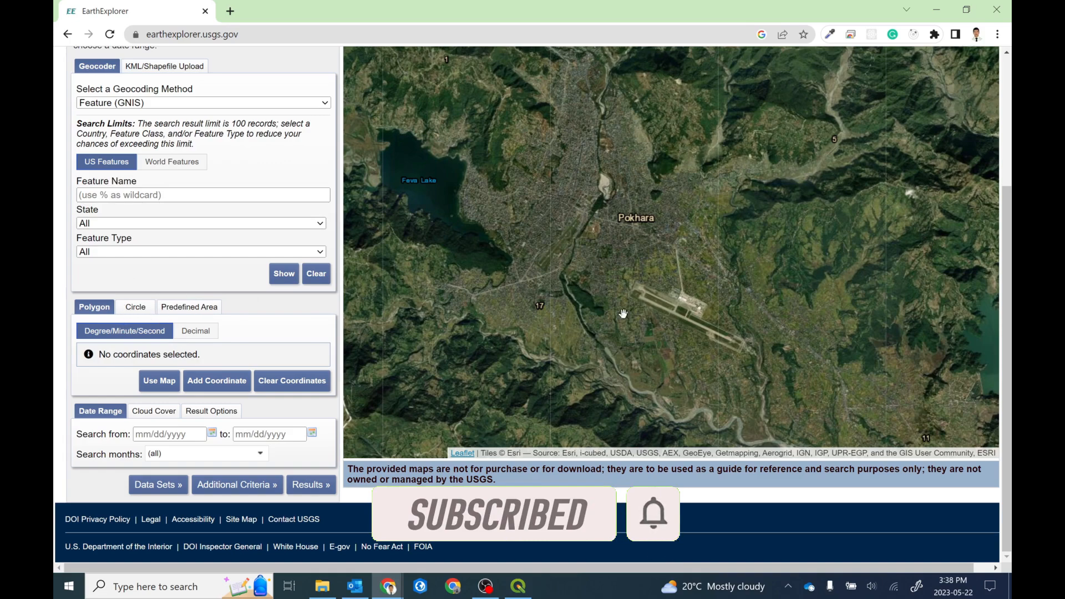
mouse_move(706, 244)
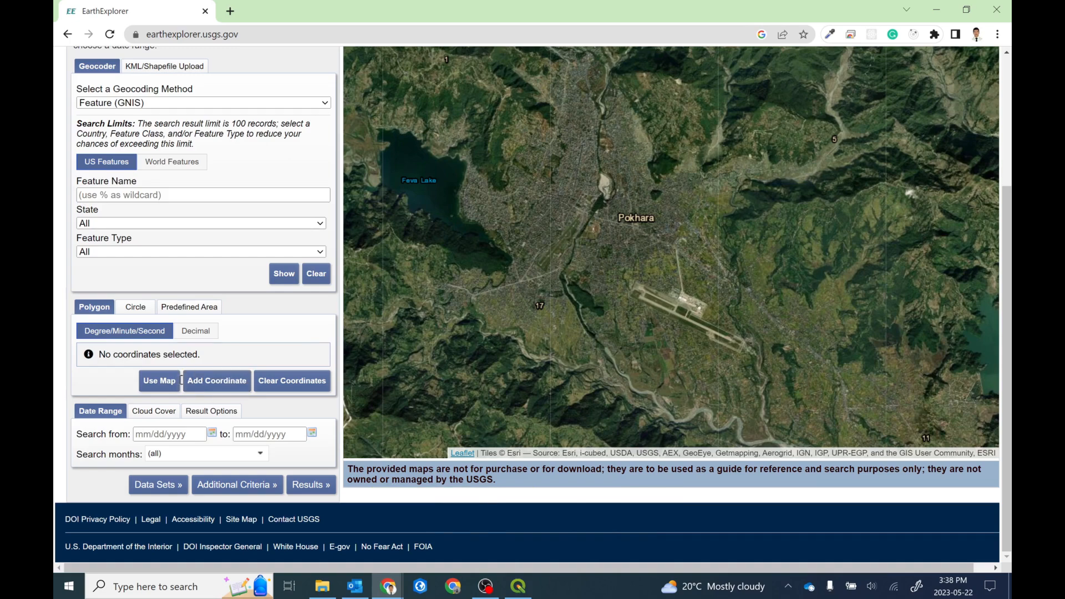
left_click(158, 381)
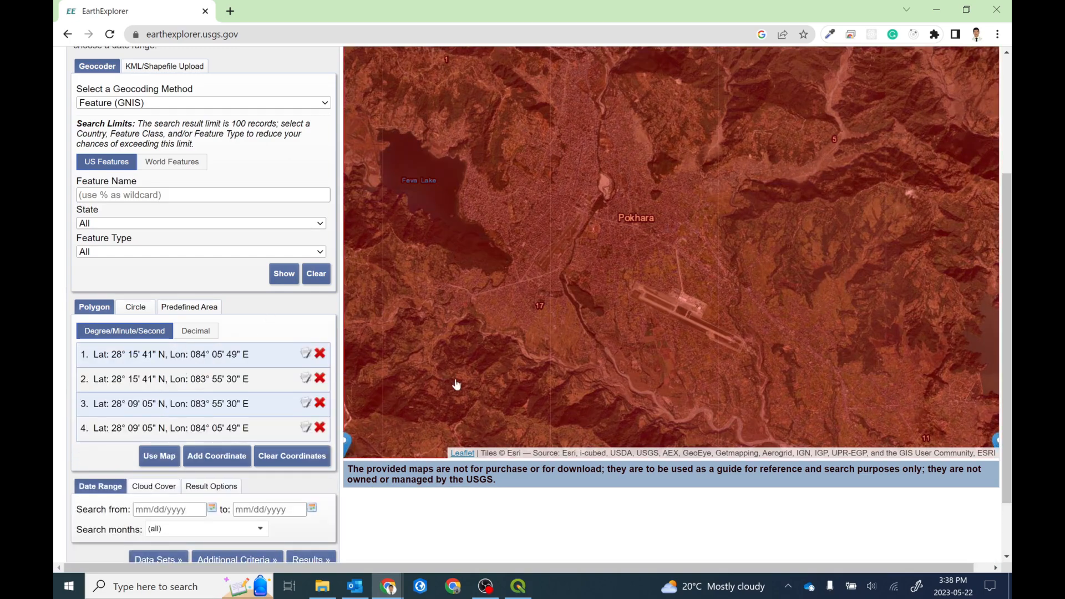
Scroll the Search Criteria panel down to the Data Sets button
scroll("up", 3)
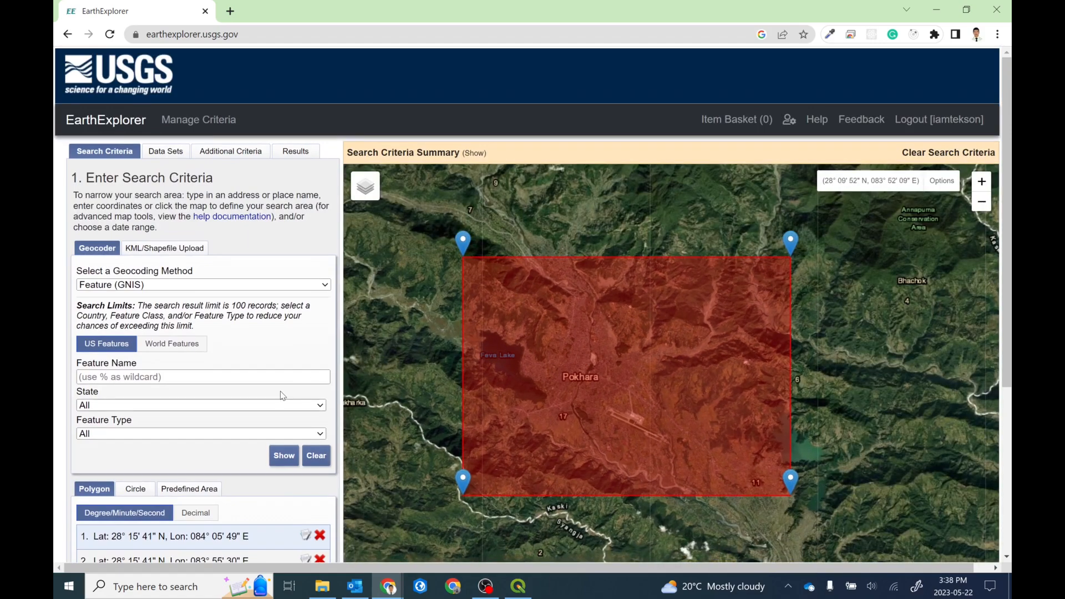
scroll("down", 3)
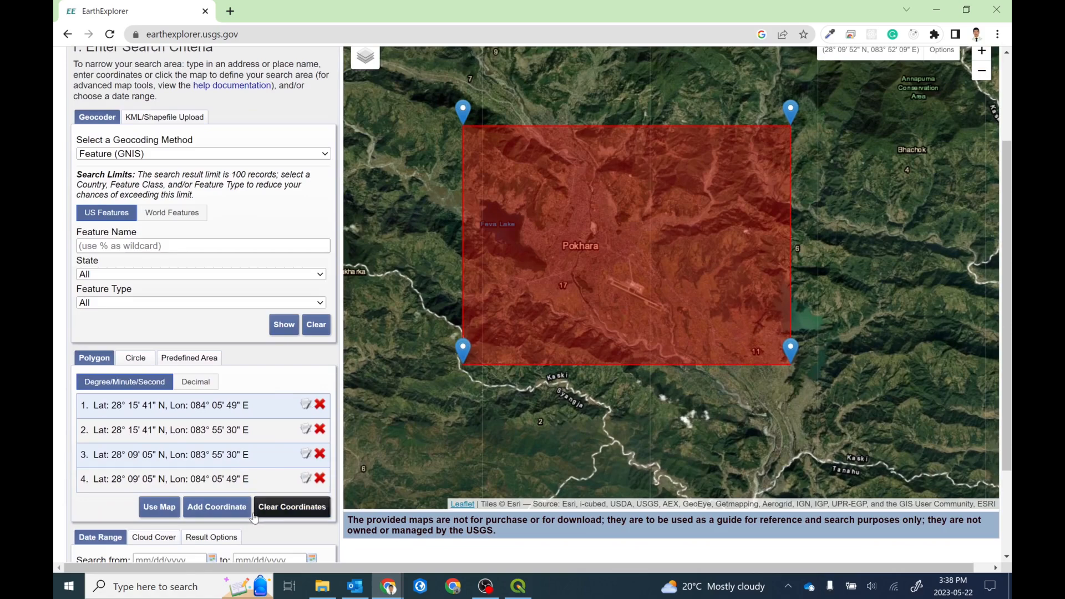
scroll("down", 3)
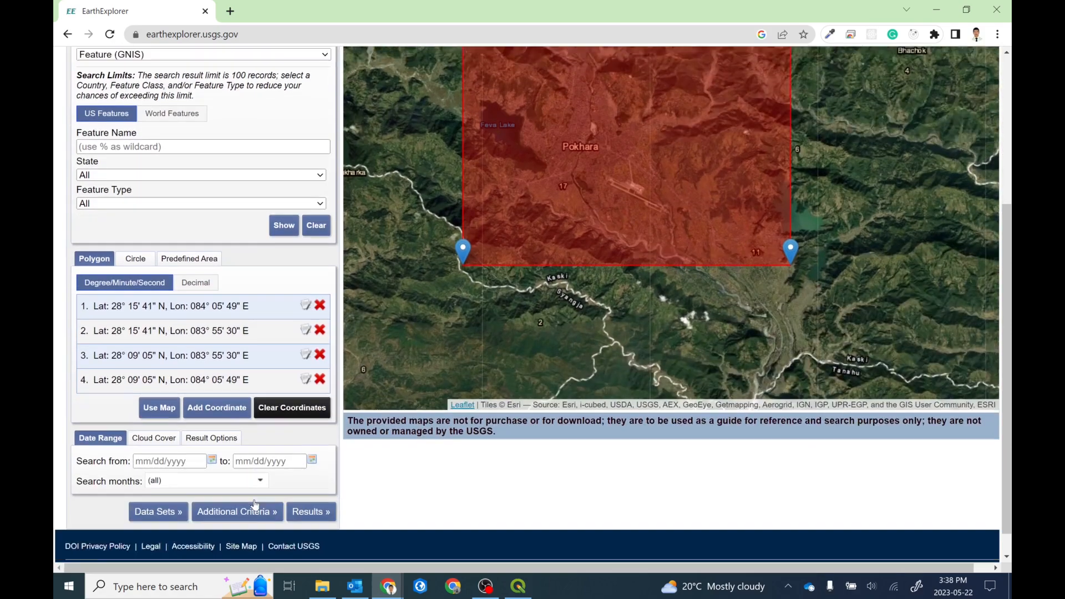
scroll("down", 3)
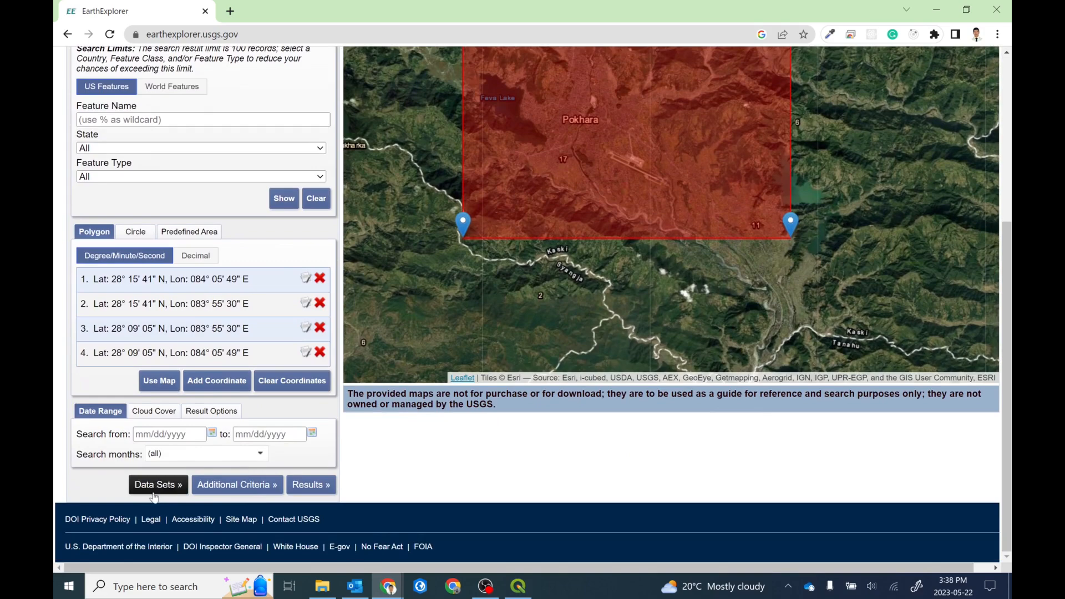
Move to the Data Sets step and browse the Declassified Data and Digital Elevation categories
left_click(158, 485)
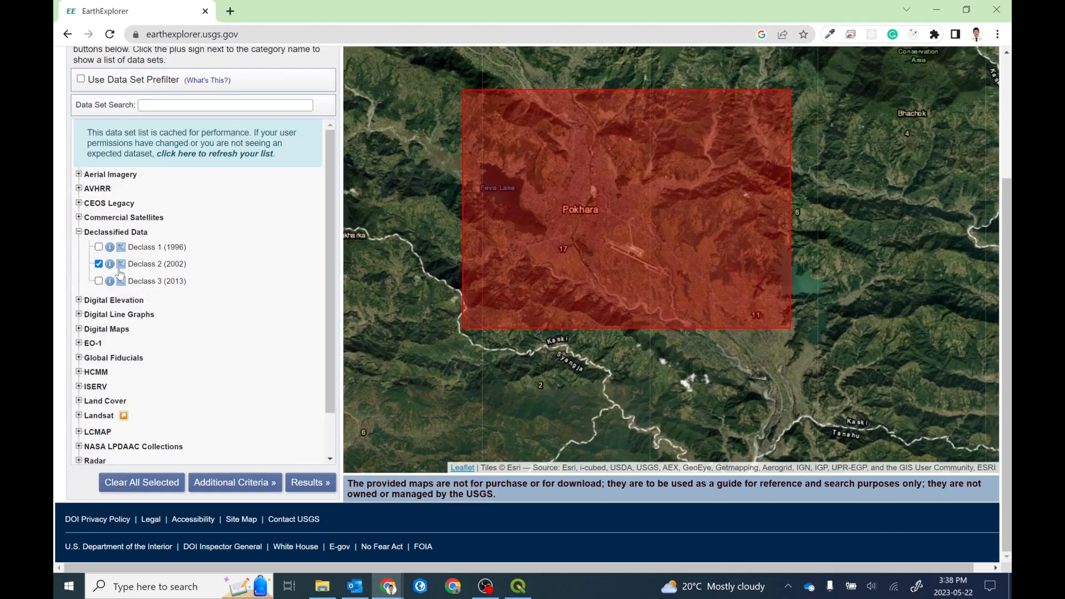
scroll("up", 3)
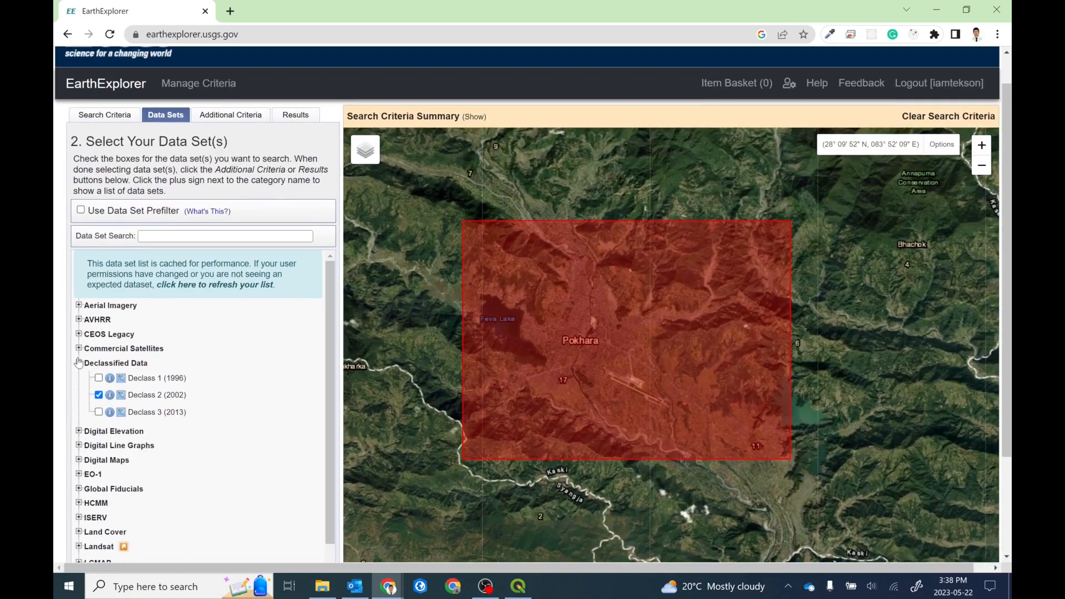
left_click(78, 363)
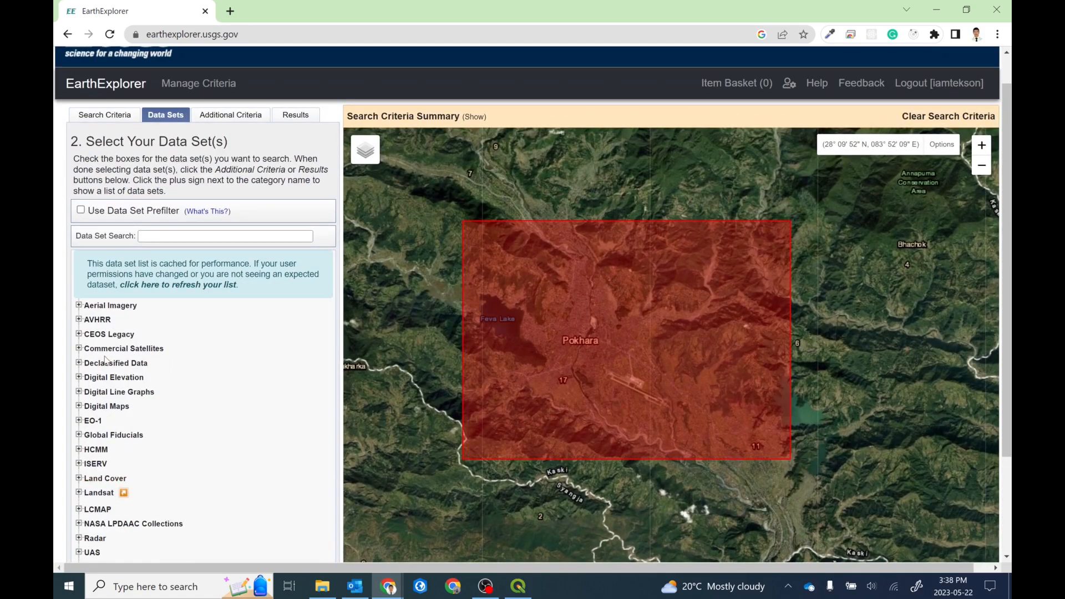
mouse_move(108, 413)
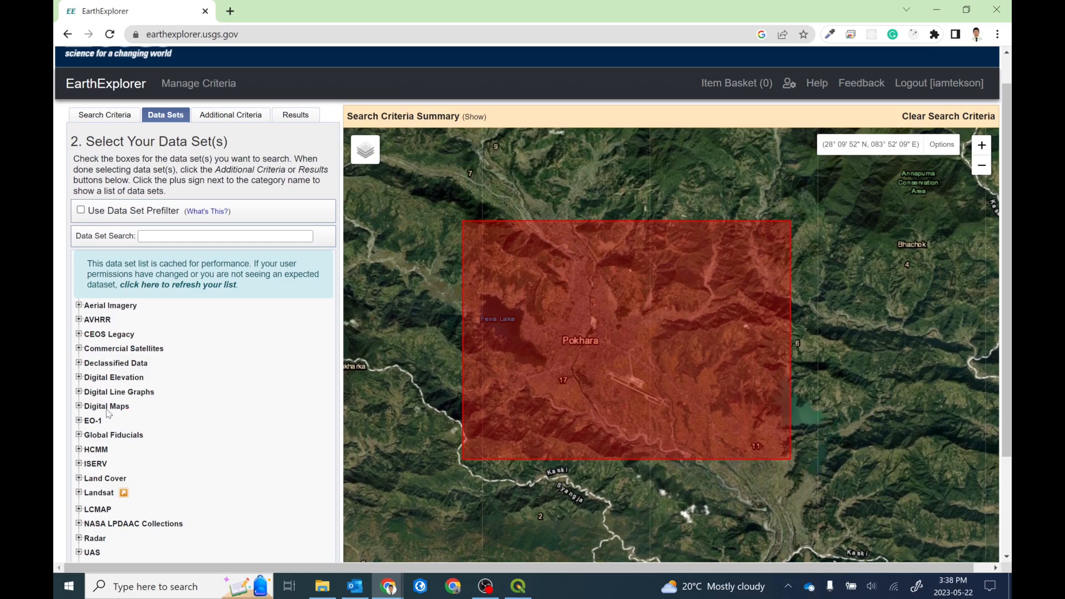
mouse_move(118, 392)
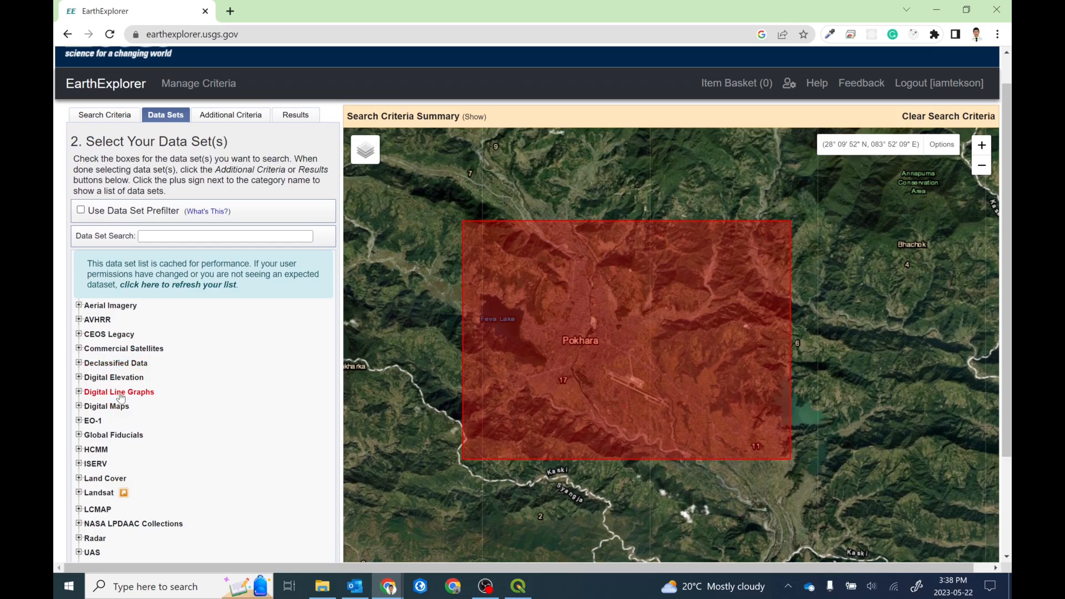
mouse_move(99, 492)
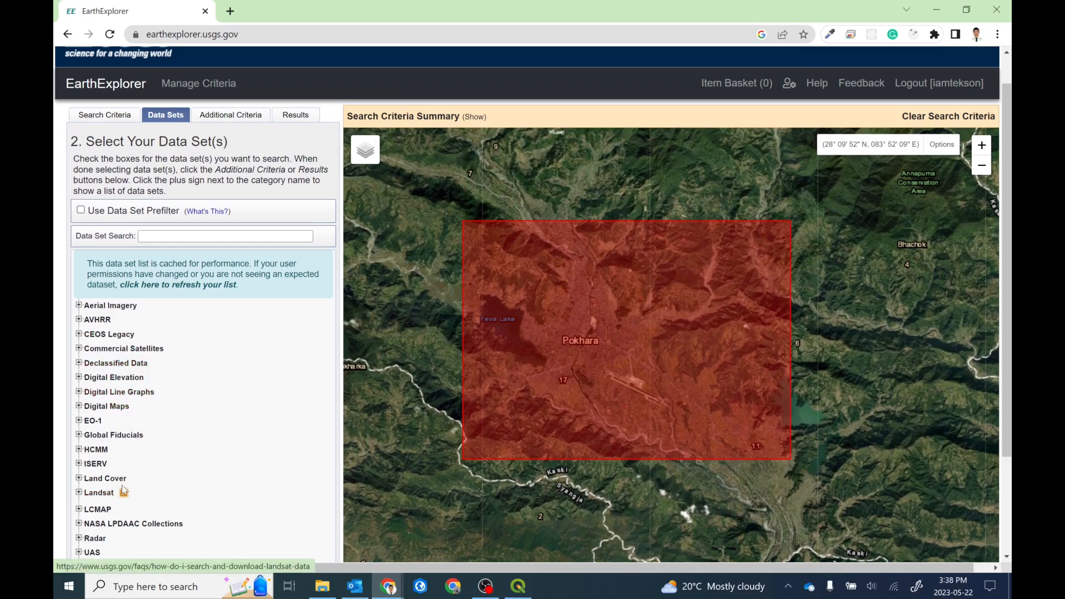
scroll("down", 3)
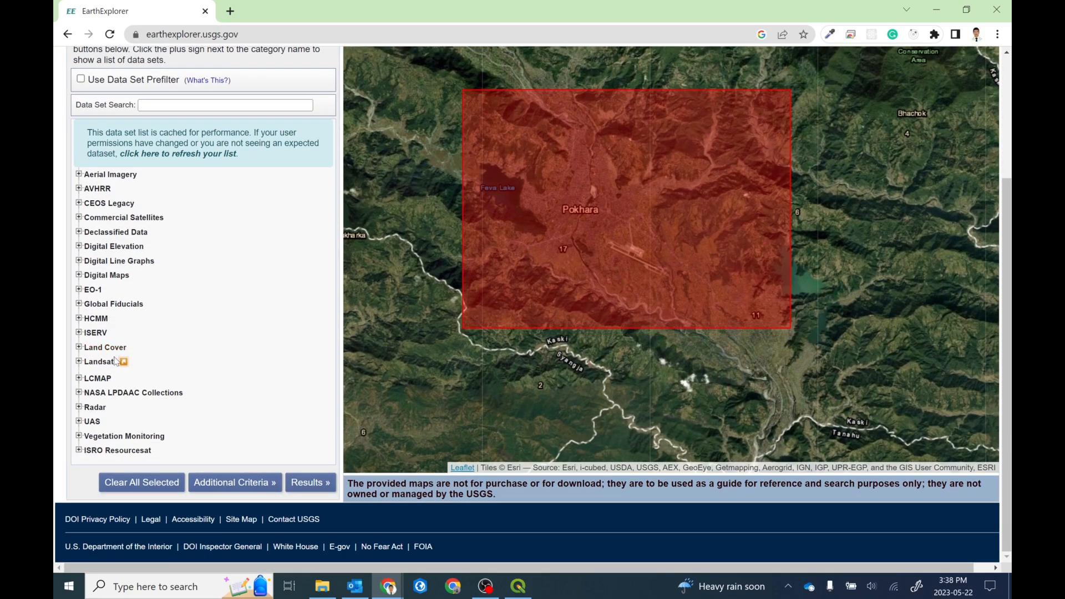
mouse_move(101, 347)
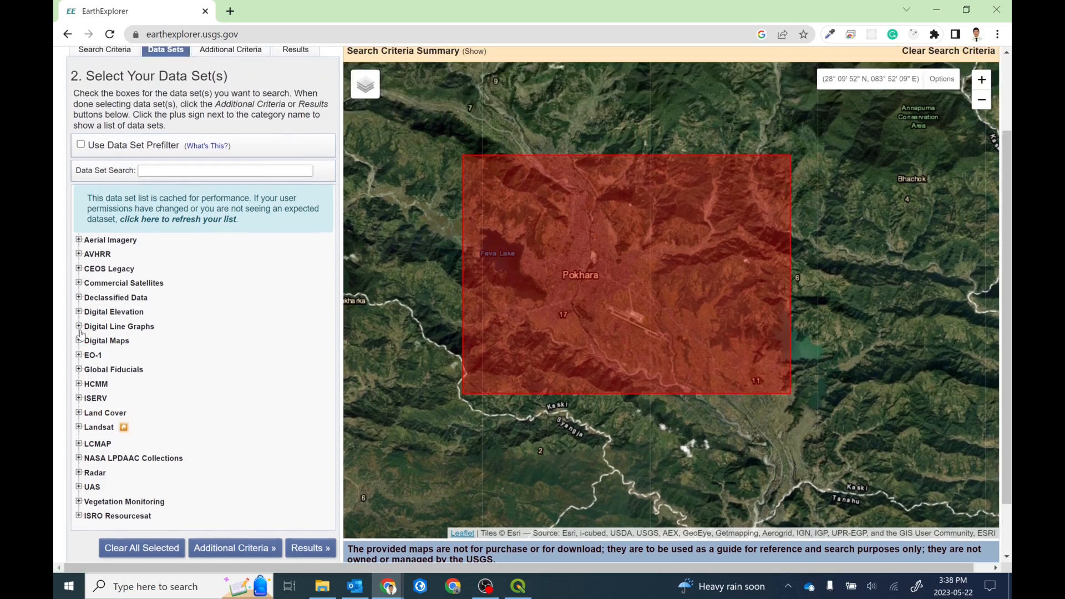
left_click(78, 312)
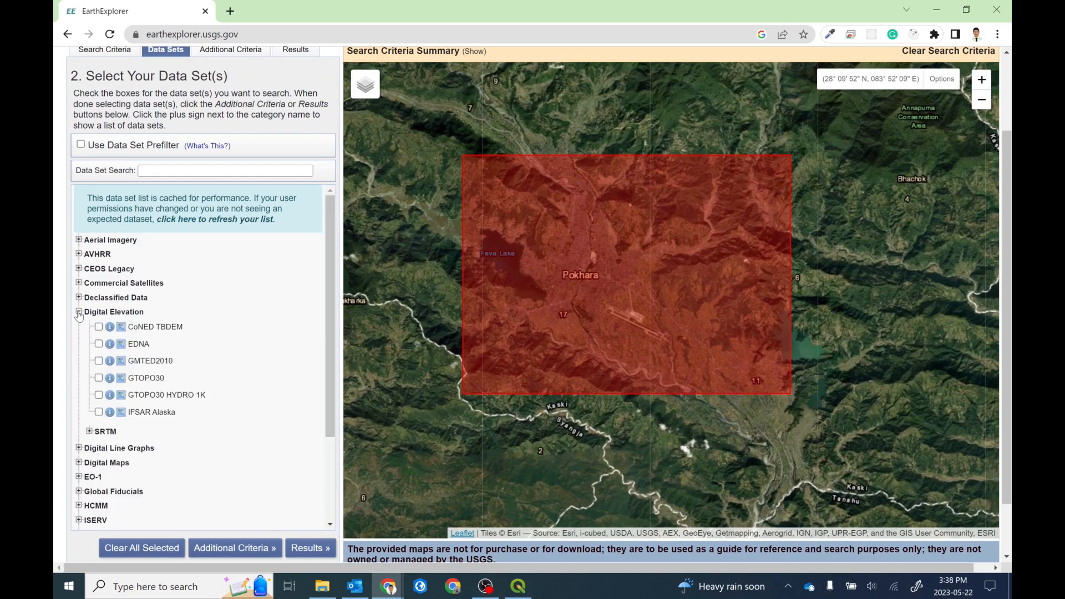
left_click(78, 312)
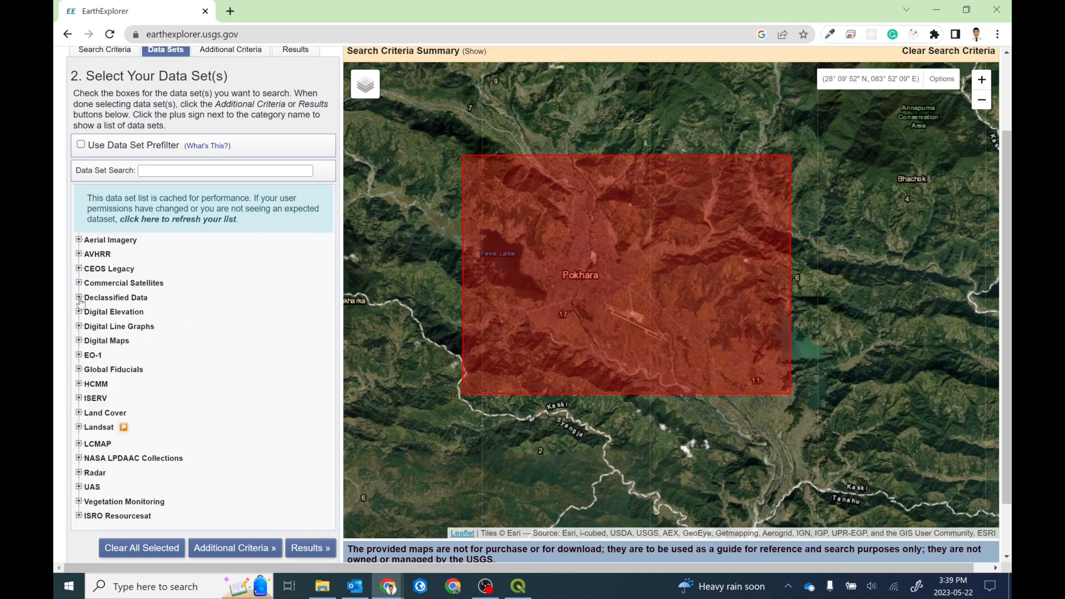
Expand Declassified Data for Declass 2 (2002) and bring up its USGS background page
left_click(79, 298)
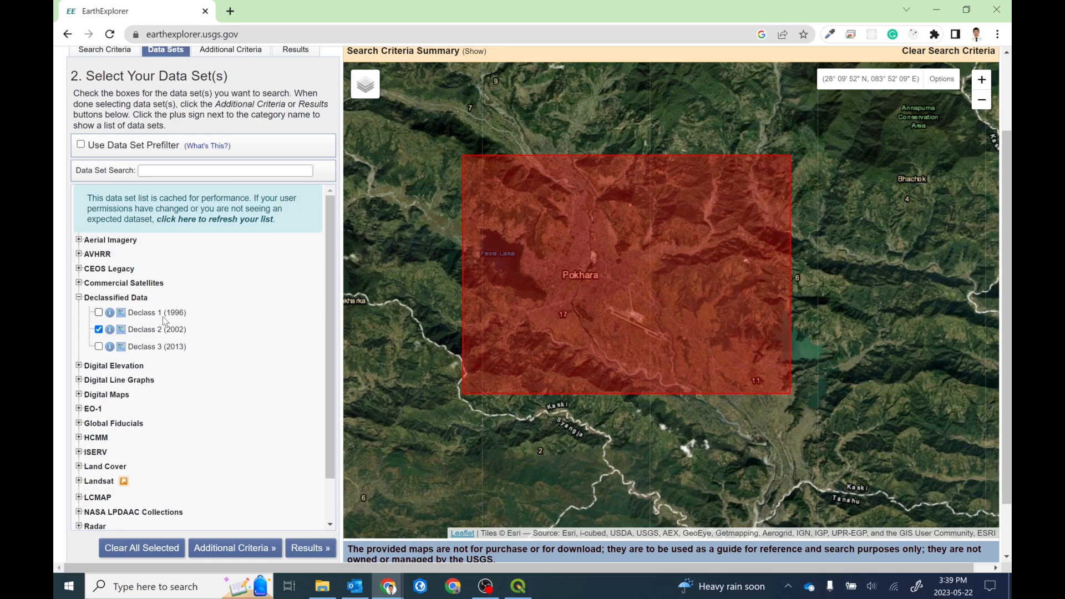
mouse_move(139, 358)
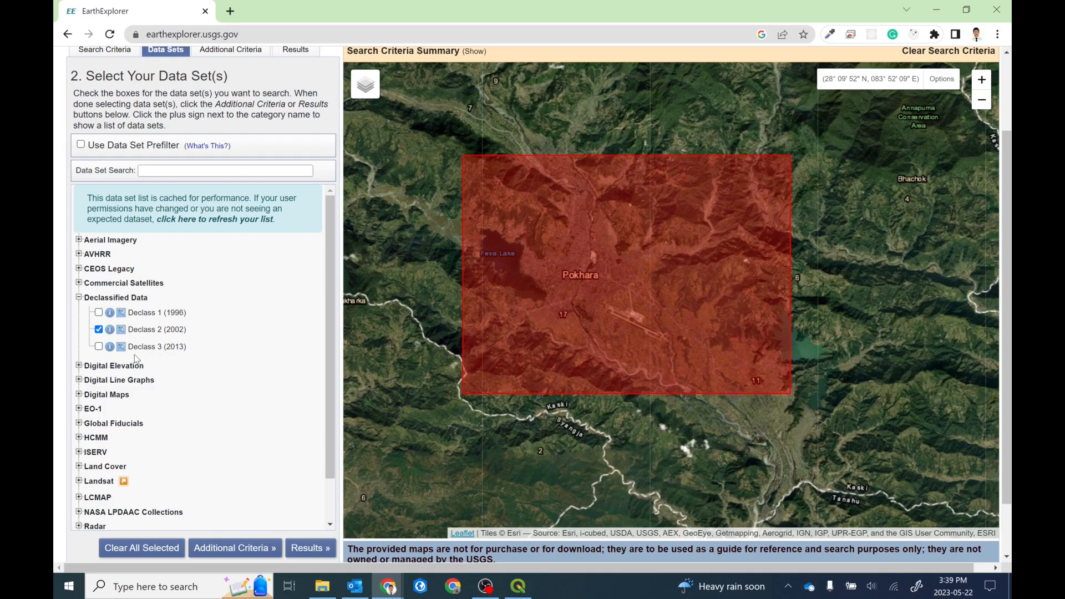
mouse_move(170, 380)
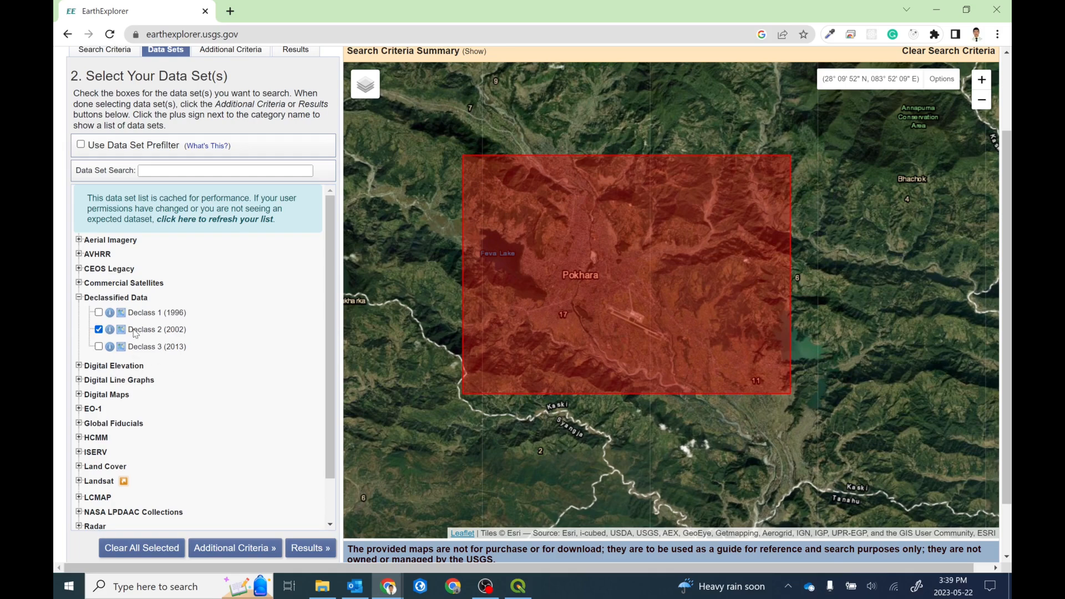
mouse_move(110, 313)
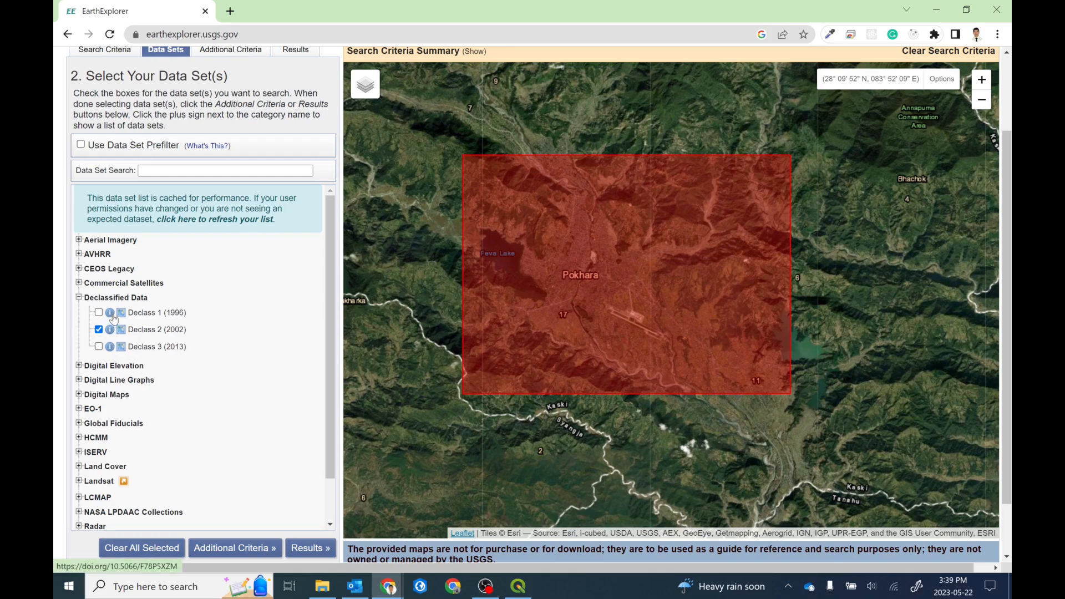
mouse_move(110, 320)
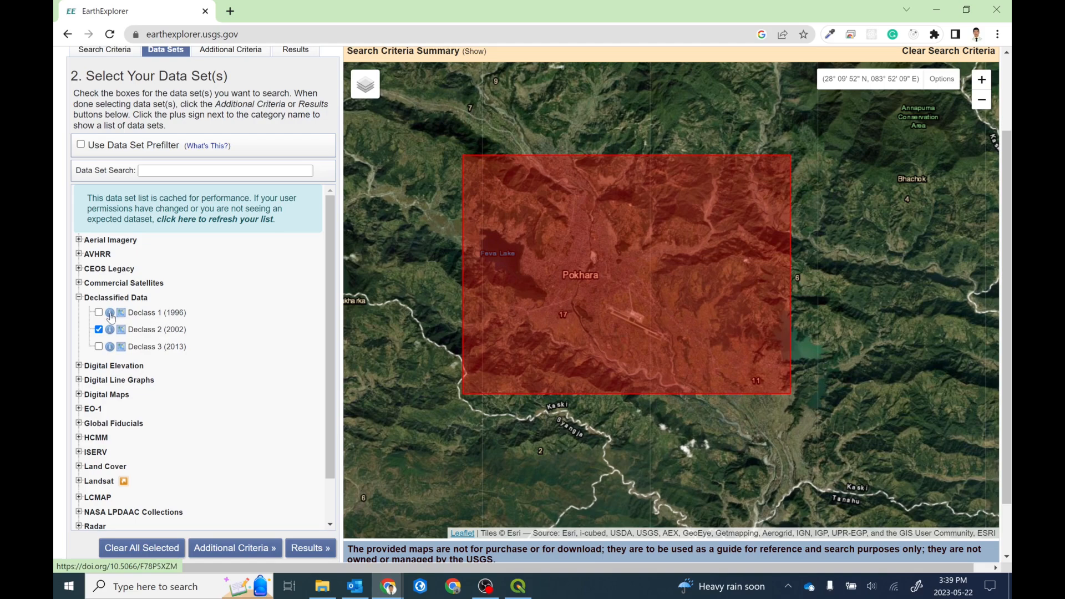
left_click(110, 312)
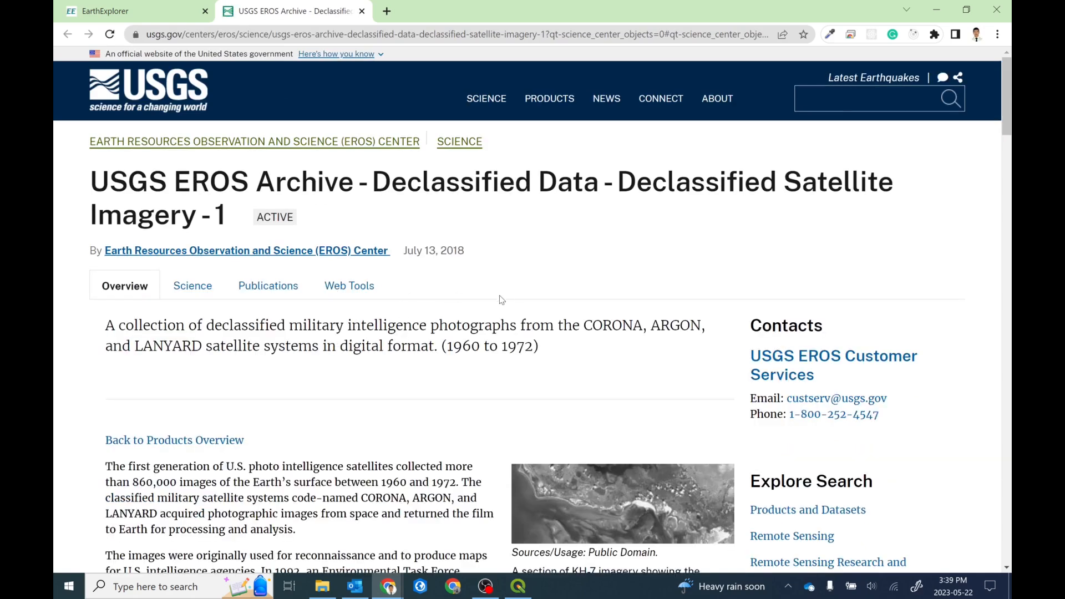
mouse_move(404, 393)
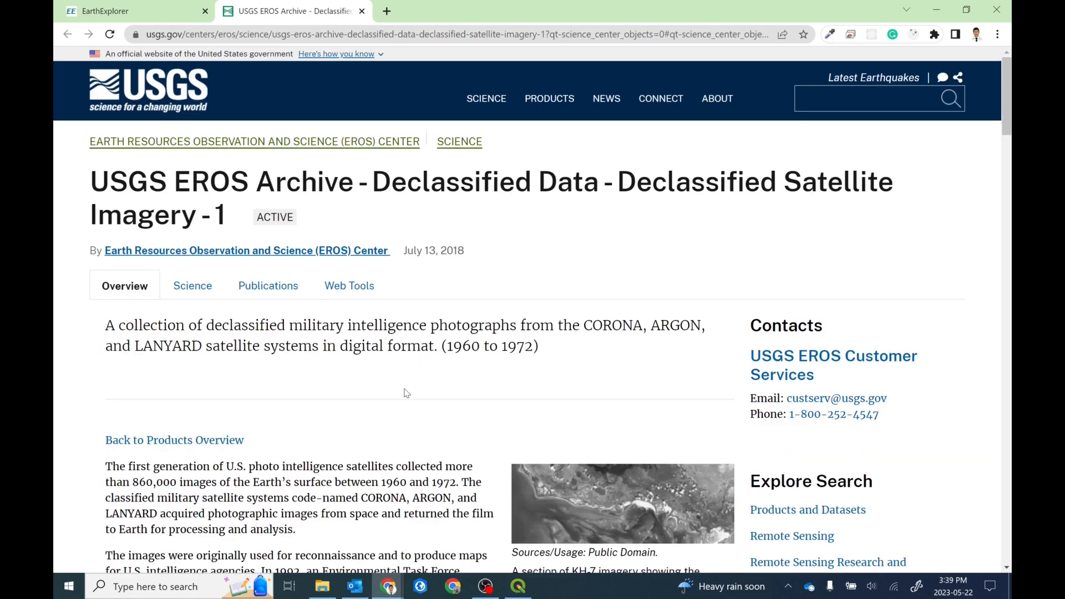
Scroll through the USGS declassified CORONA/ARGON/LANYARD imagery description and back to its top
scroll("down", 3)
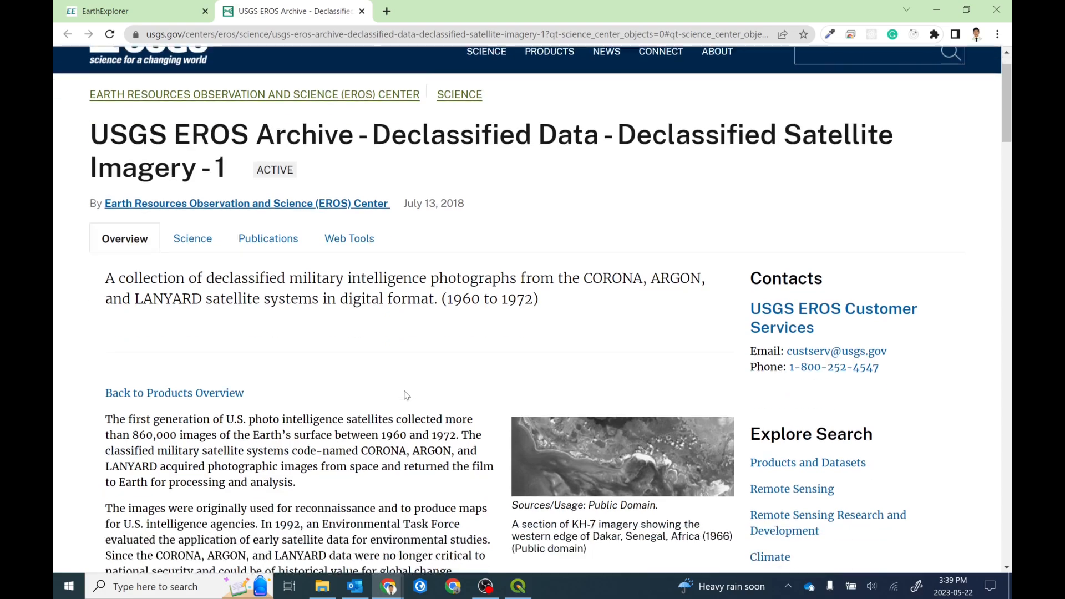
scroll("down", 3)
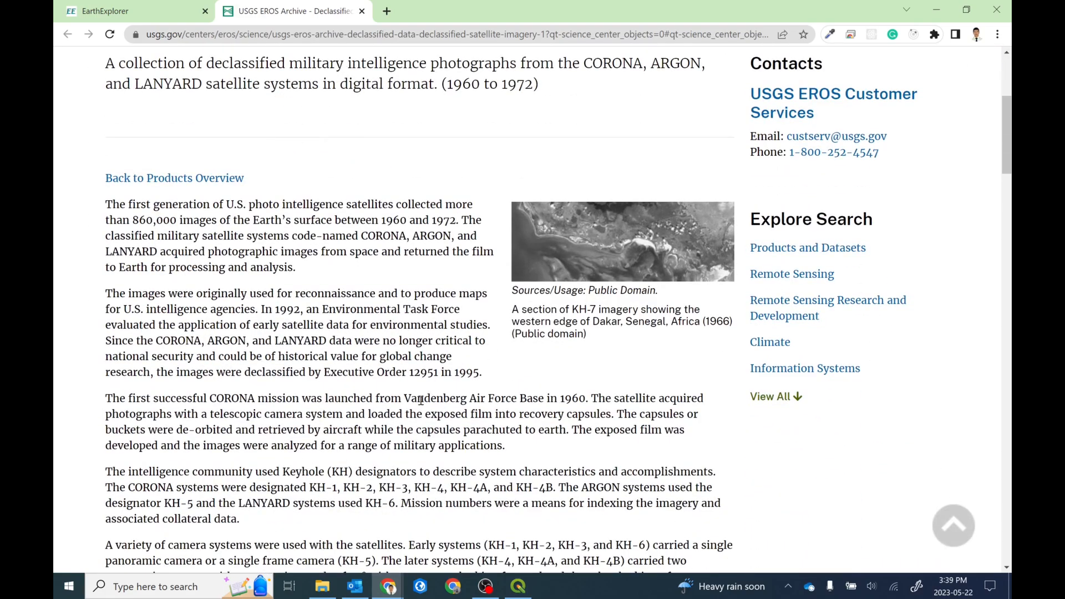
scroll("down", 3)
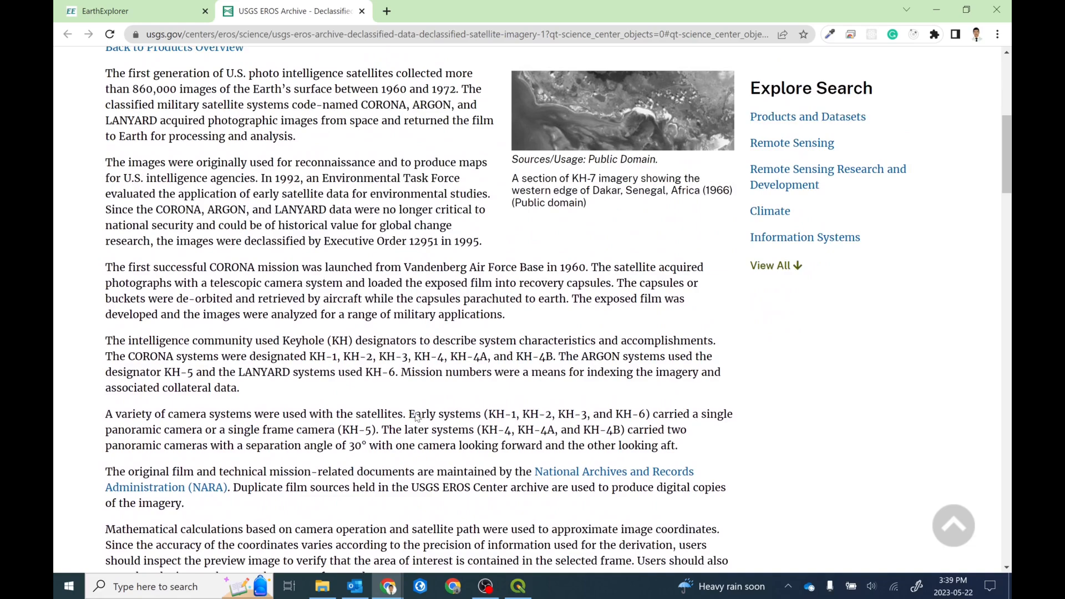
scroll("up", 3)
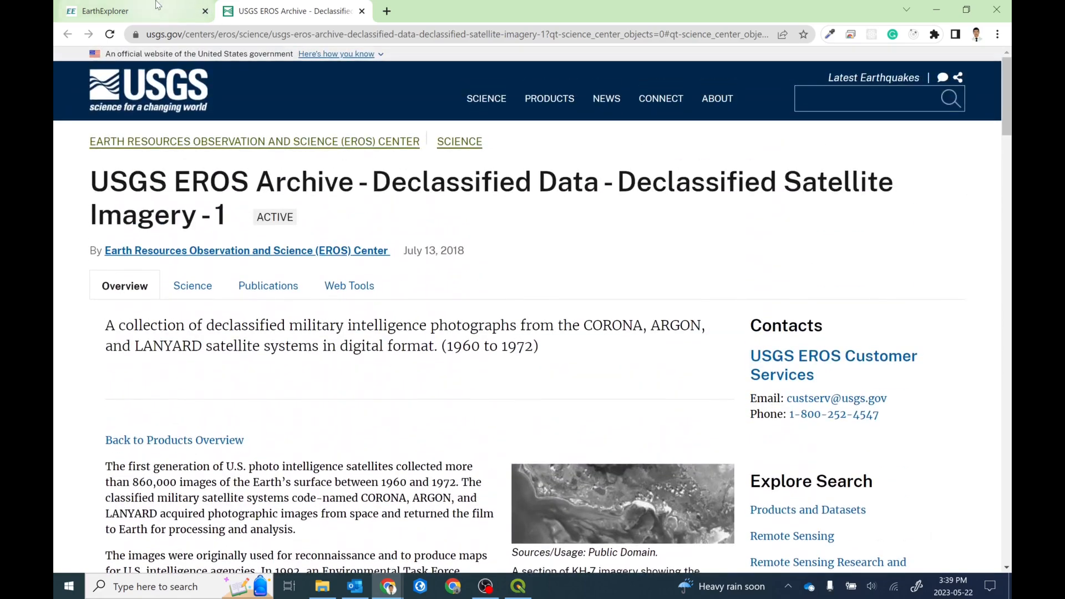
Return to the EarthExplorer tab and show the Additional Criteria for Declass 2 (2002)
left_click(106, 11)
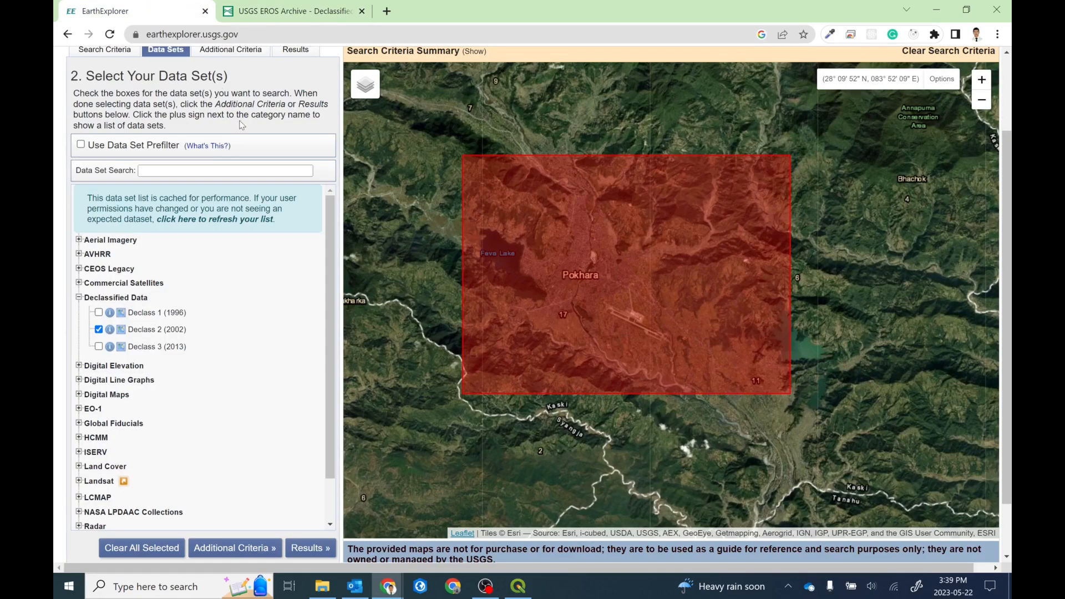
mouse_move(312, 305)
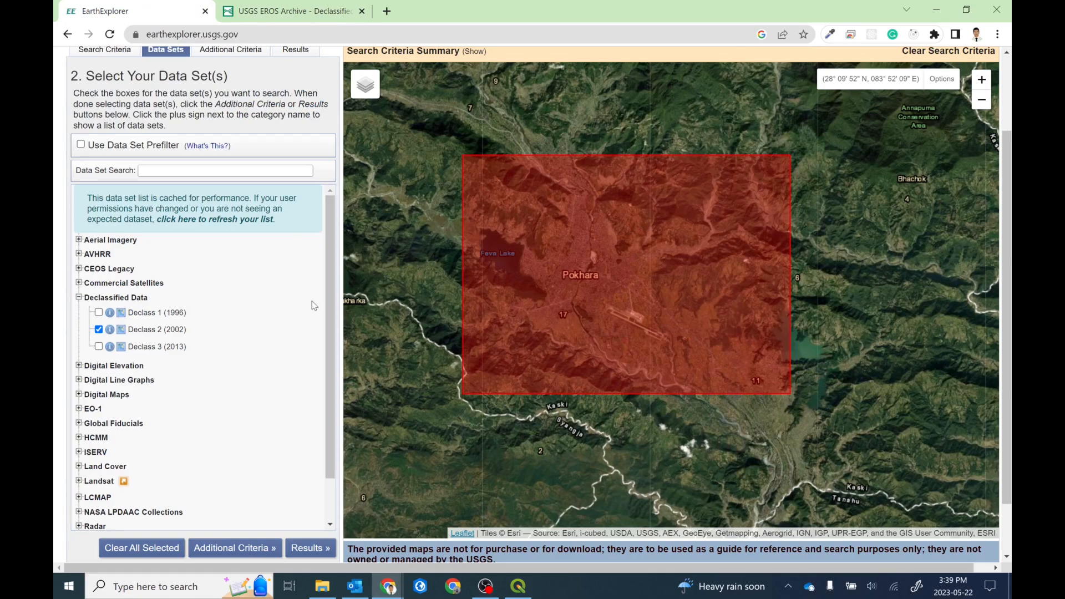
scroll("up", 3)
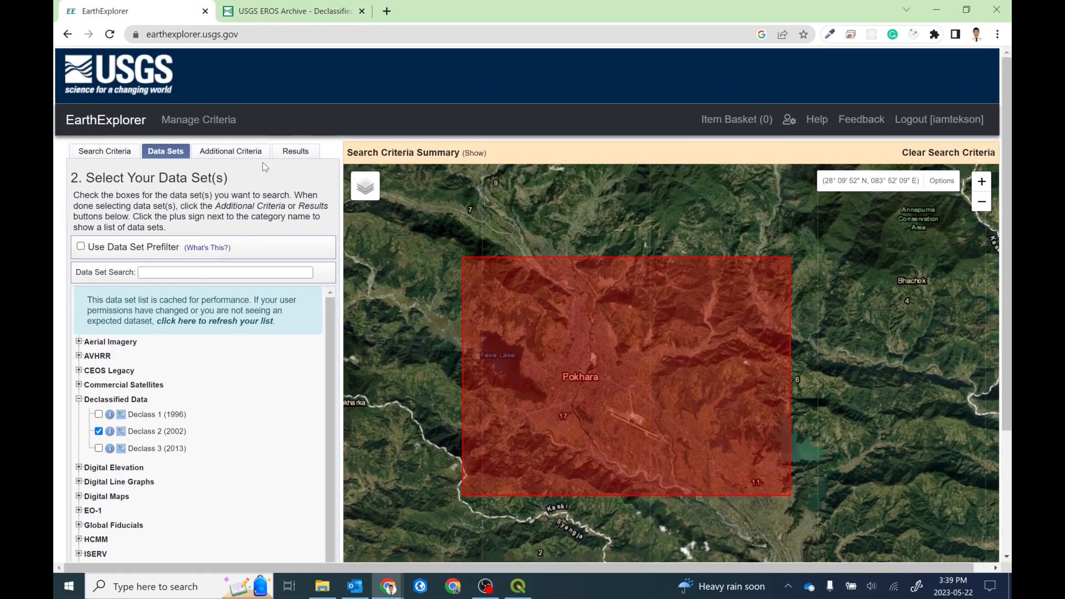
left_click(230, 151)
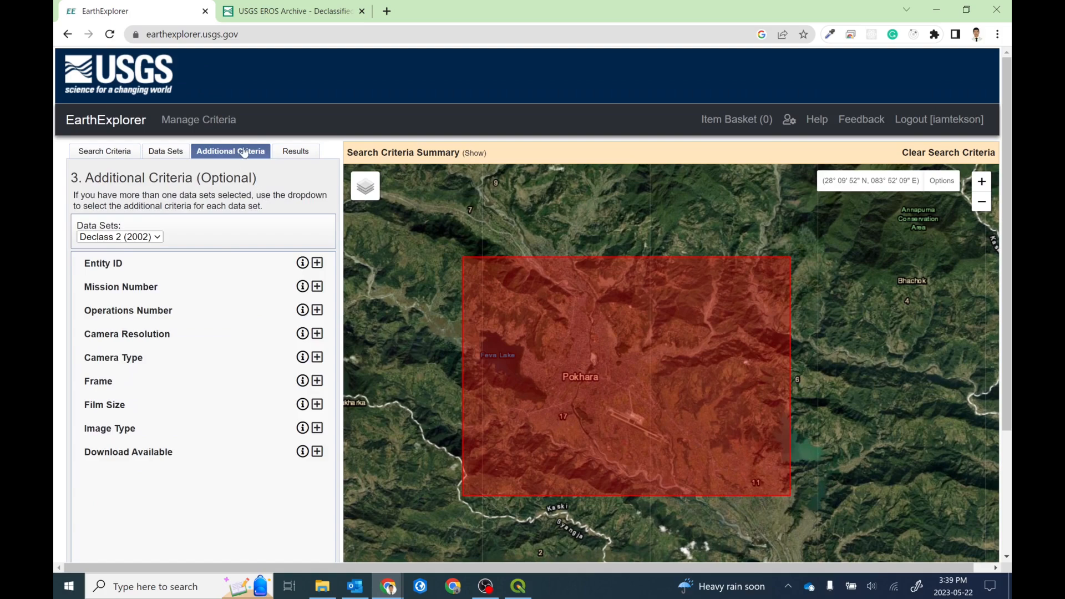
mouse_move(131, 341)
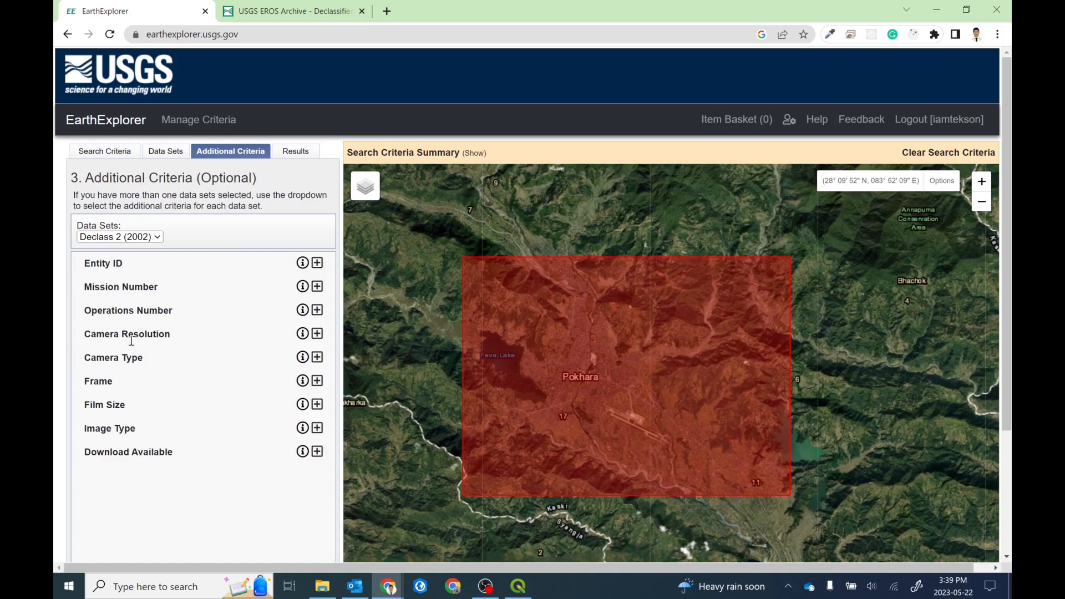
mouse_move(132, 475)
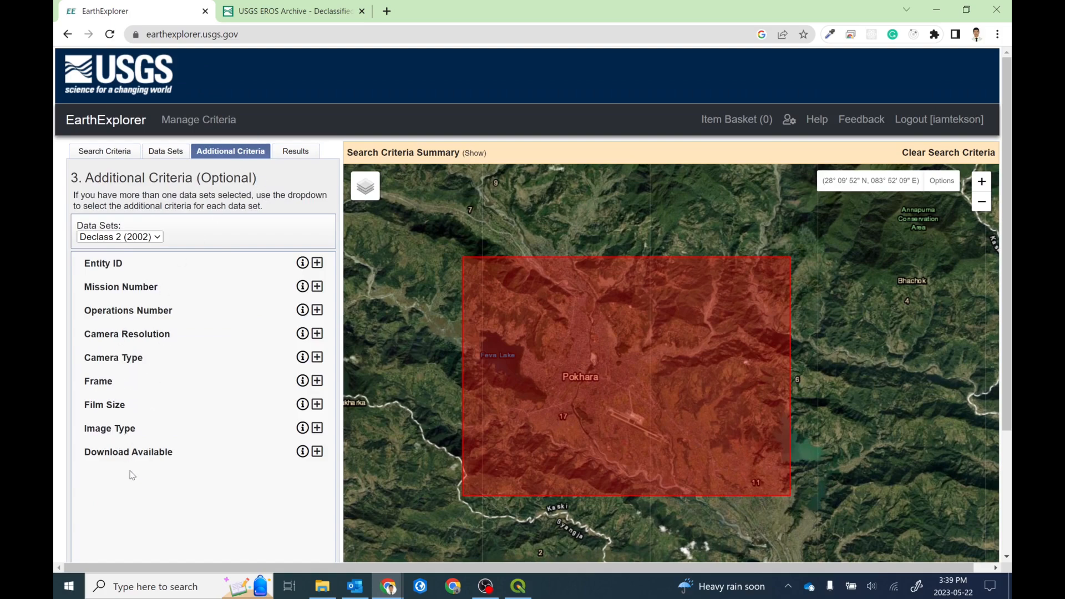
mouse_move(310, 134)
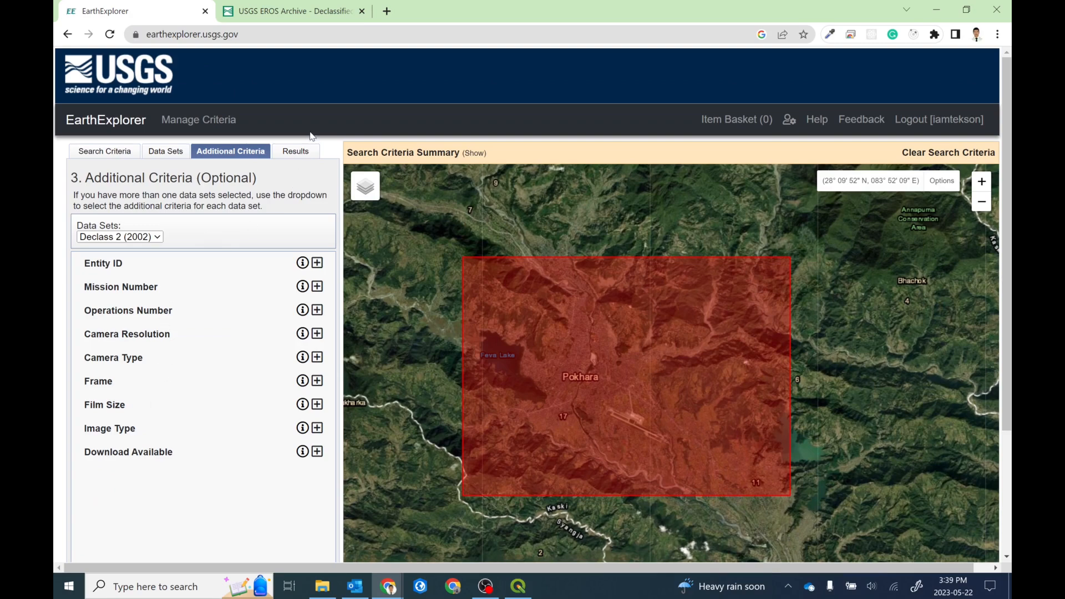
mouse_move(296, 151)
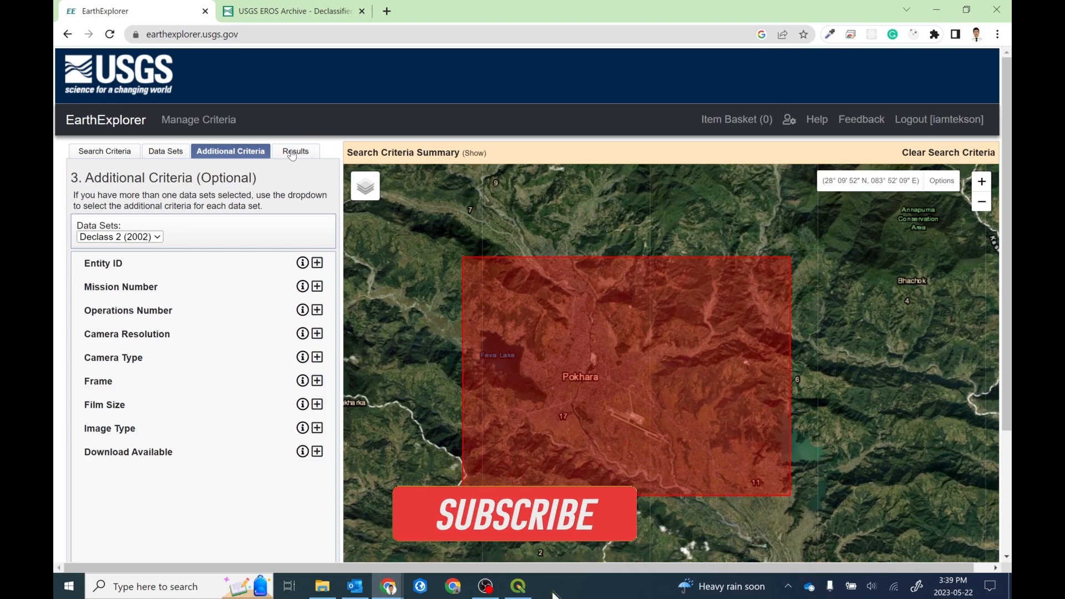
Show the 14 Declass 2 (2002) results over Pokhara and highlight the first scene's camera resolution
left_click(295, 150)
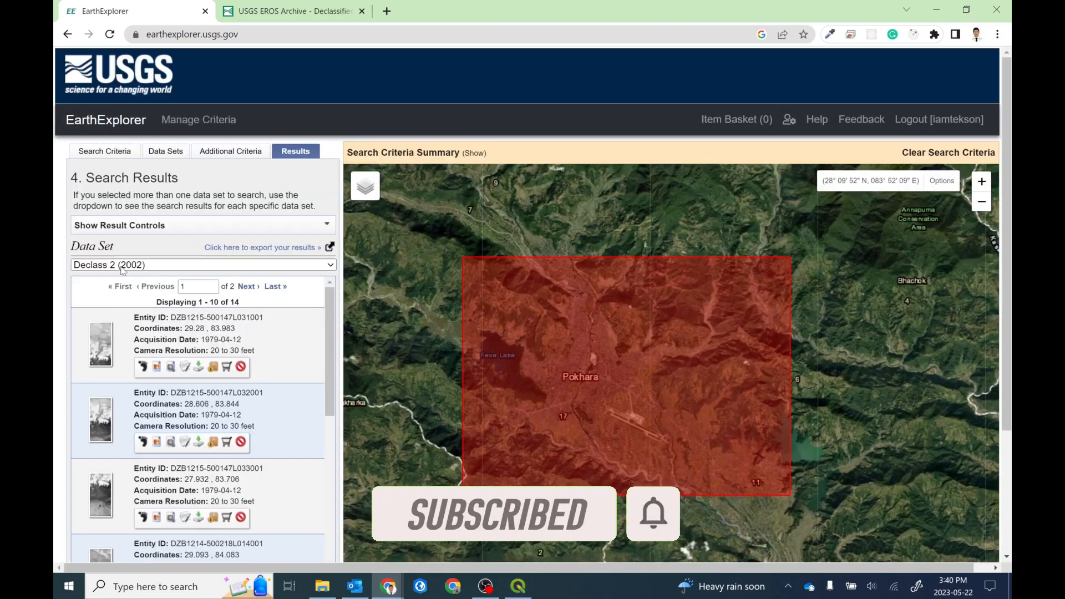
scroll("down", 3)
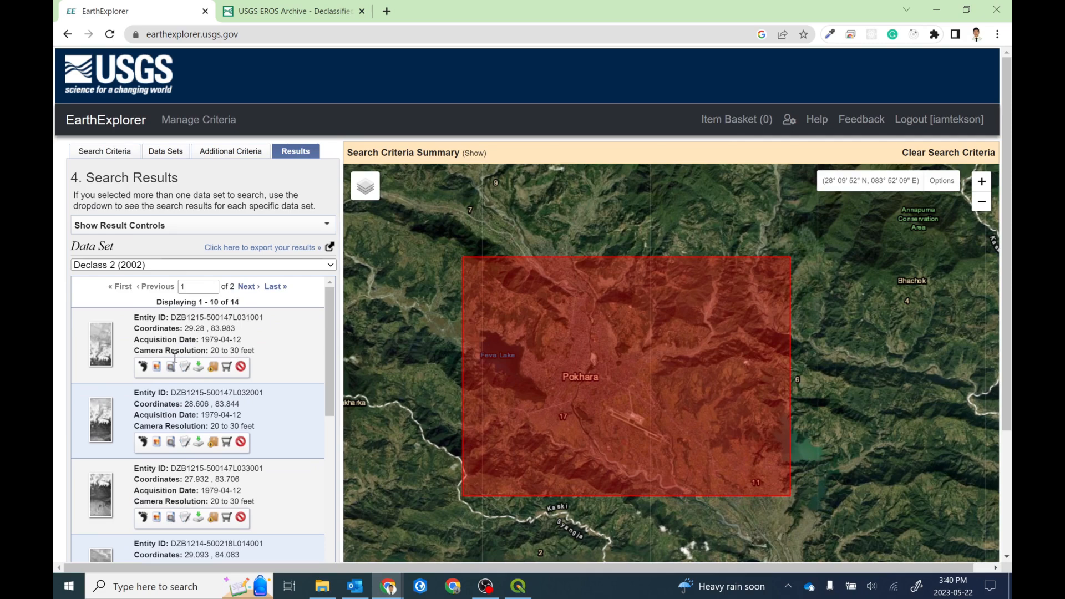
scroll("down", 3)
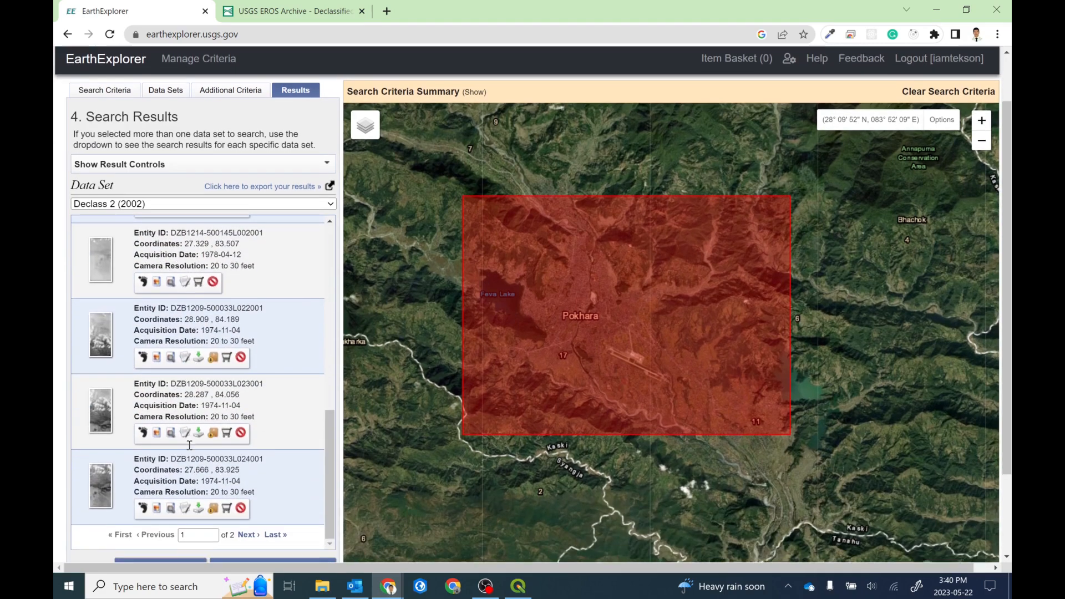
scroll("up", 3)
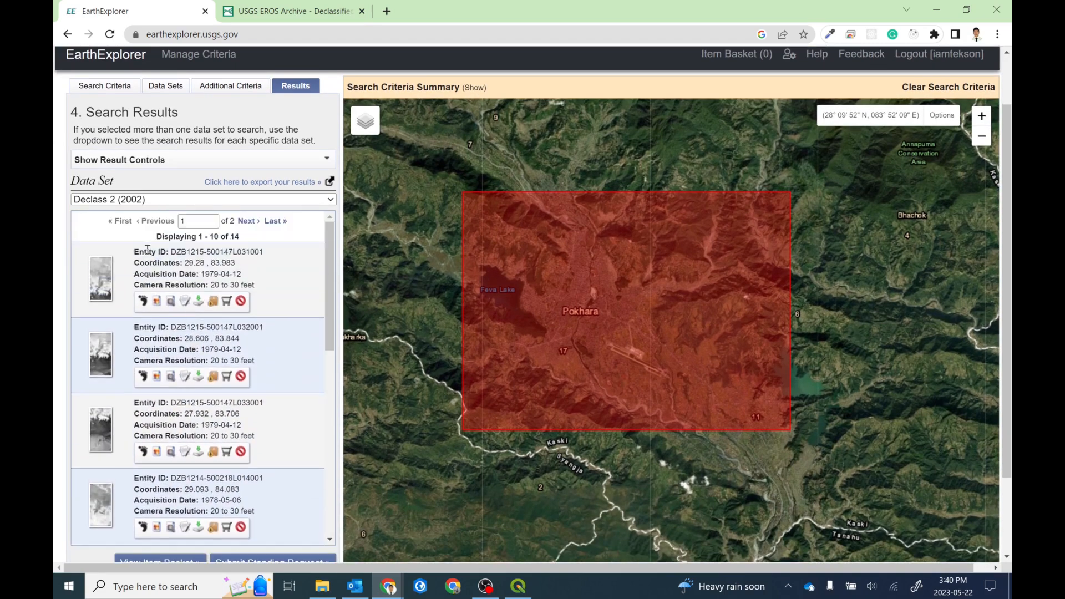
double_click(145, 252)
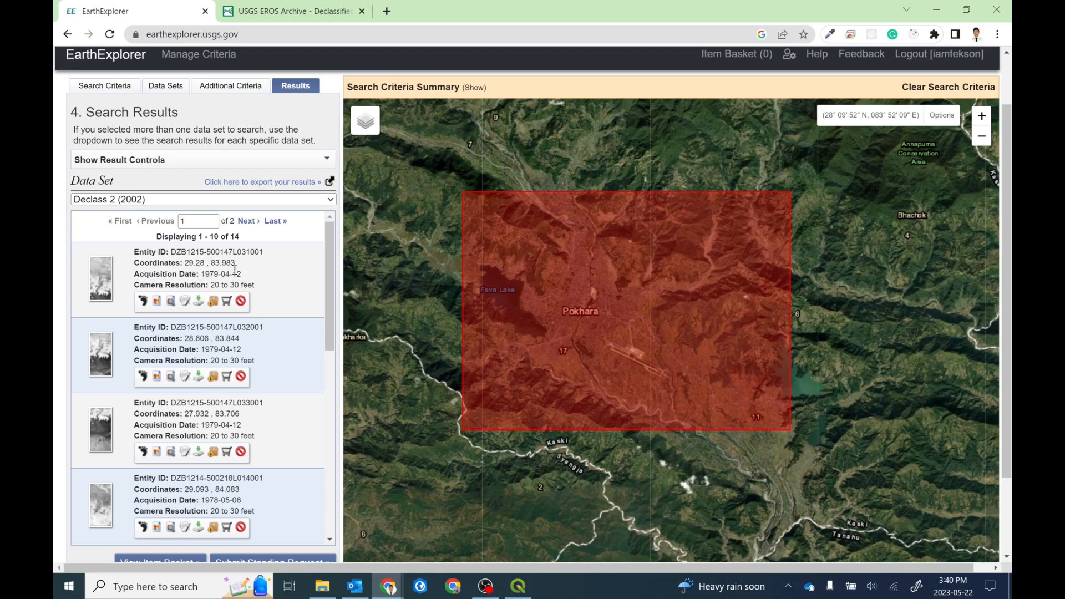
mouse_move(233, 271)
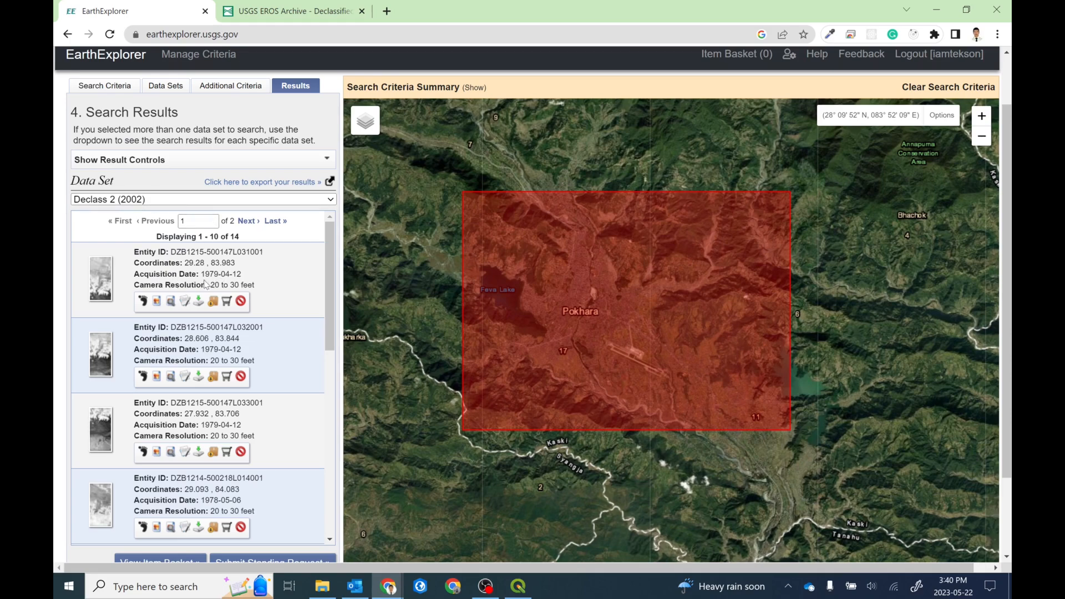
double_click(233, 285)
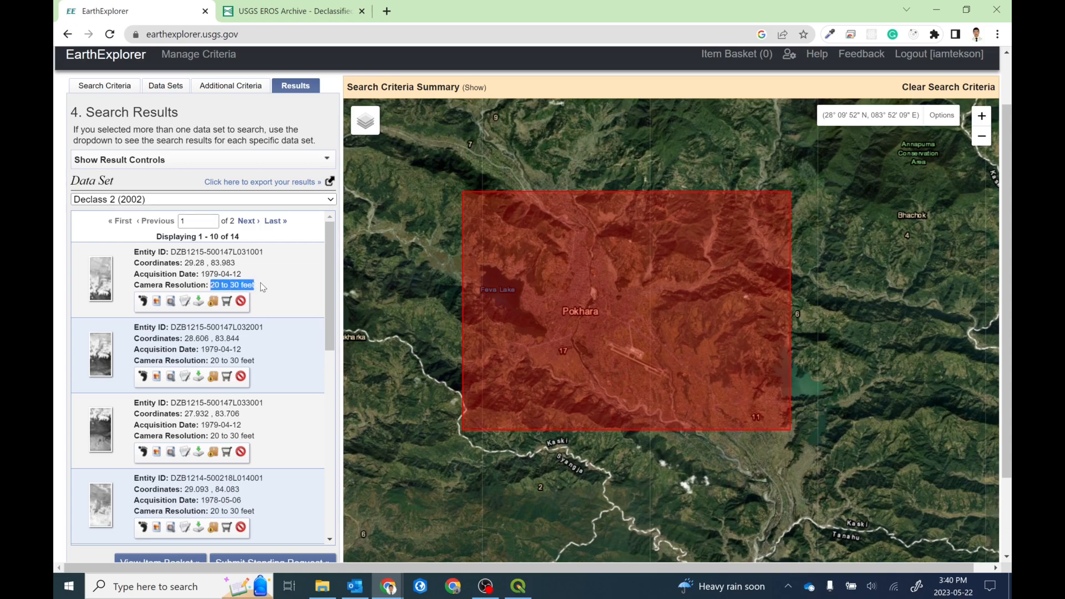
mouse_move(149, 307)
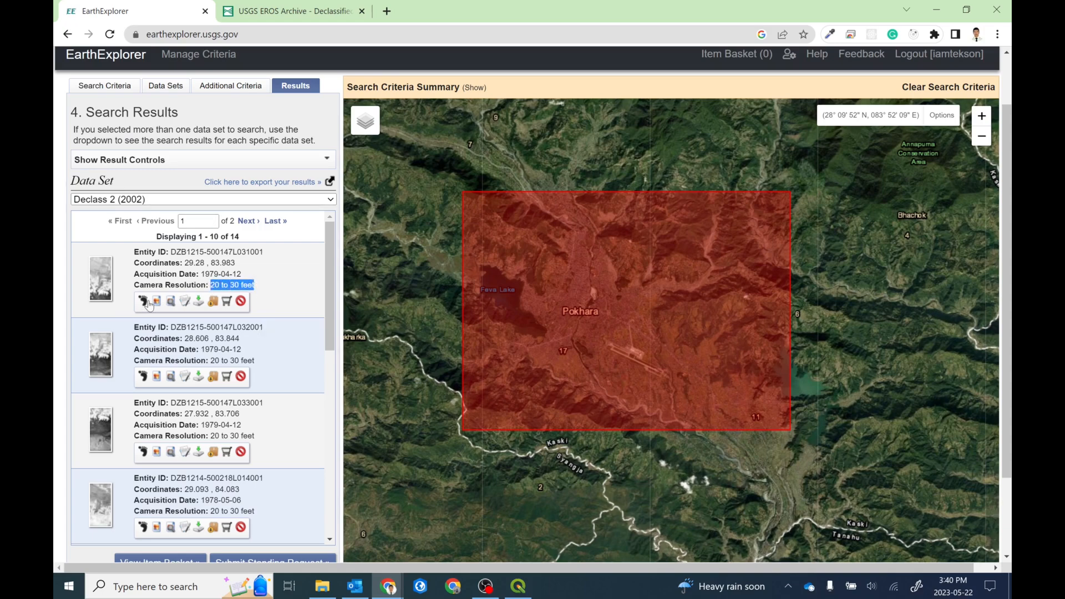
left_click(143, 302)
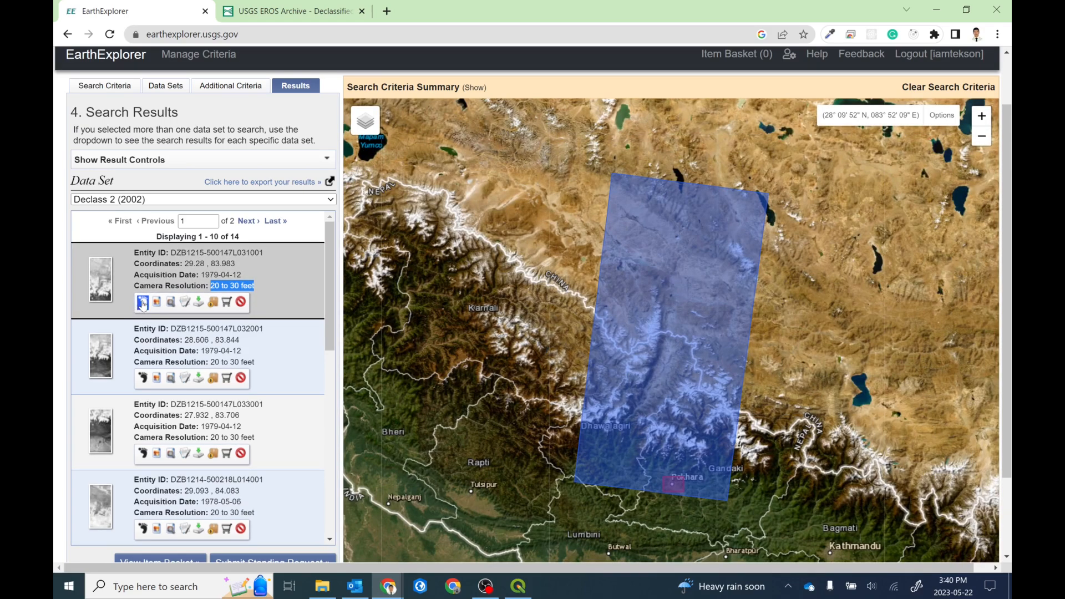
left_click(143, 301)
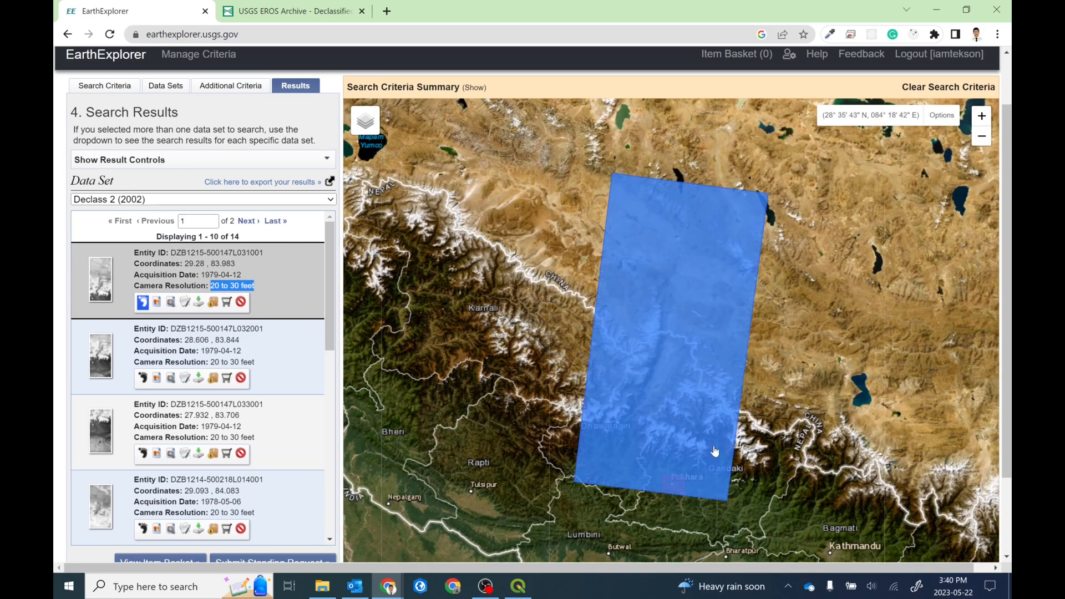
left_click(143, 302)
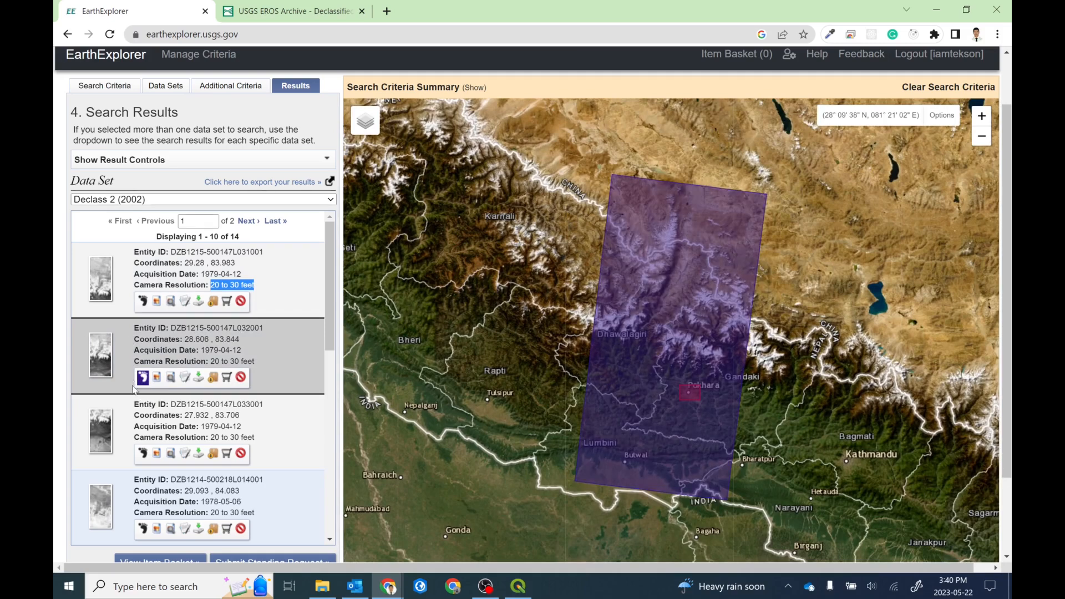
mouse_move(142, 377)
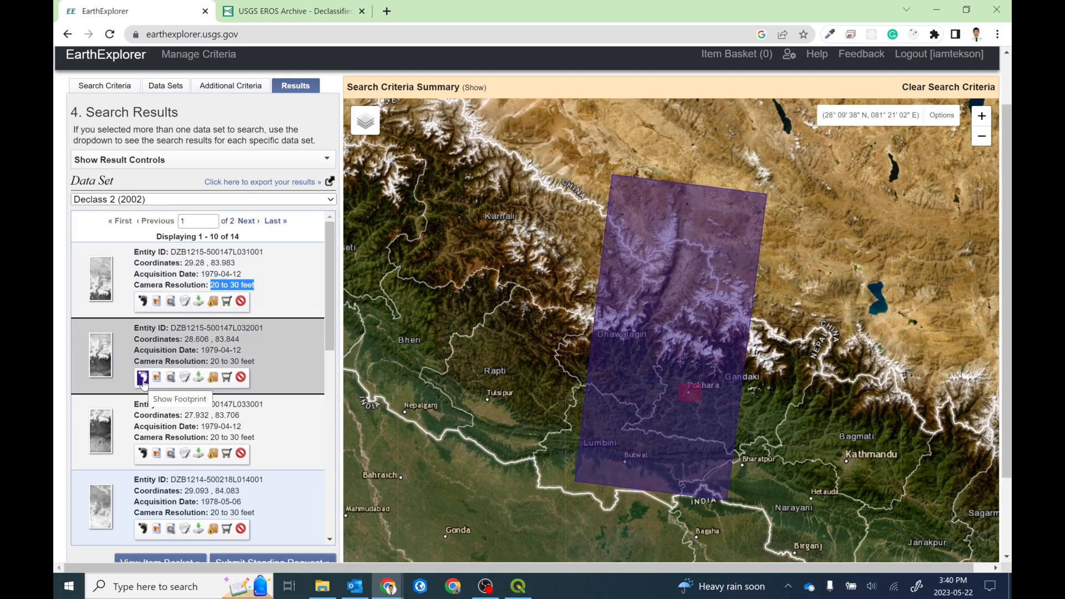
left_click(143, 377)
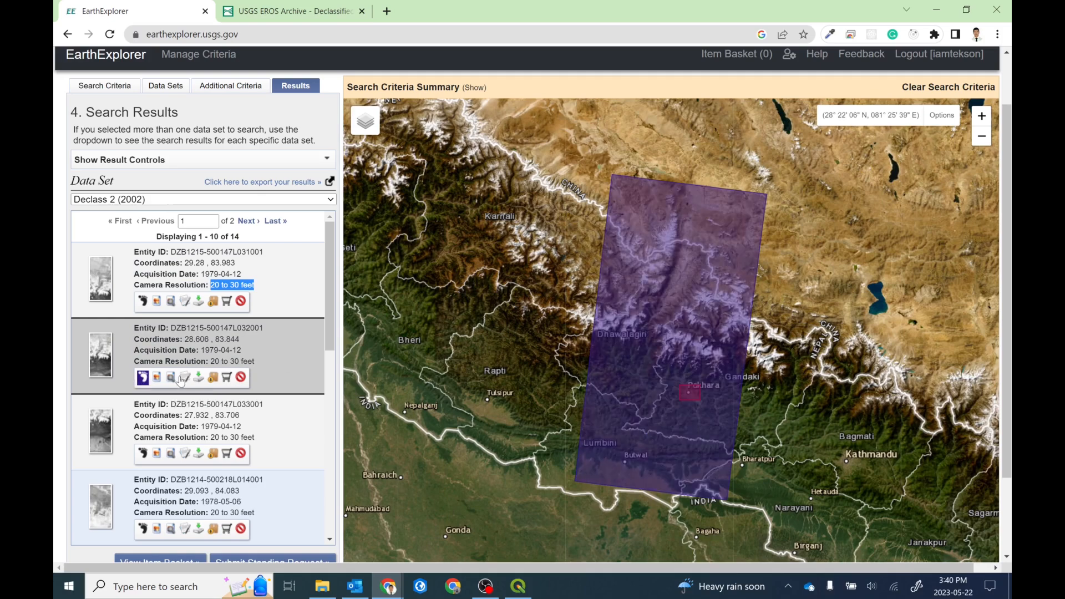
mouse_move(155, 377)
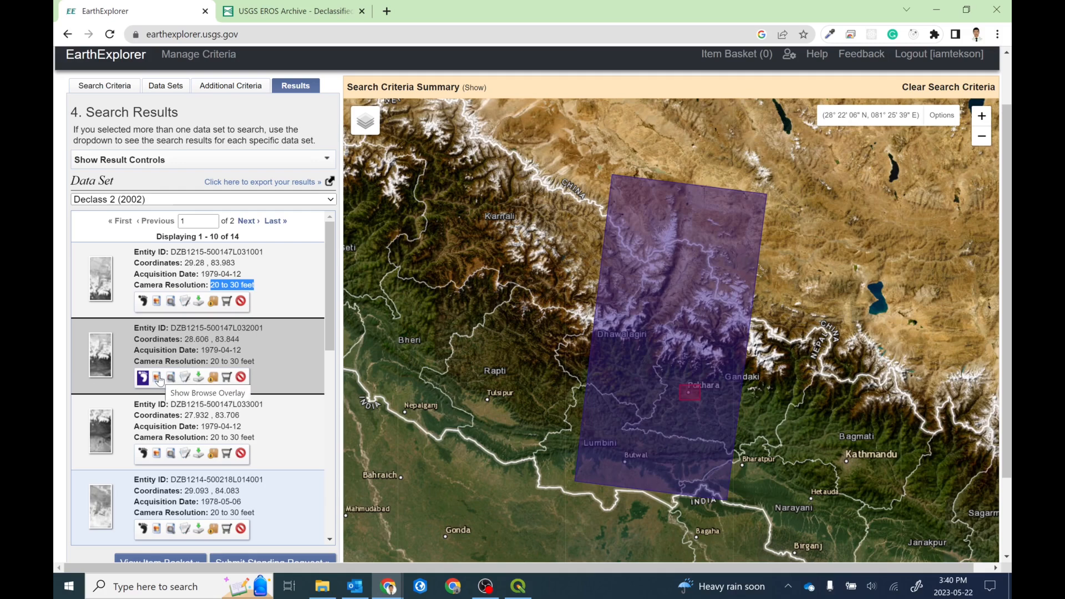
mouse_move(184, 376)
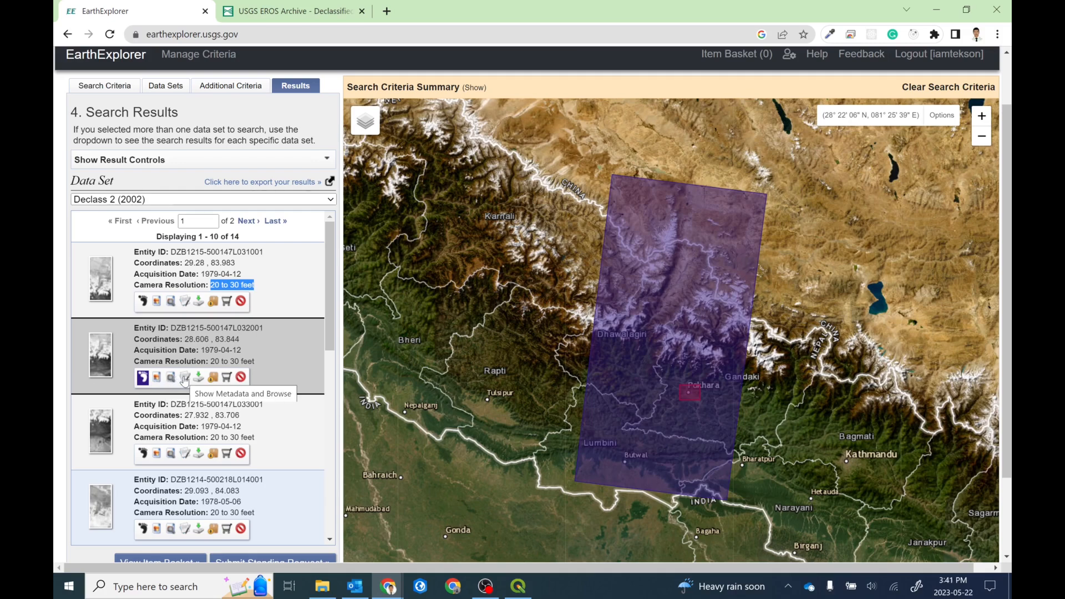
left_click(143, 377)
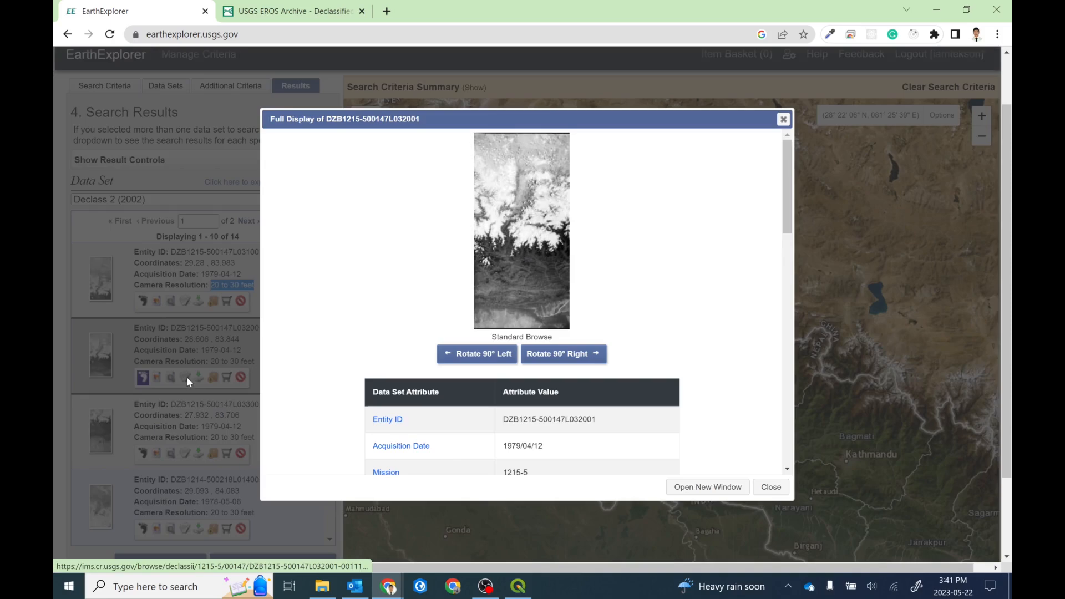
mouse_move(423, 339)
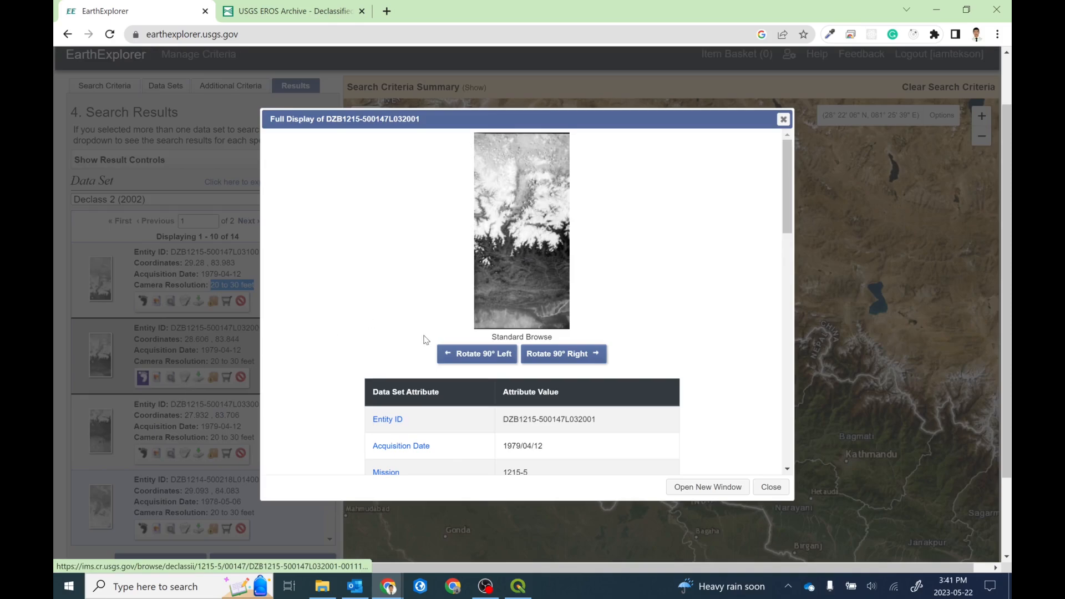
scroll("down", 3)
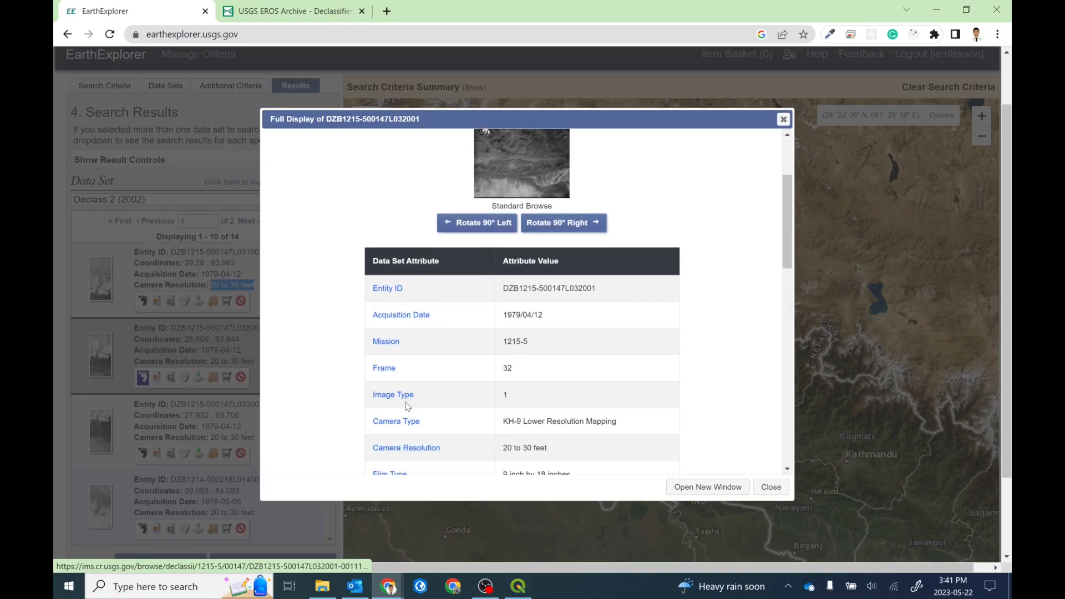
scroll("down", 3)
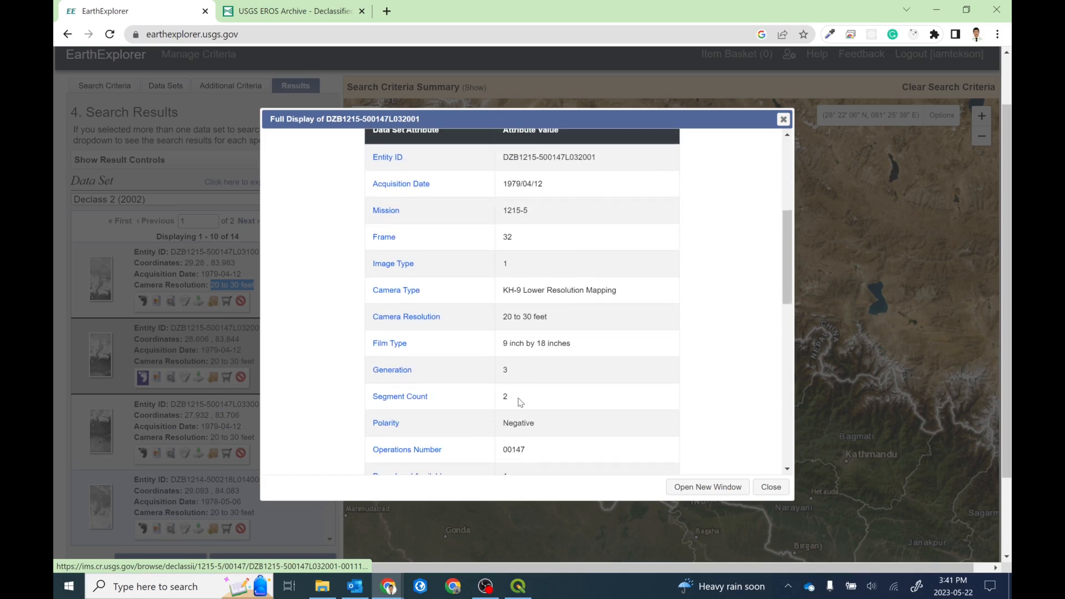
mouse_move(488, 326)
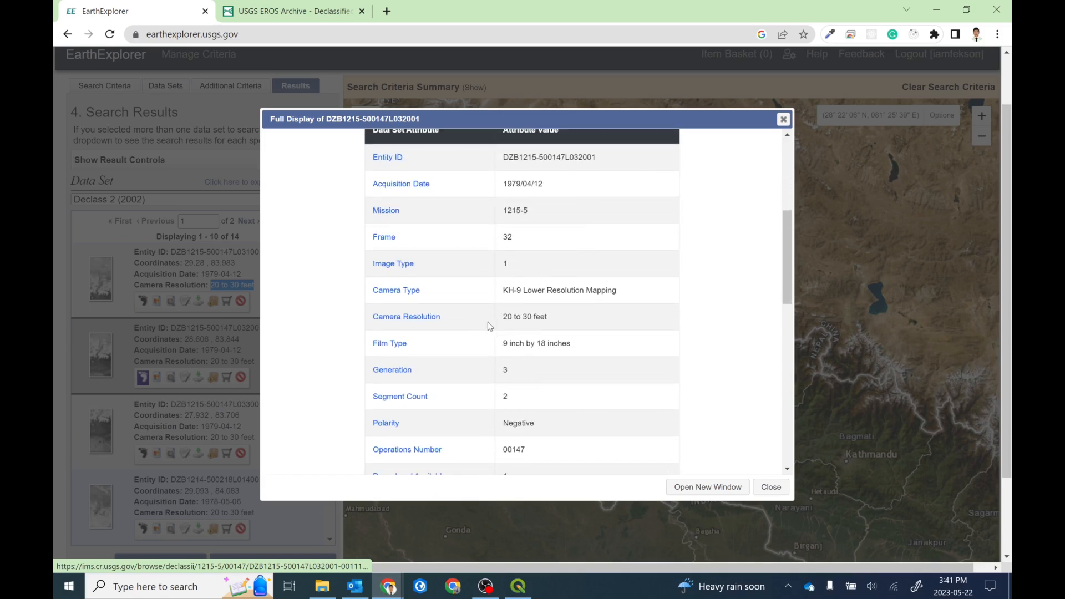
double_click(547, 289)
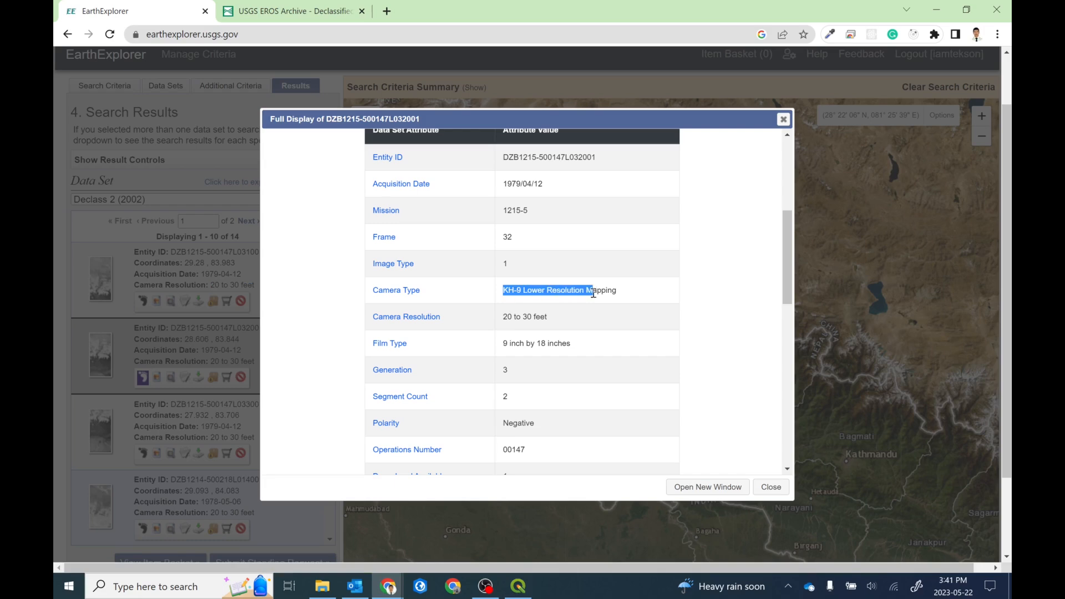
scroll("down", 3)
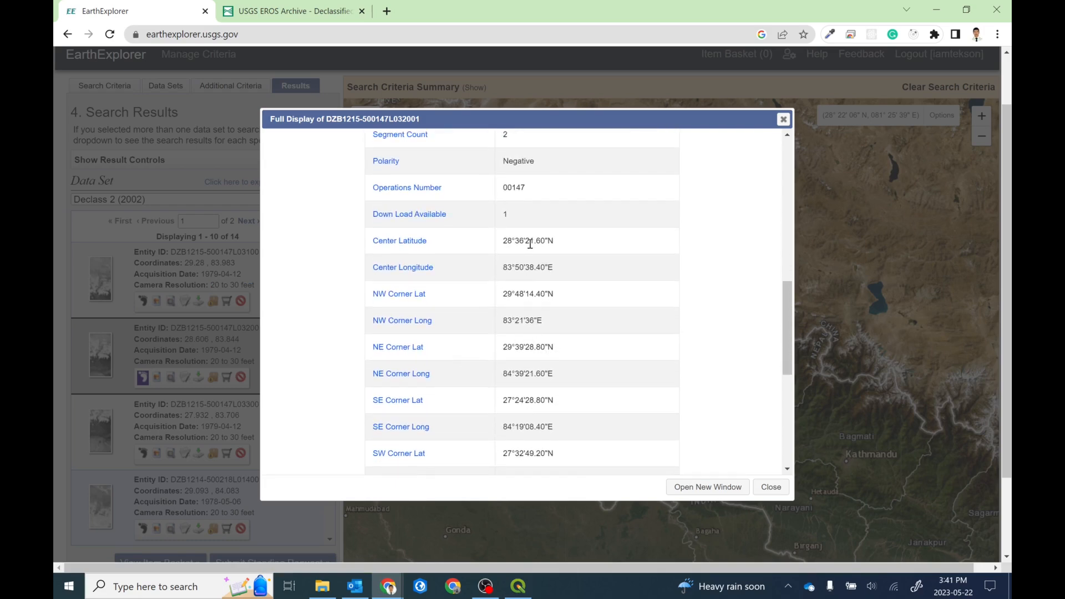
scroll("up", 3)
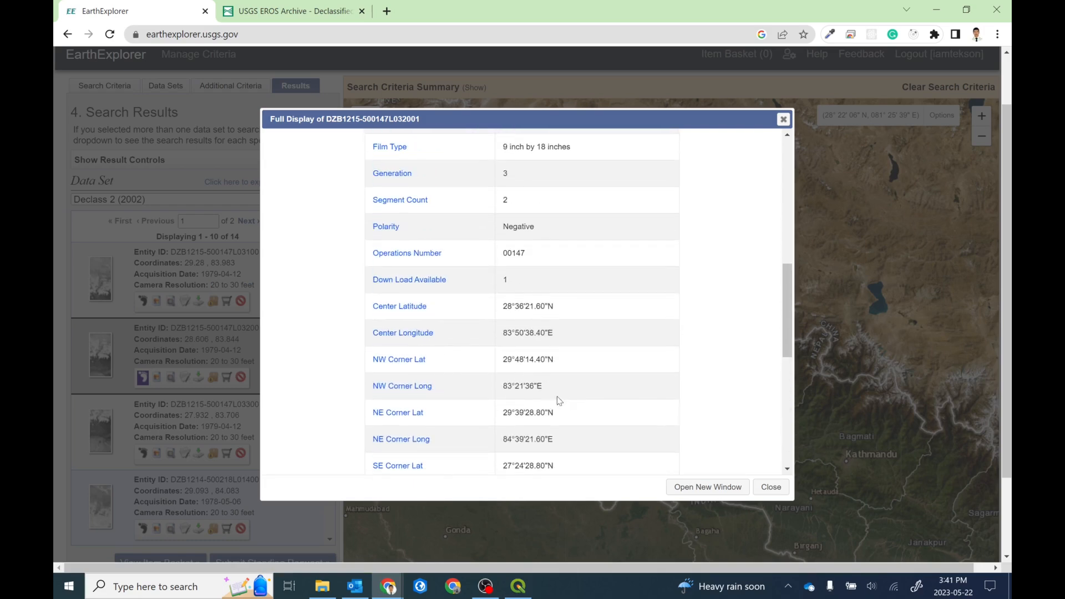
mouse_move(594, 338)
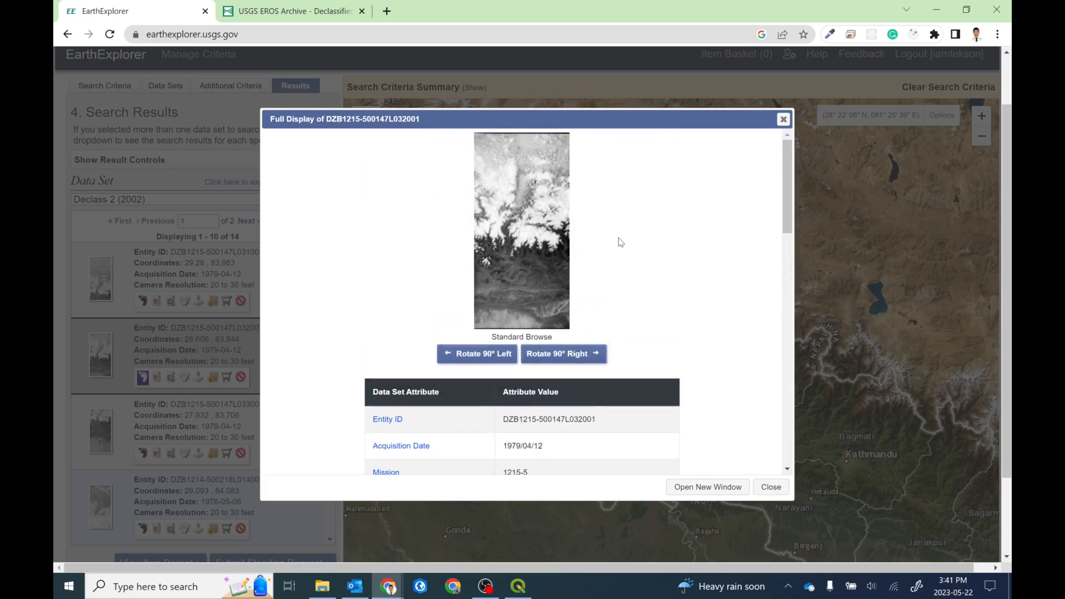
mouse_move(210, 356)
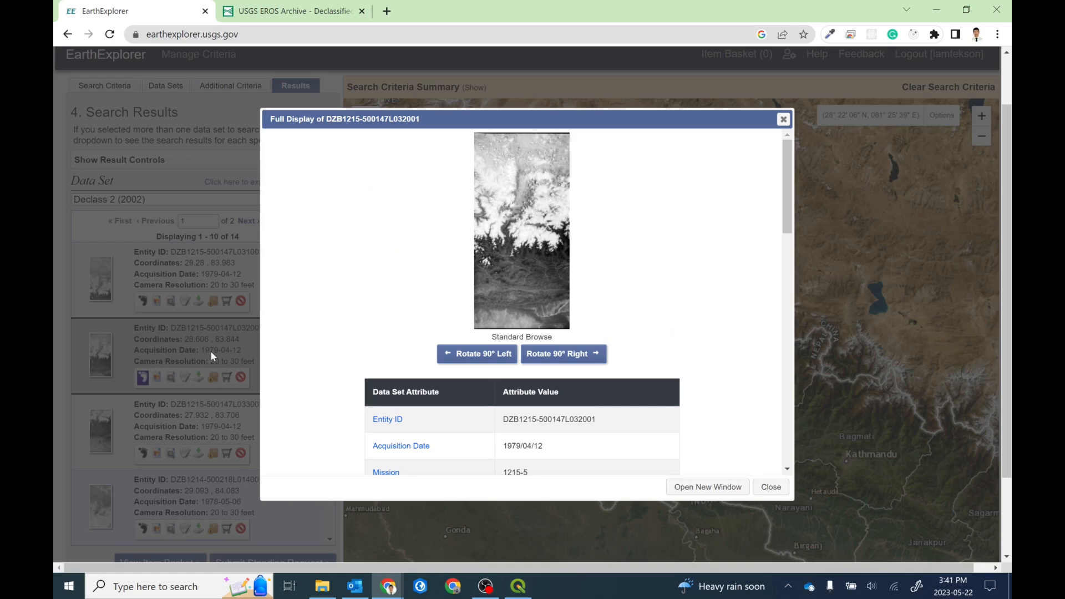
mouse_move(782, 120)
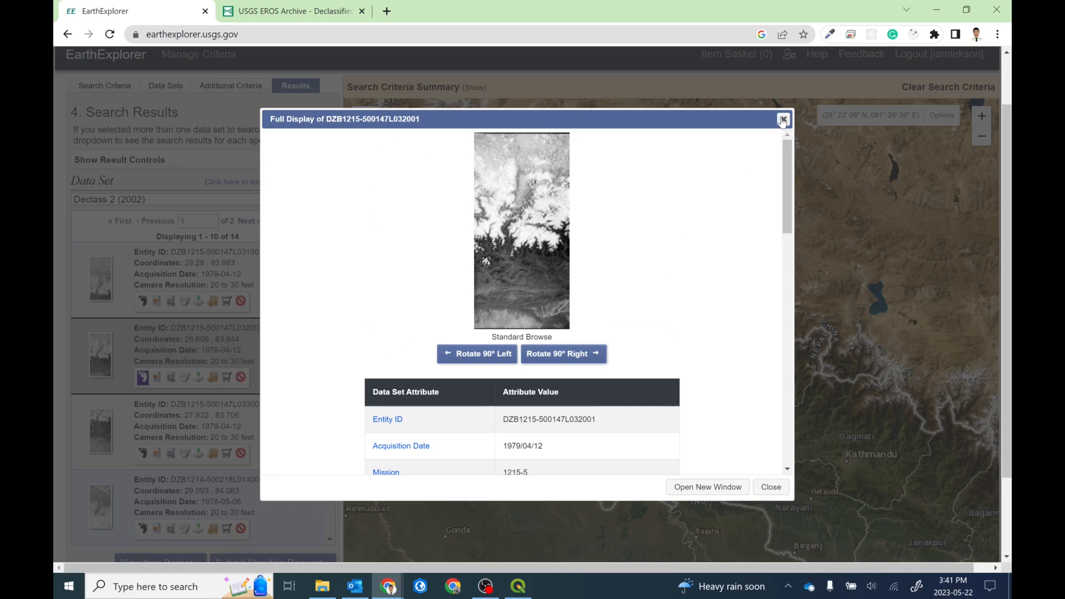
mouse_move(782, 120)
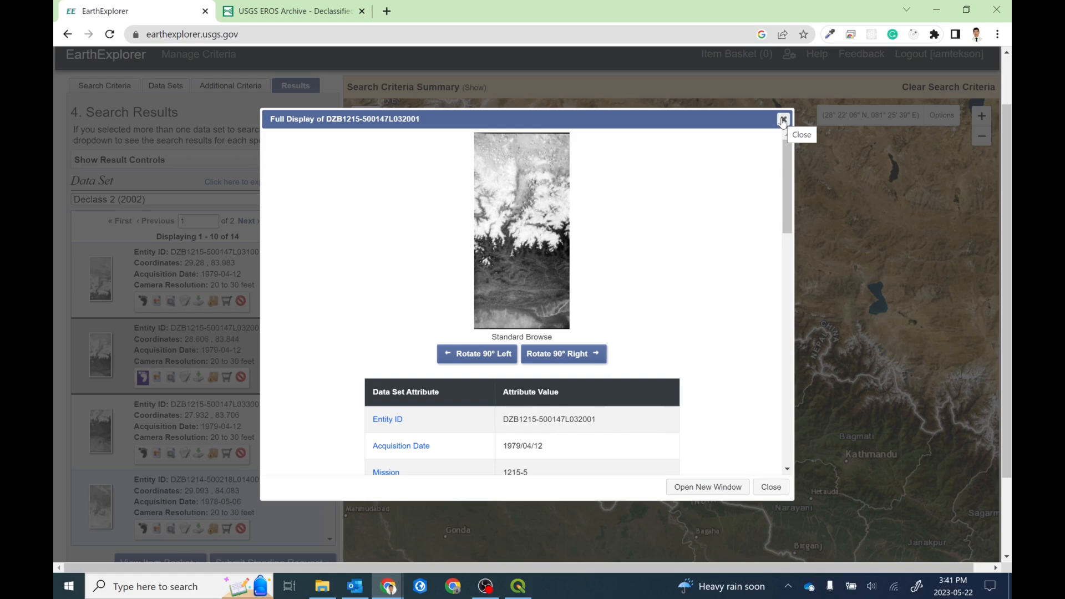
mouse_move(507, 256)
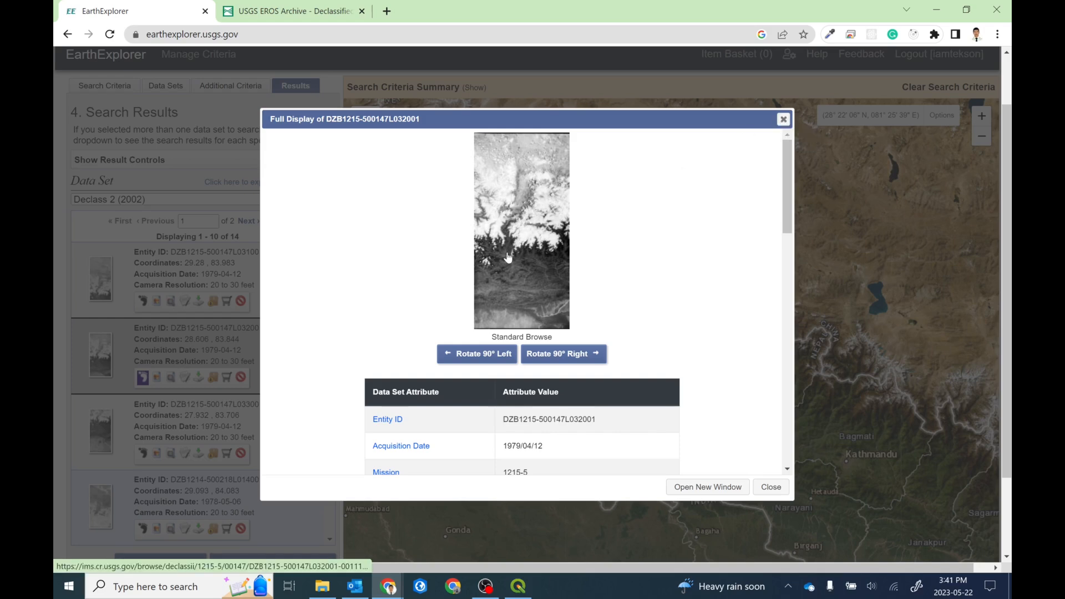
mouse_move(518, 265)
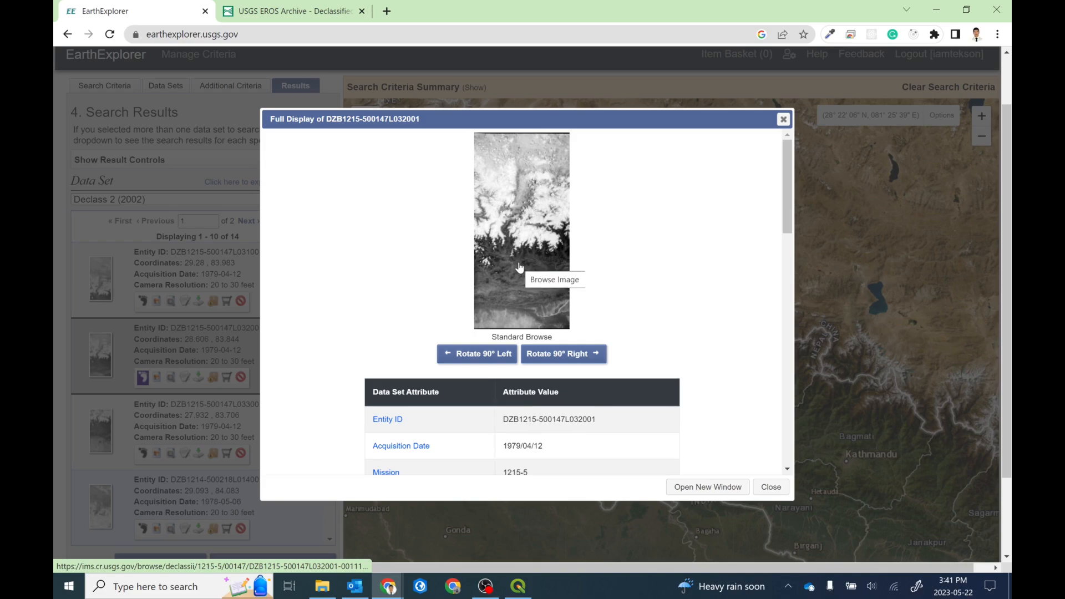
View the scene's full-size browse image, then close the metadata display back to the results
left_click(522, 230)
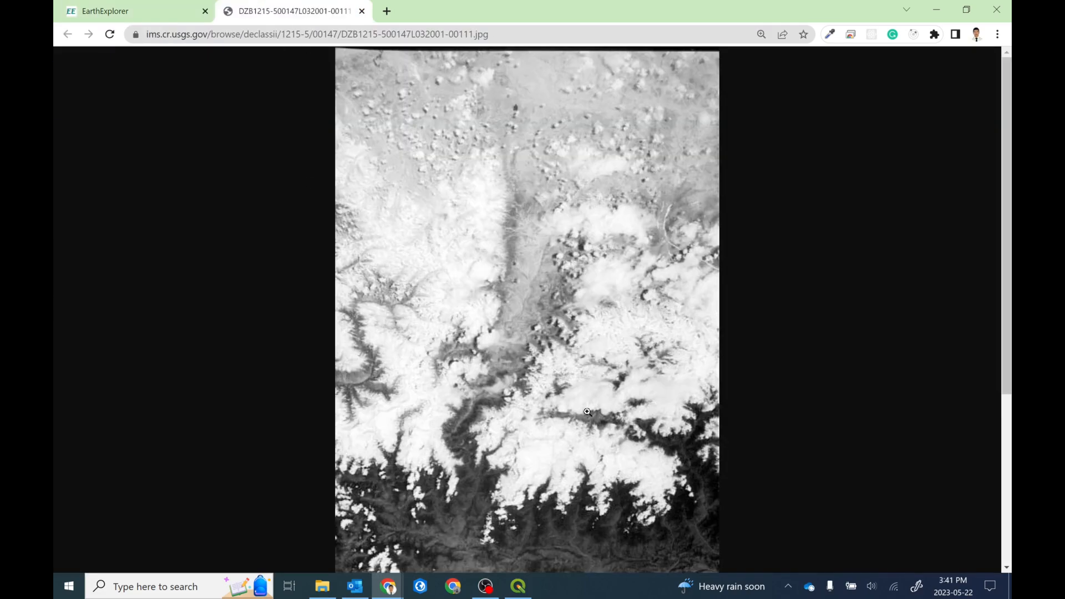
scroll("down", 3)
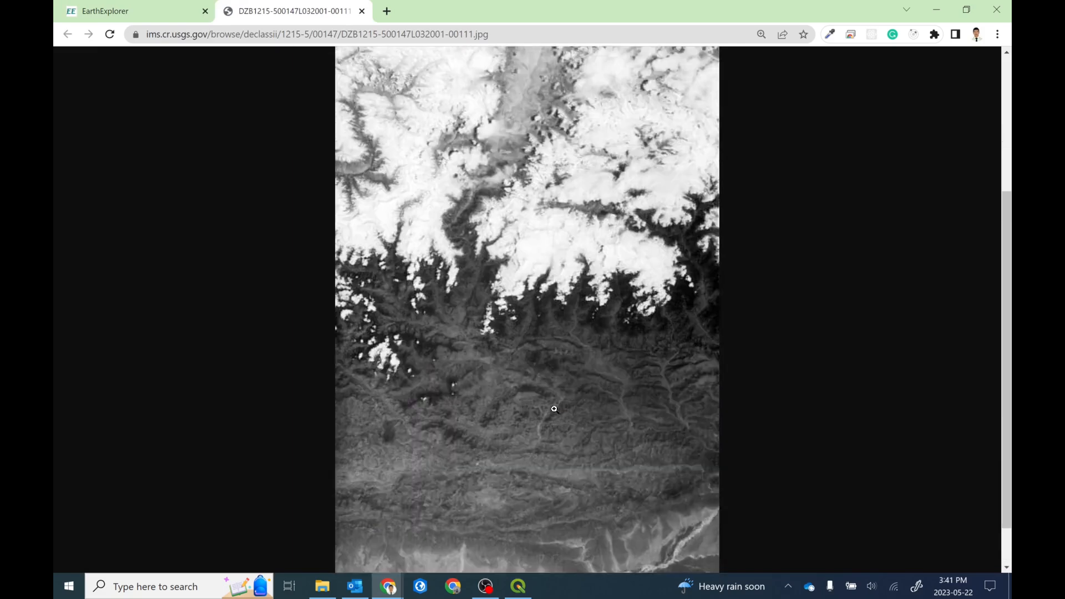
scroll("down", 3)
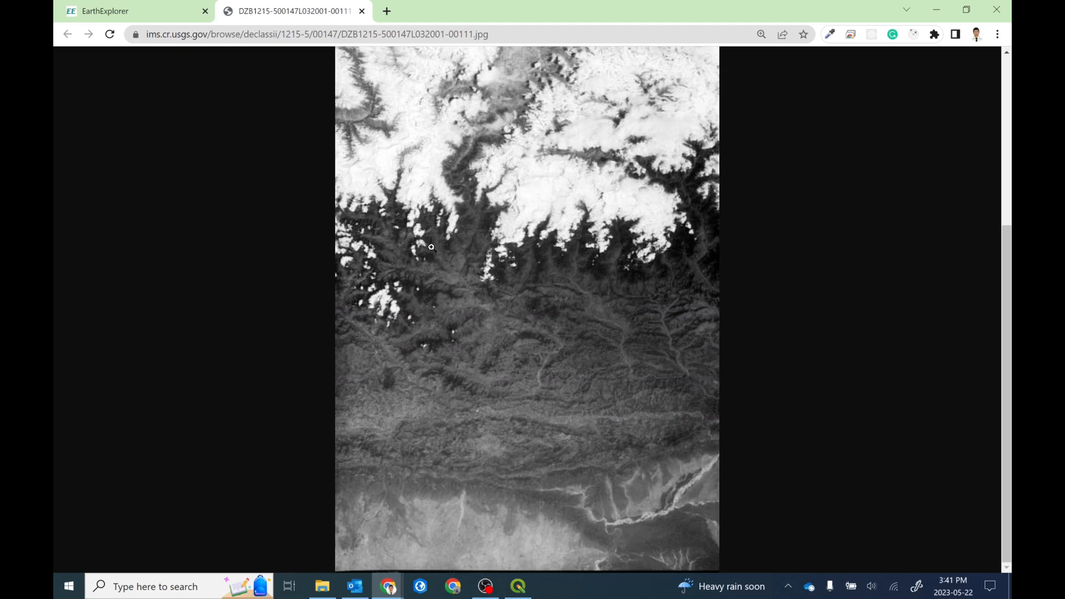
mouse_move(382, 165)
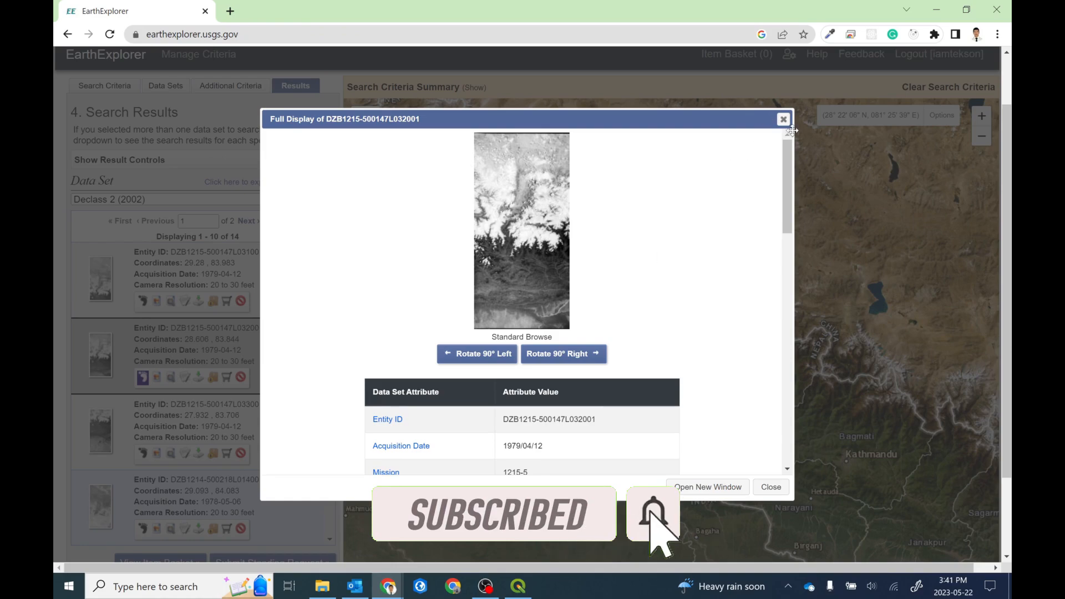
scroll("down", 3)
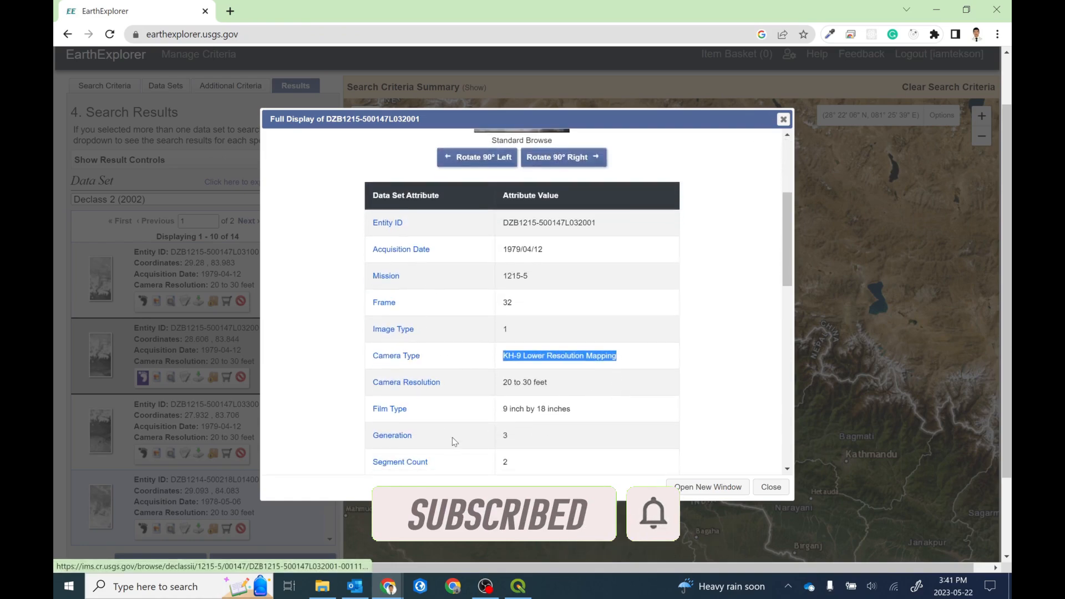
scroll("down", 3)
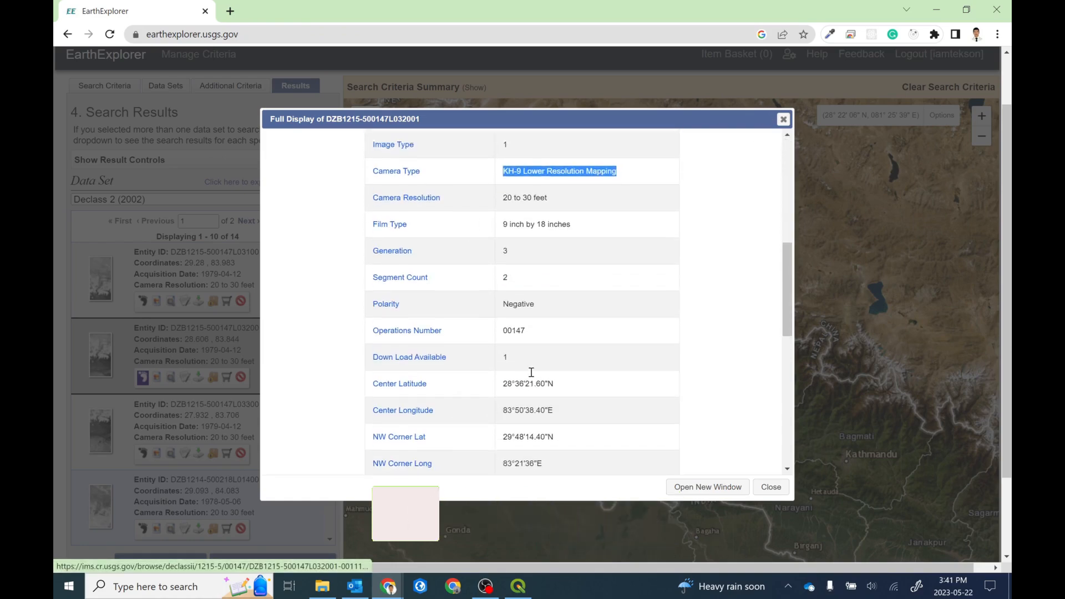
scroll("up", 3)
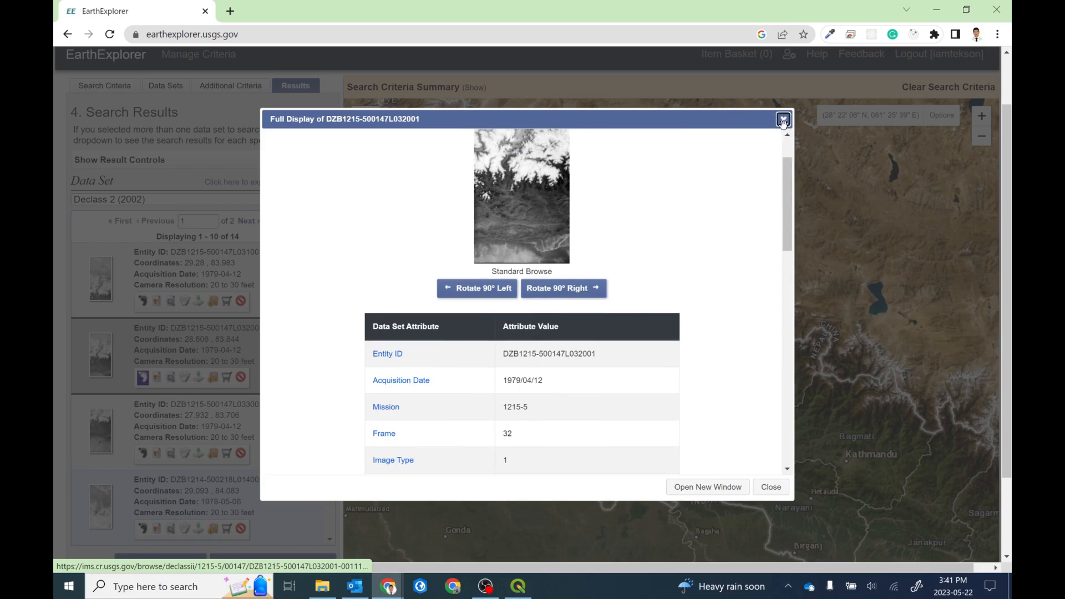
left_click(782, 119)
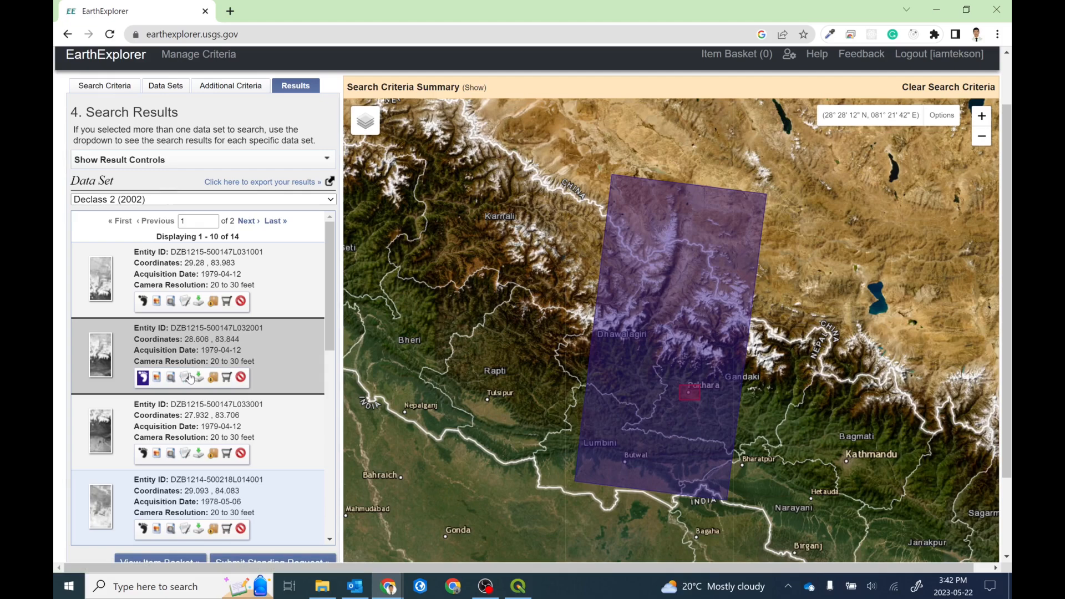
Briefly view the scene's download options, then reopen its full metadata display
left_click(197, 377)
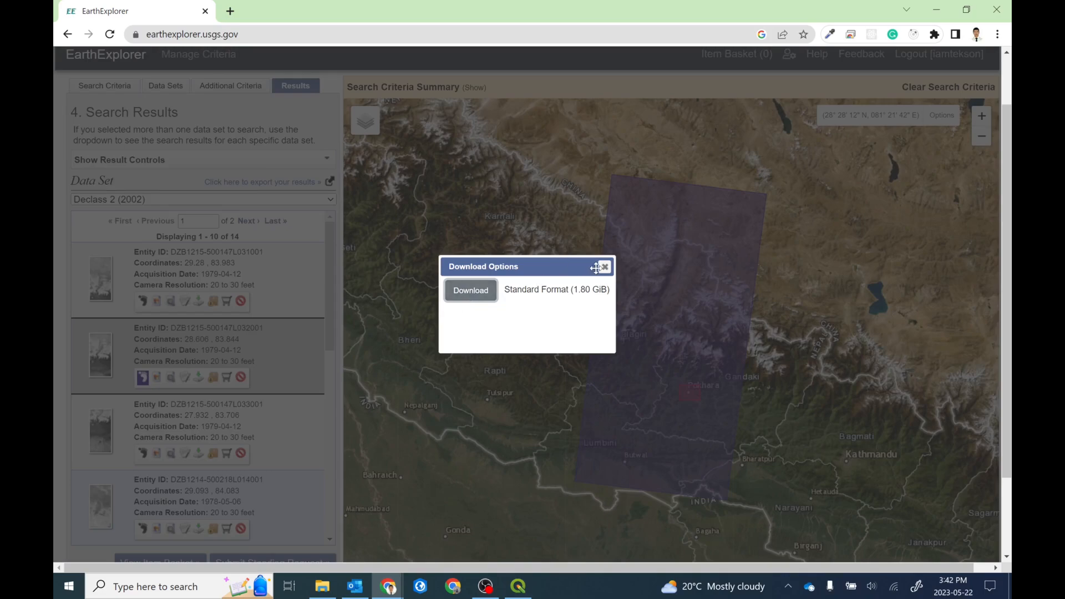
left_click(603, 267)
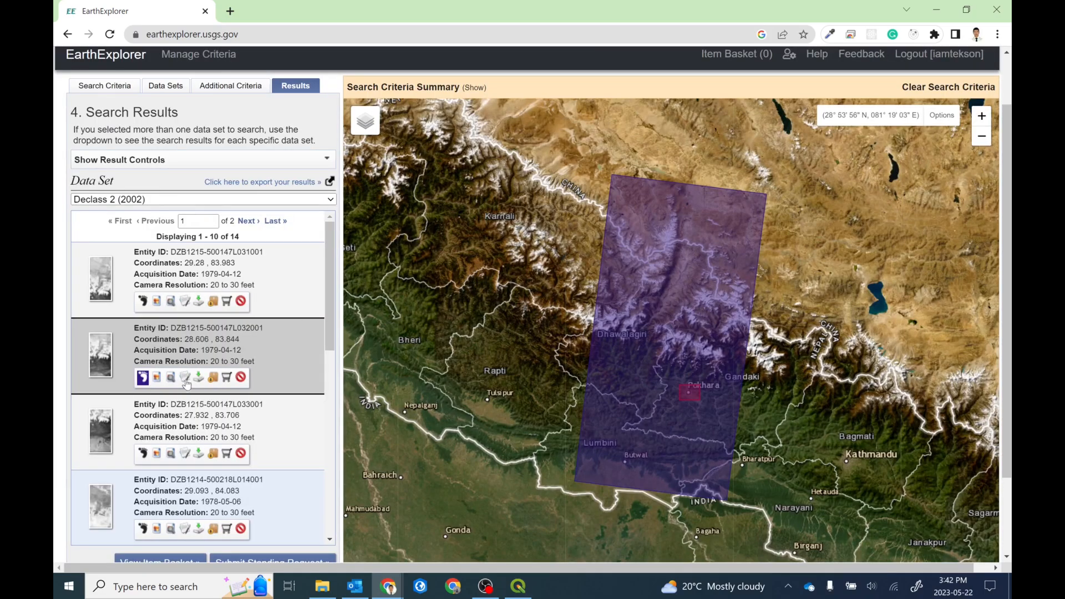
left_click(184, 377)
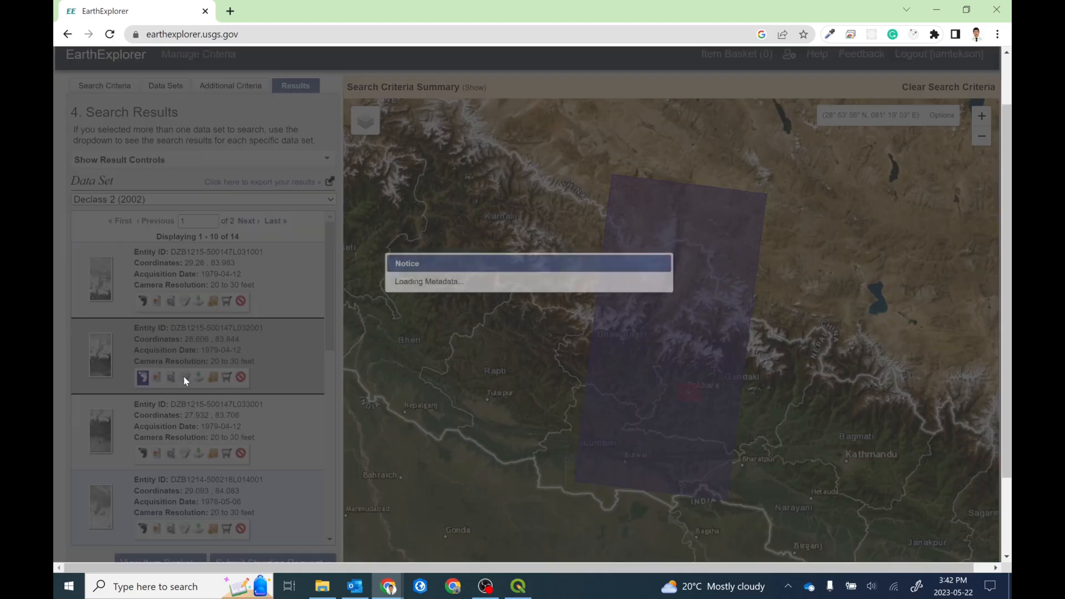
left_click(143, 377)
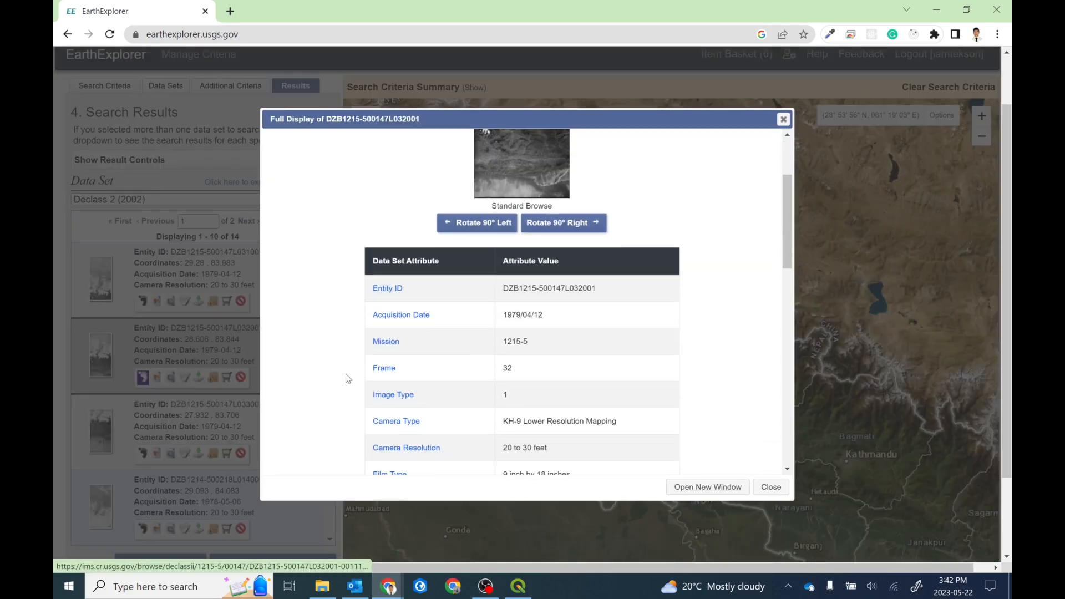
mouse_move(171, 383)
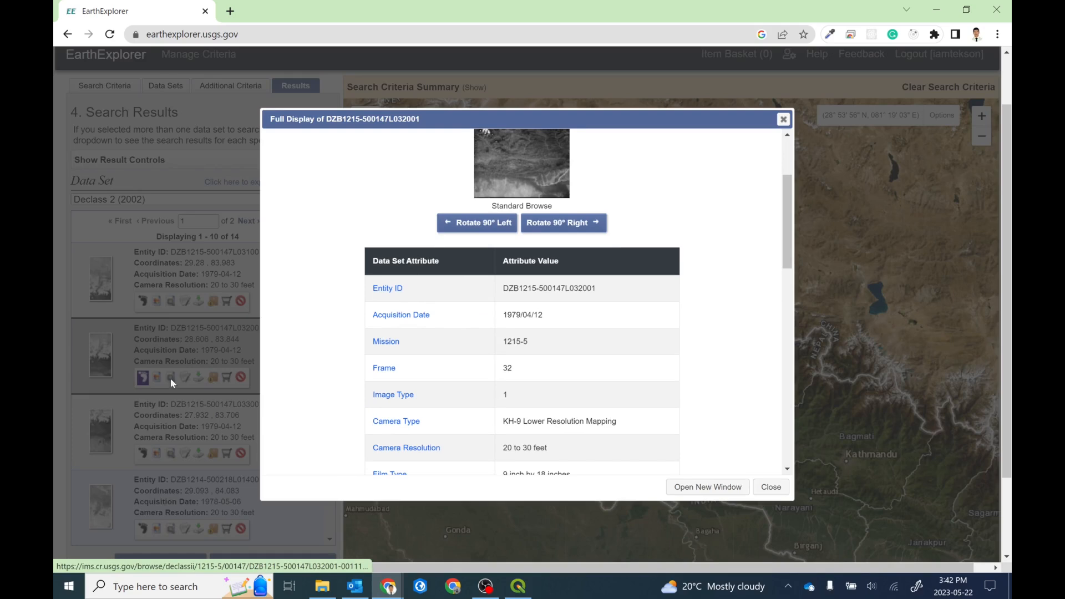
mouse_move(149, 369)
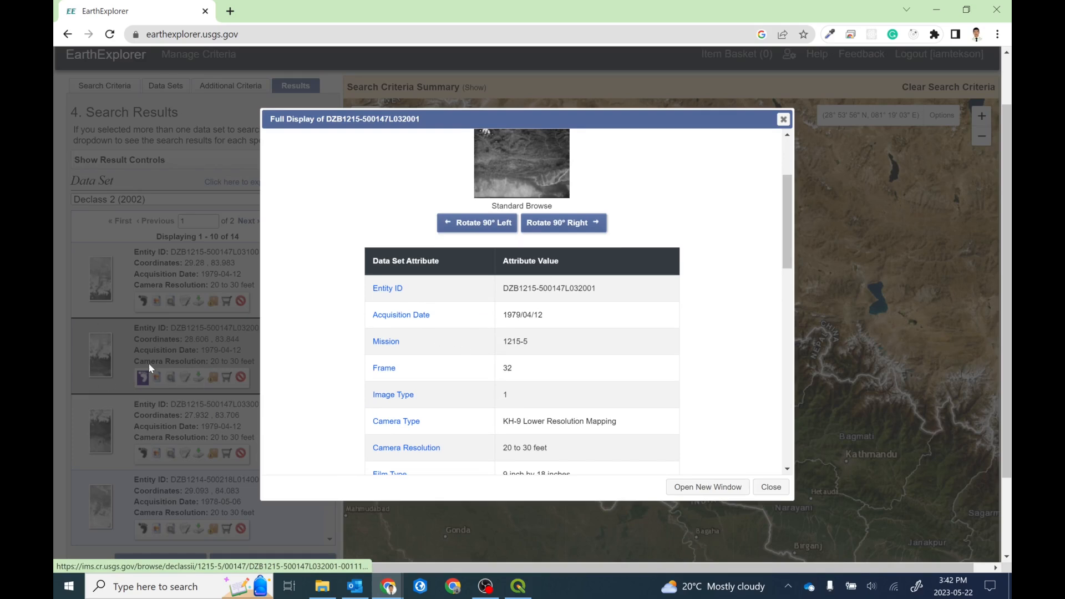
mouse_move(387, 288)
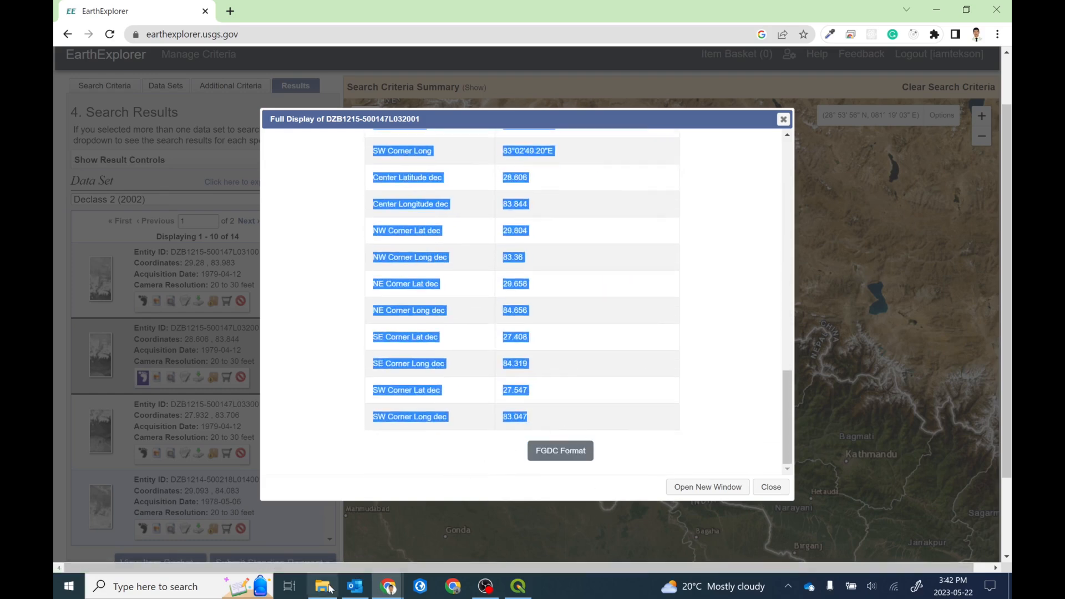
Create a new empty text document in the Downloads folder
left_click(323, 585)
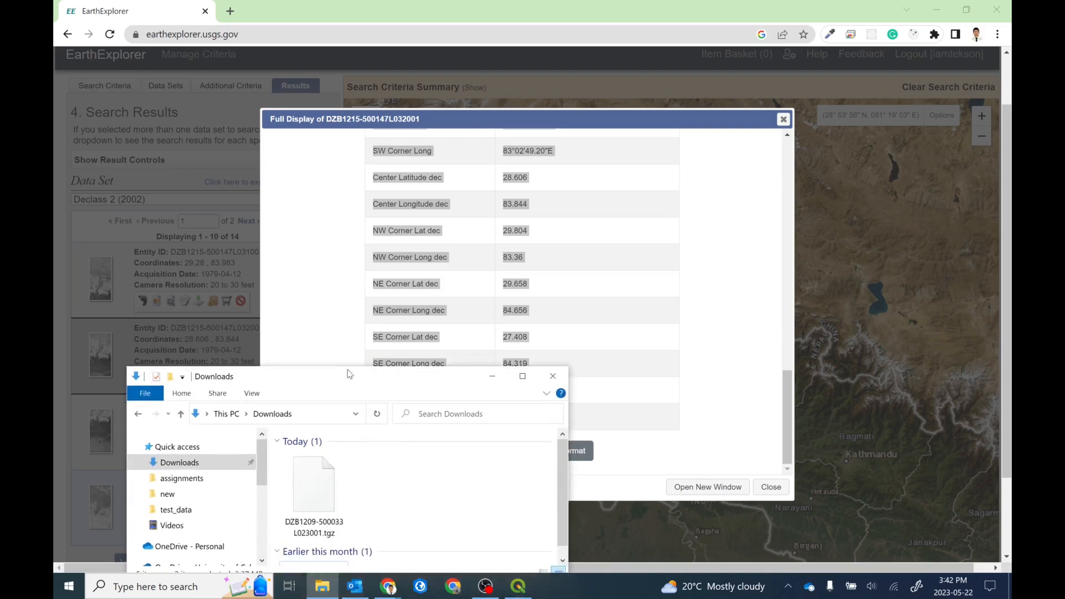
left_click(521, 376)
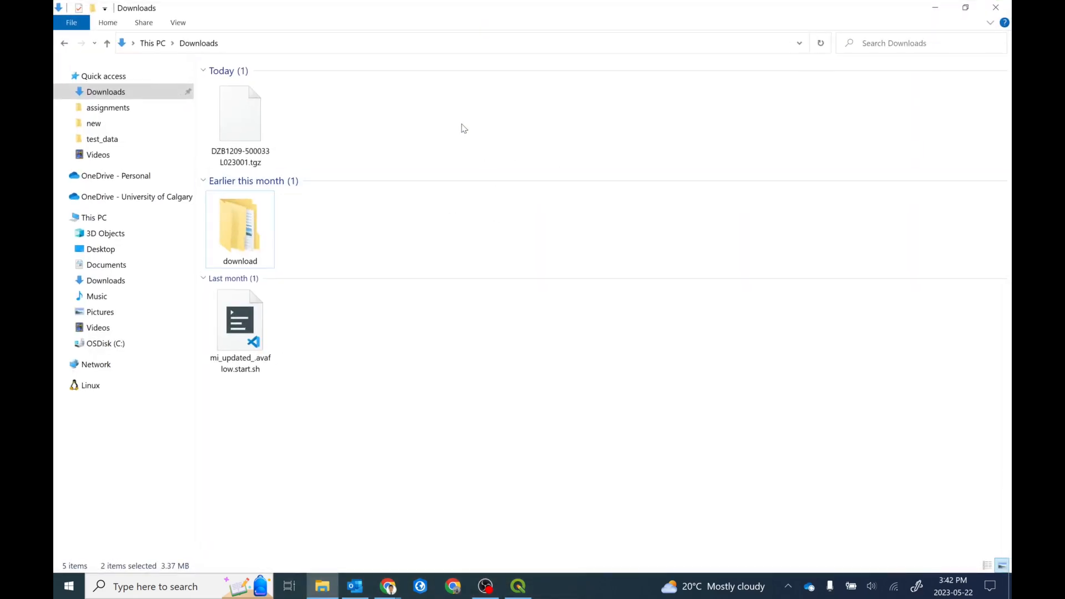
right_click(462, 129)
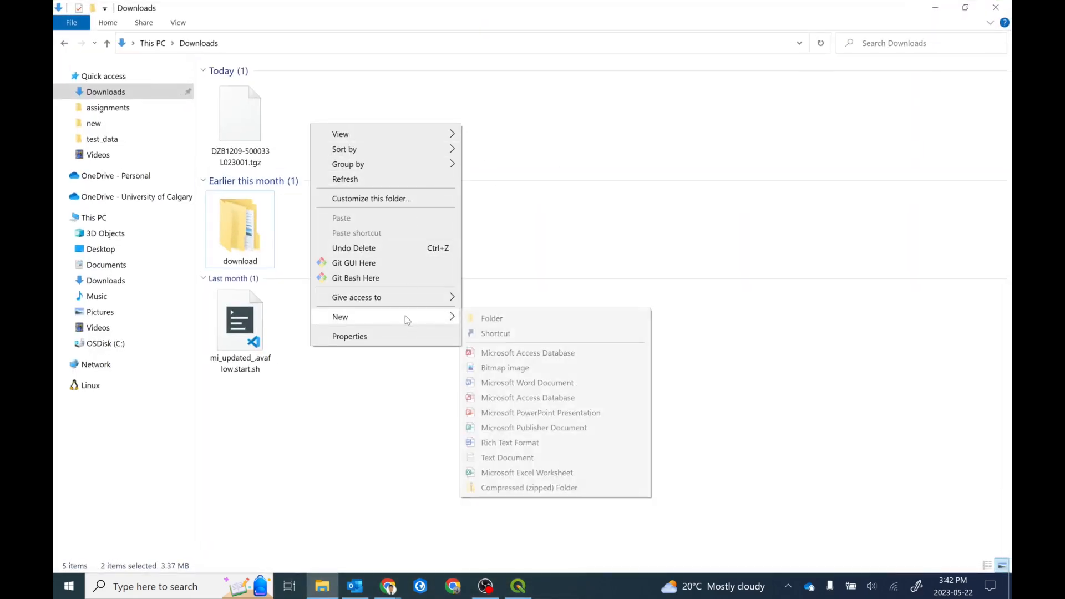
left_click(507, 457)
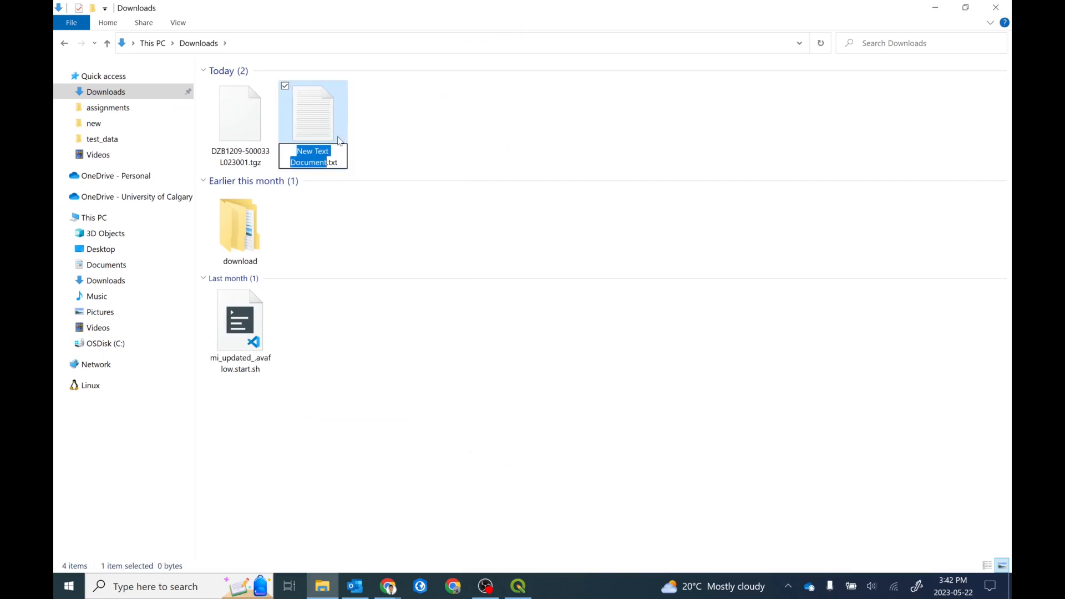
mouse_move(362, 153)
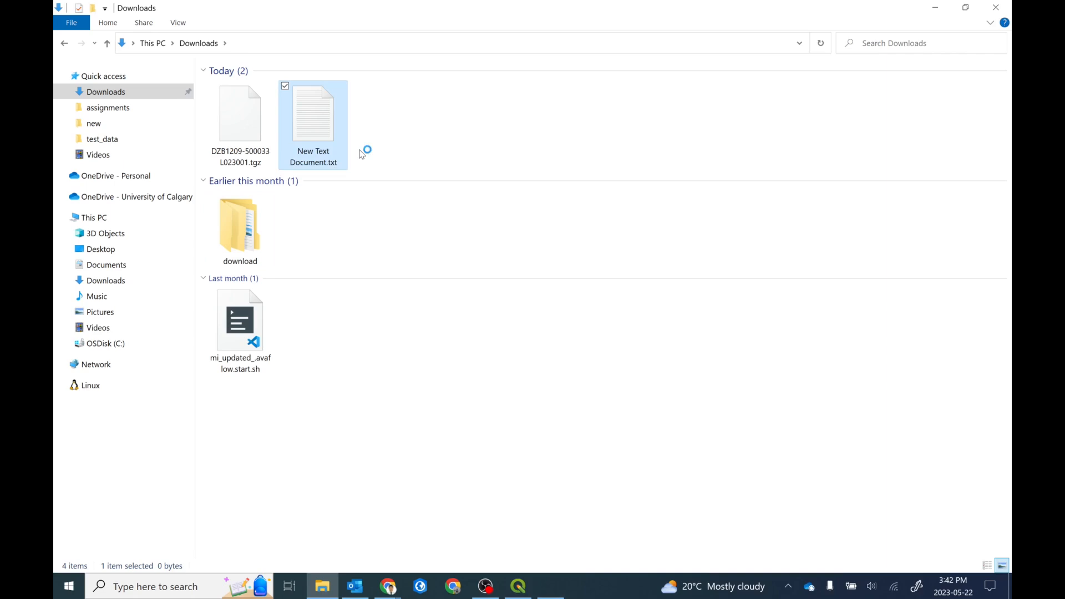
double_click(313, 113)
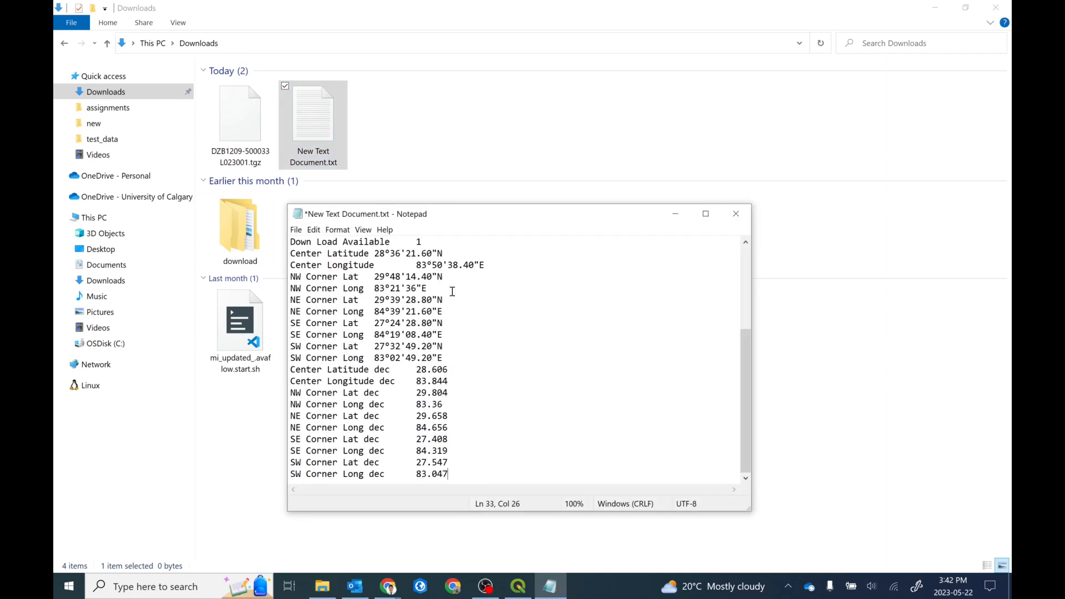
scroll("up", 3)
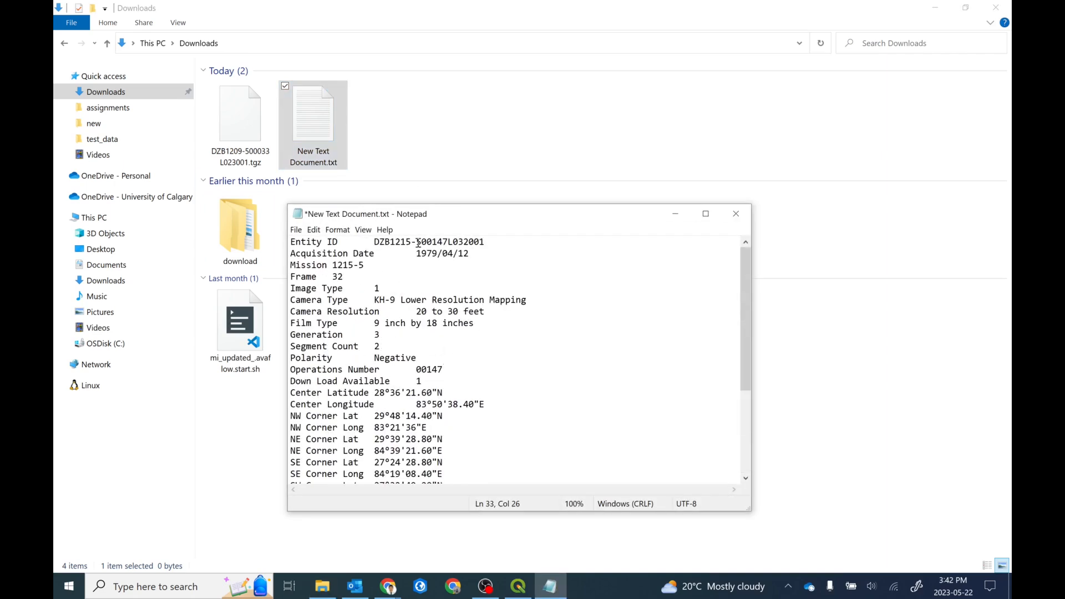
double_click(428, 241)
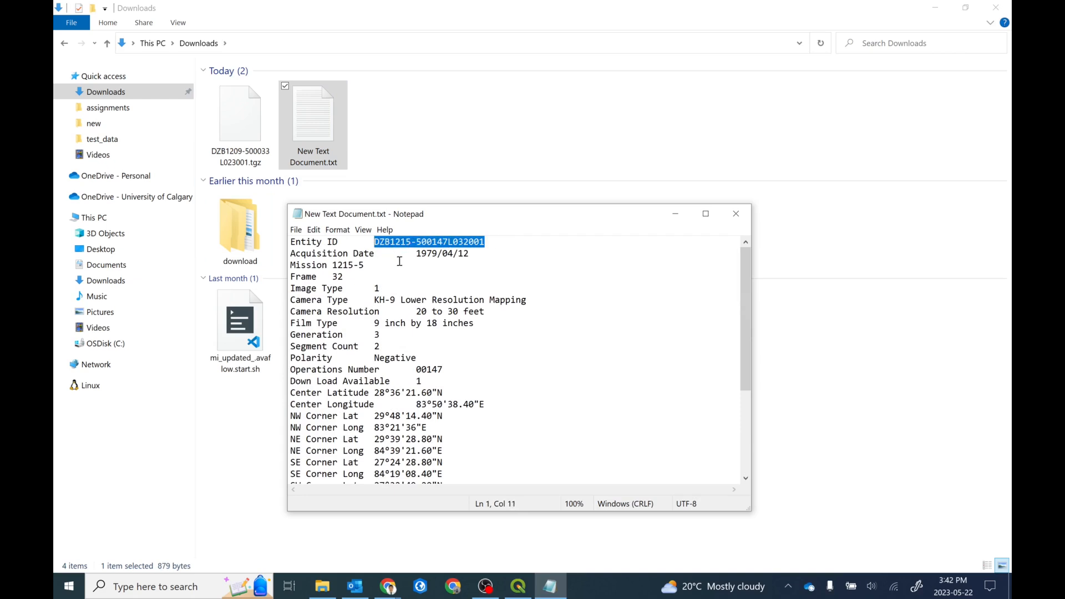
left_click(734, 213)
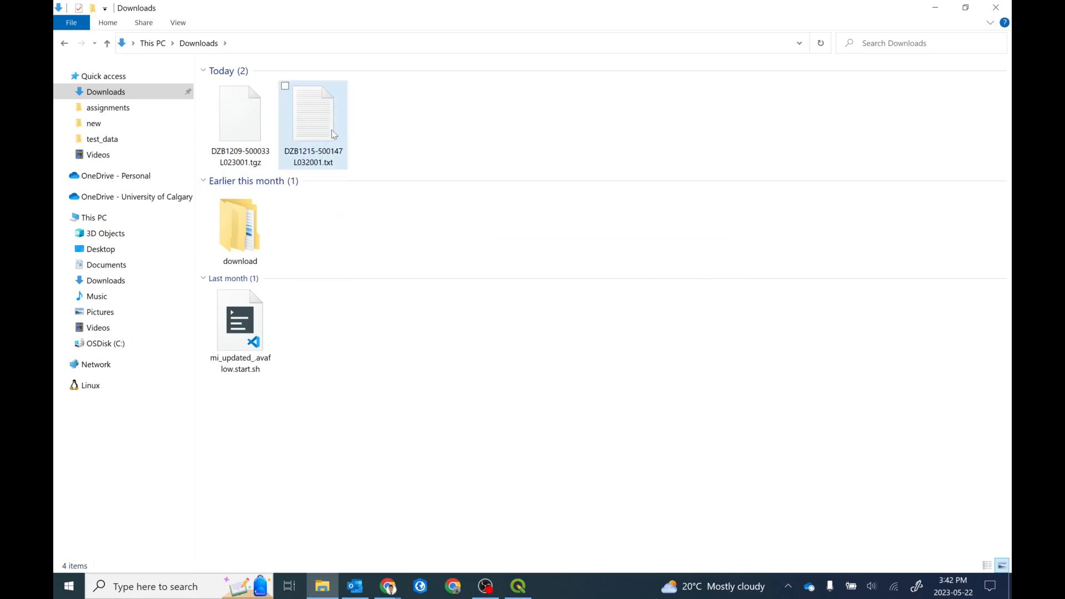
mouse_move(313, 119)
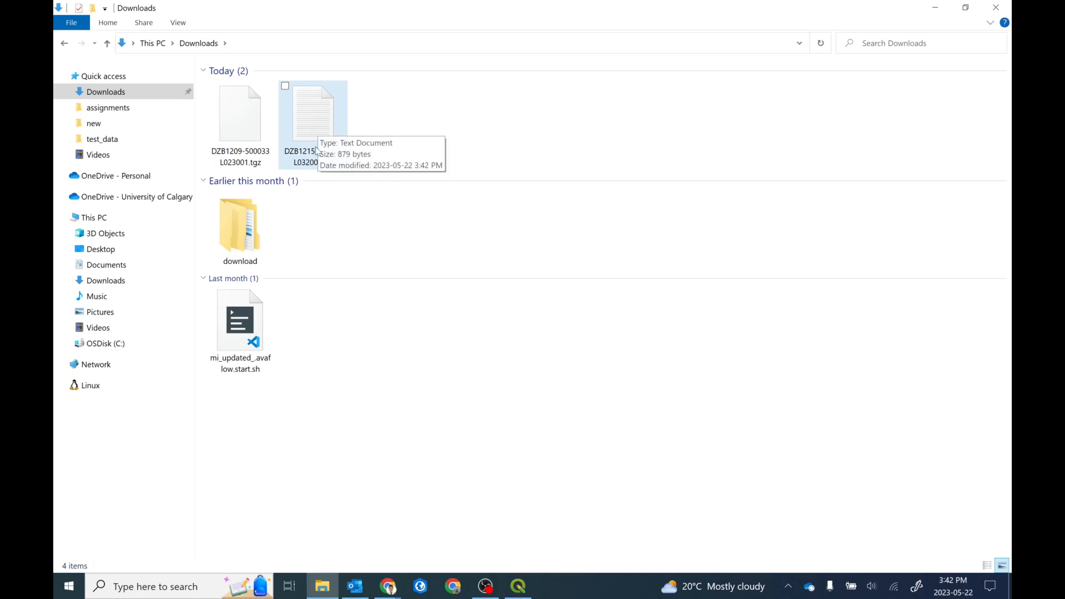
mouse_move(915, 6)
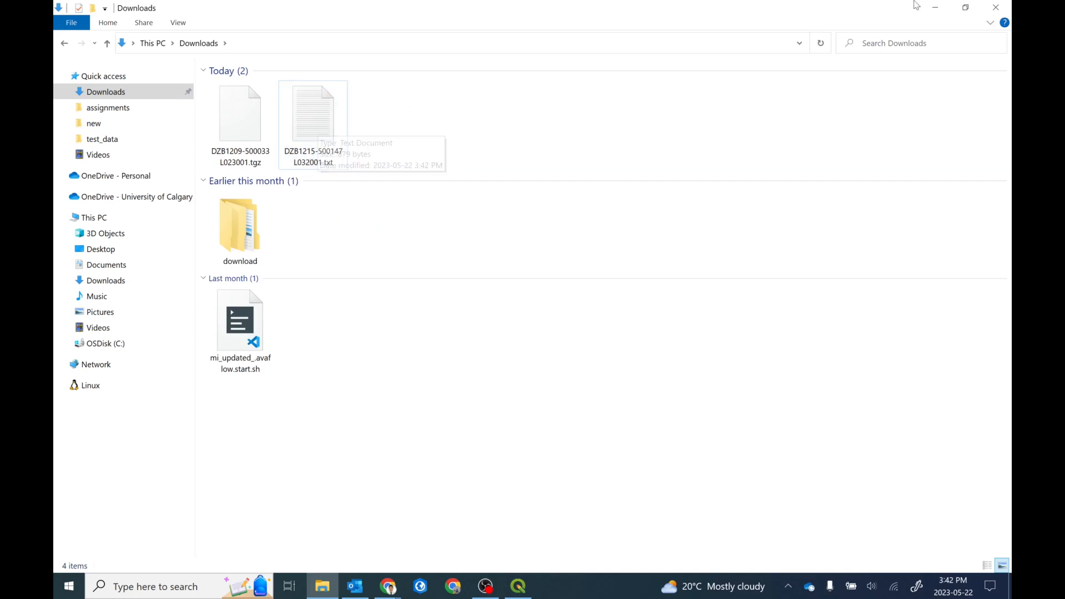
Return to the search results and review the scene's 1.80 GiB Standard Format download option, then dismiss it
left_click(388, 586)
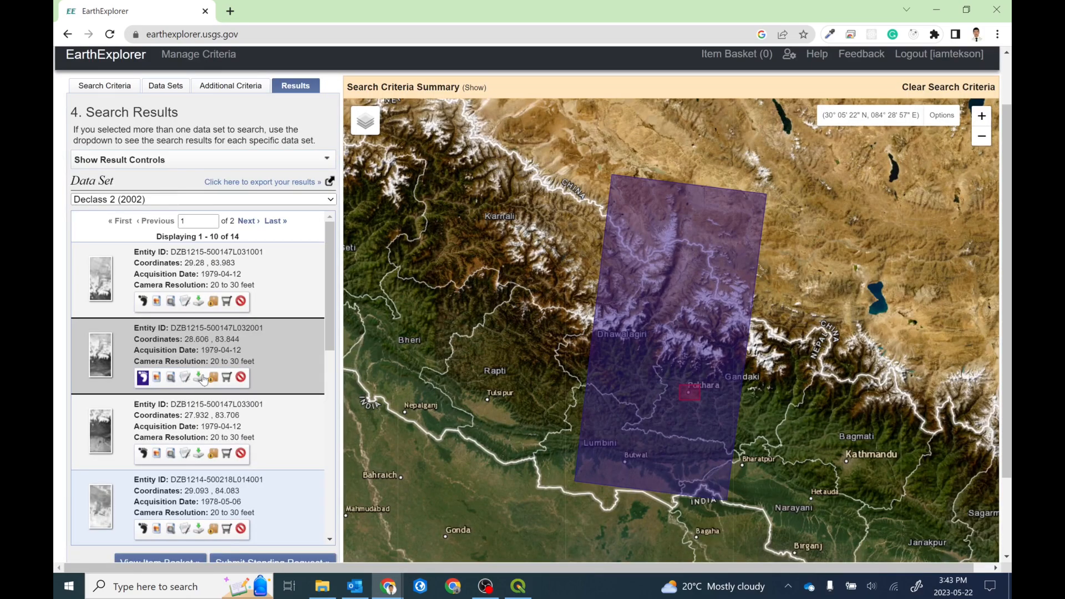
left_click(197, 378)
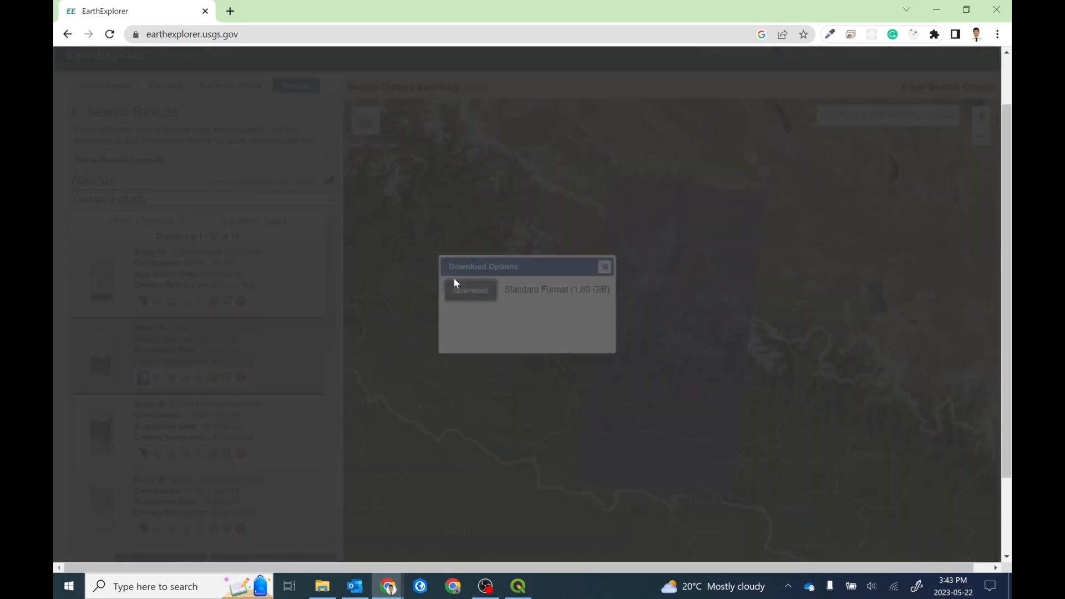
left_click(471, 290)
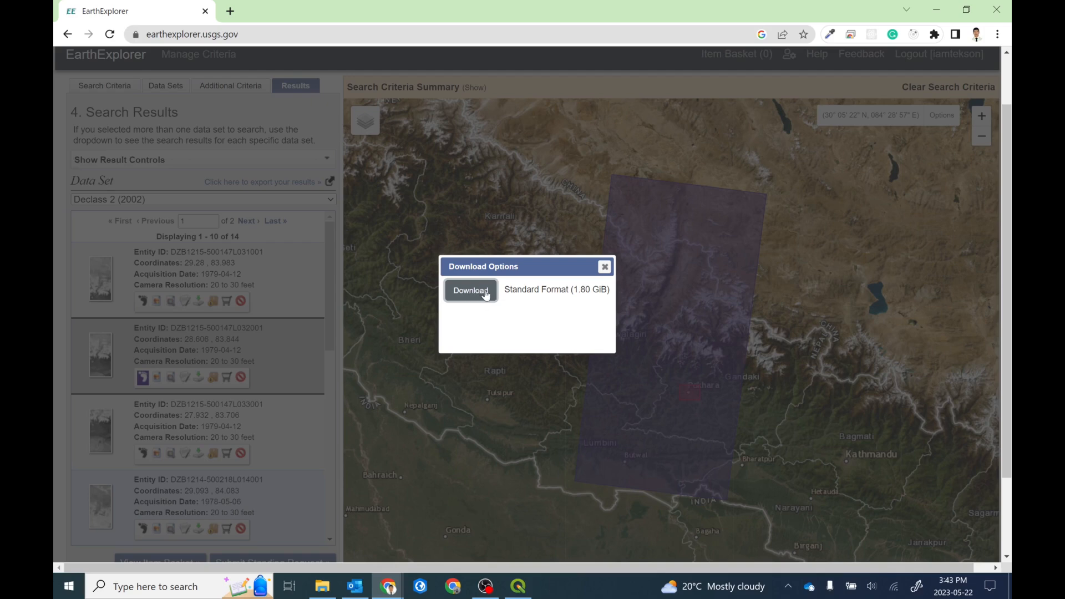
mouse_move(604, 267)
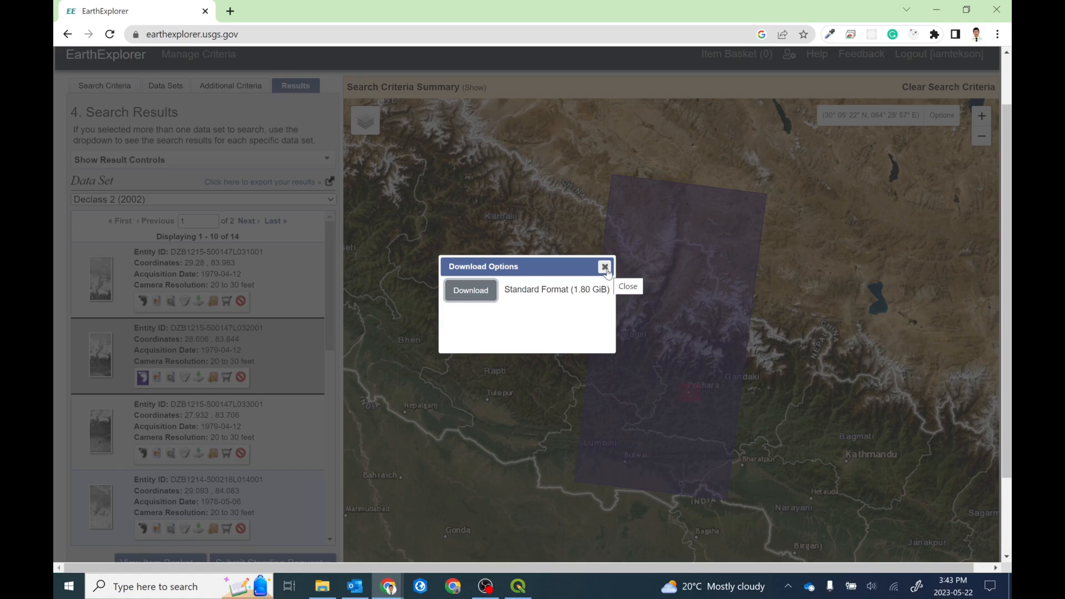
left_click(603, 266)
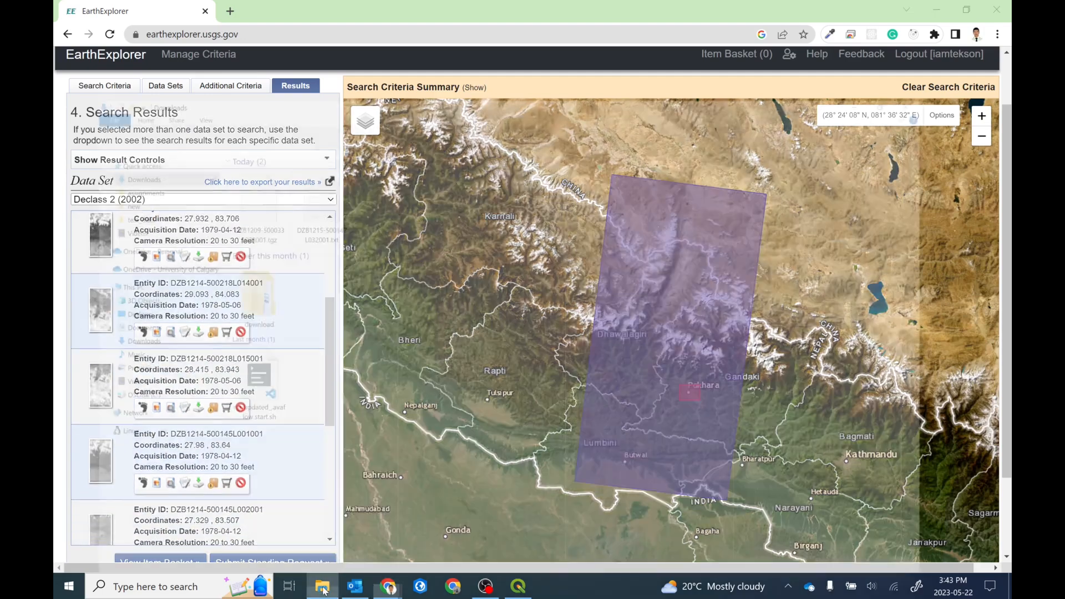
left_click(321, 586)
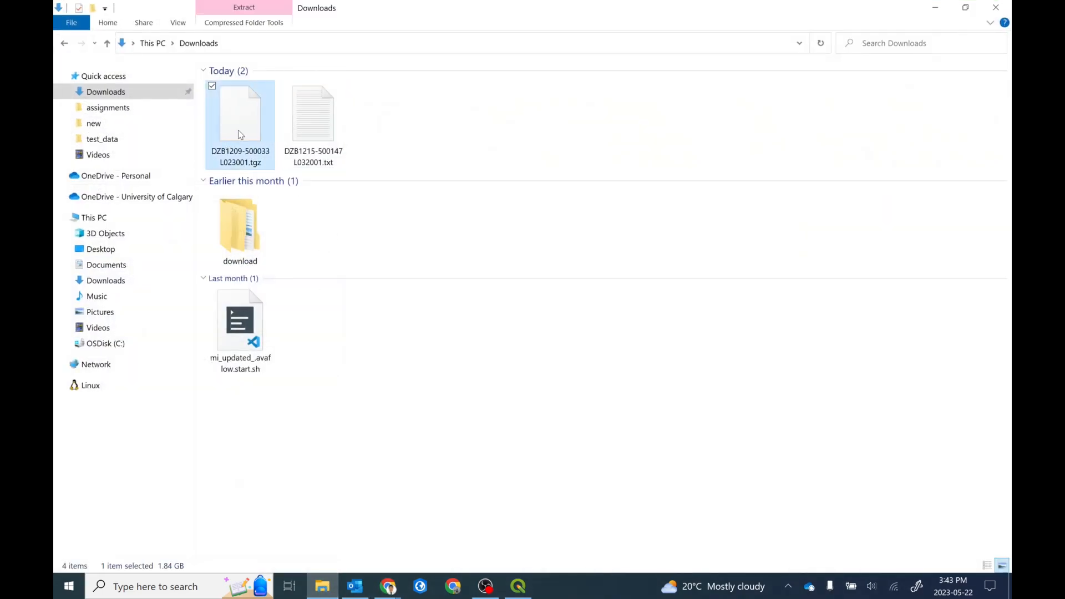
mouse_move(252, 140)
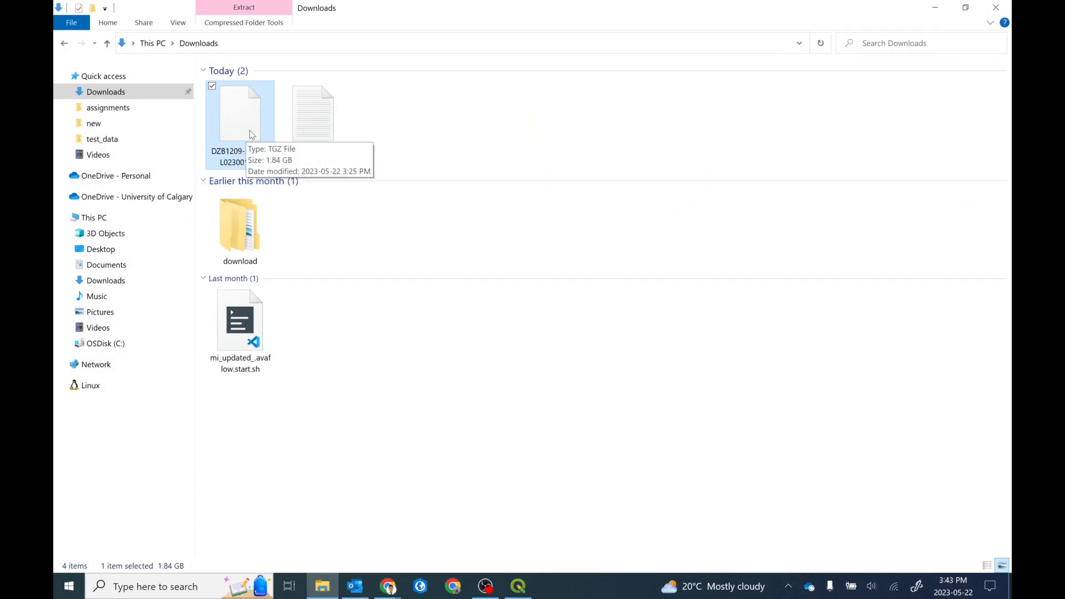
right_click(240, 112)
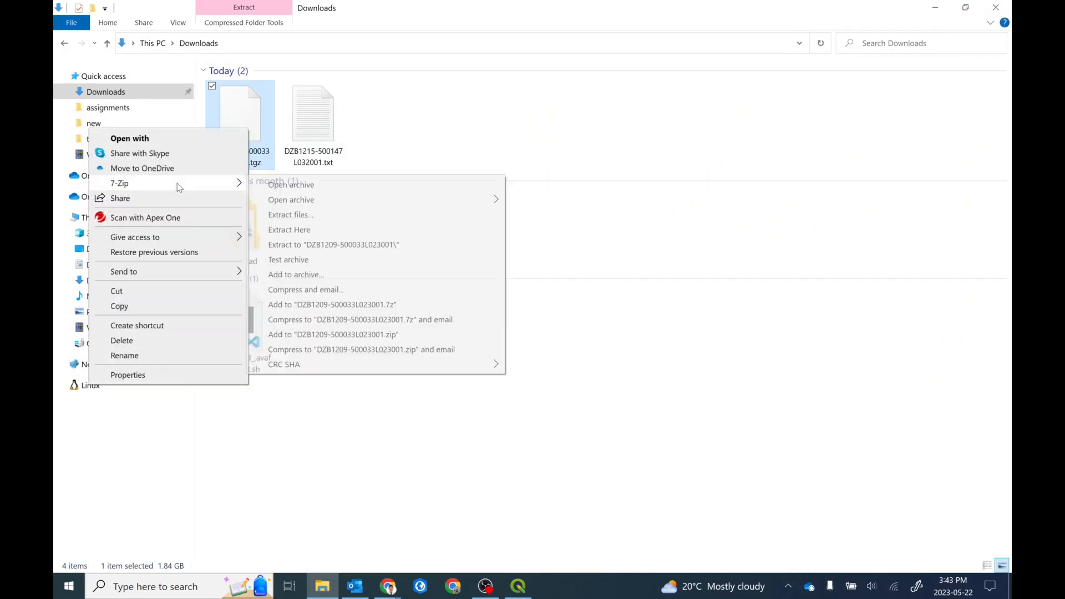
mouse_move(290, 230)
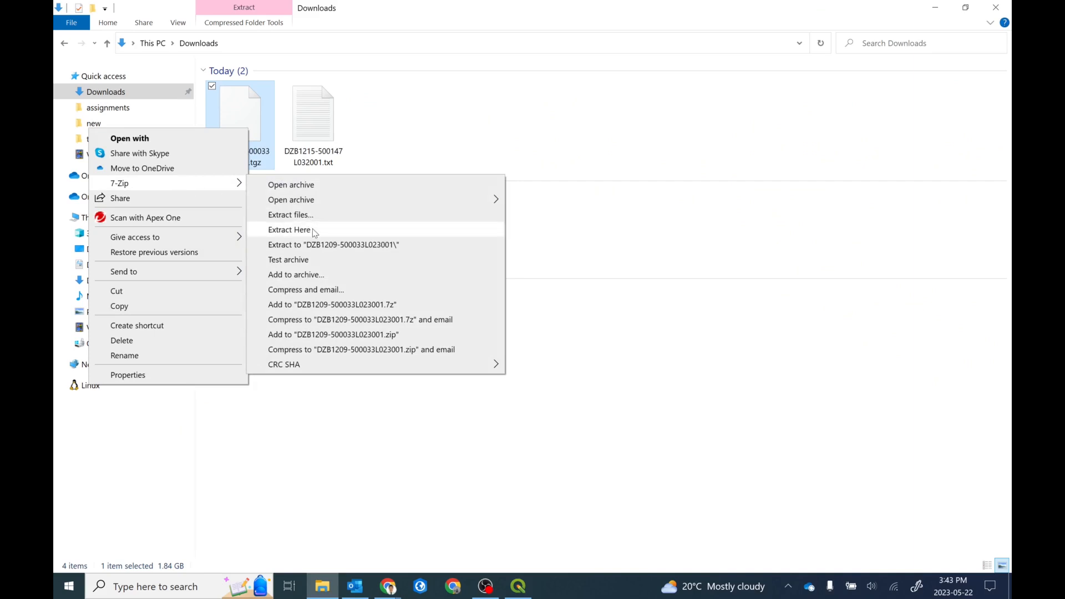
left_click(288, 230)
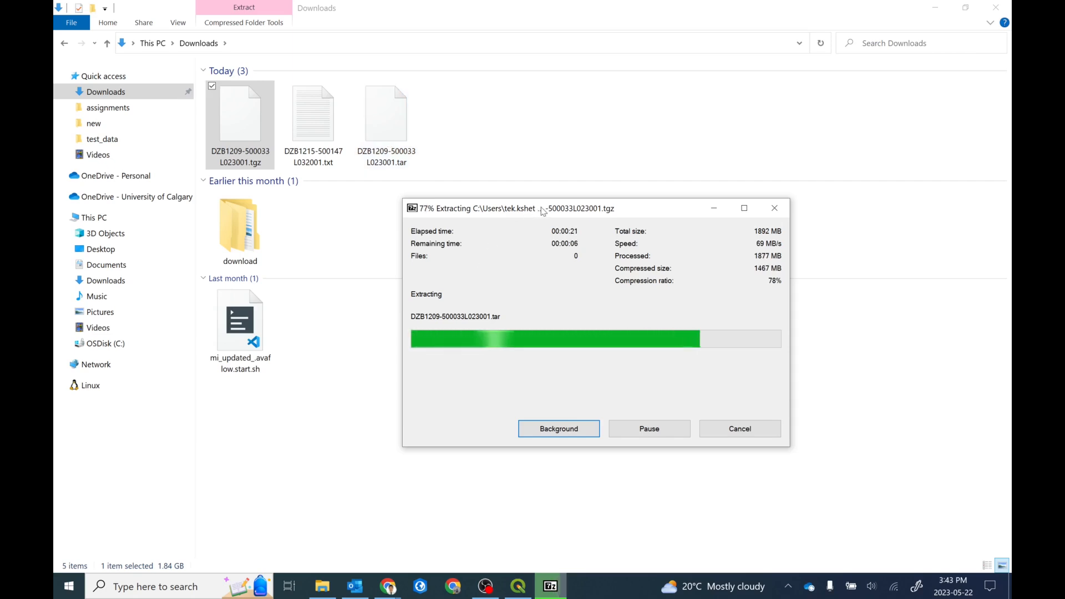
left_click_drag(540, 207, 519, 164)
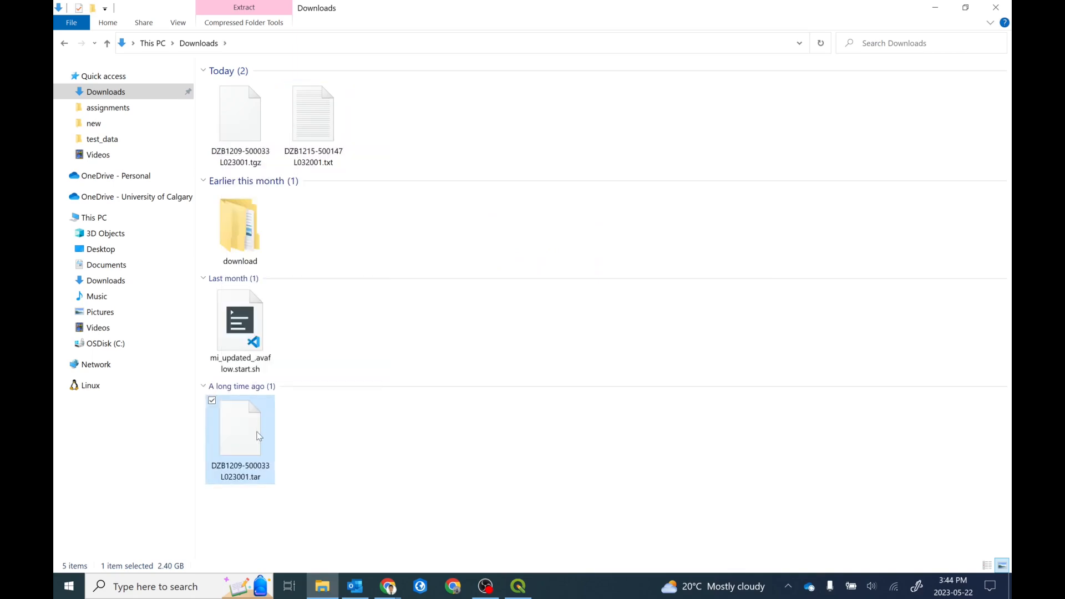
right_click(239, 434)
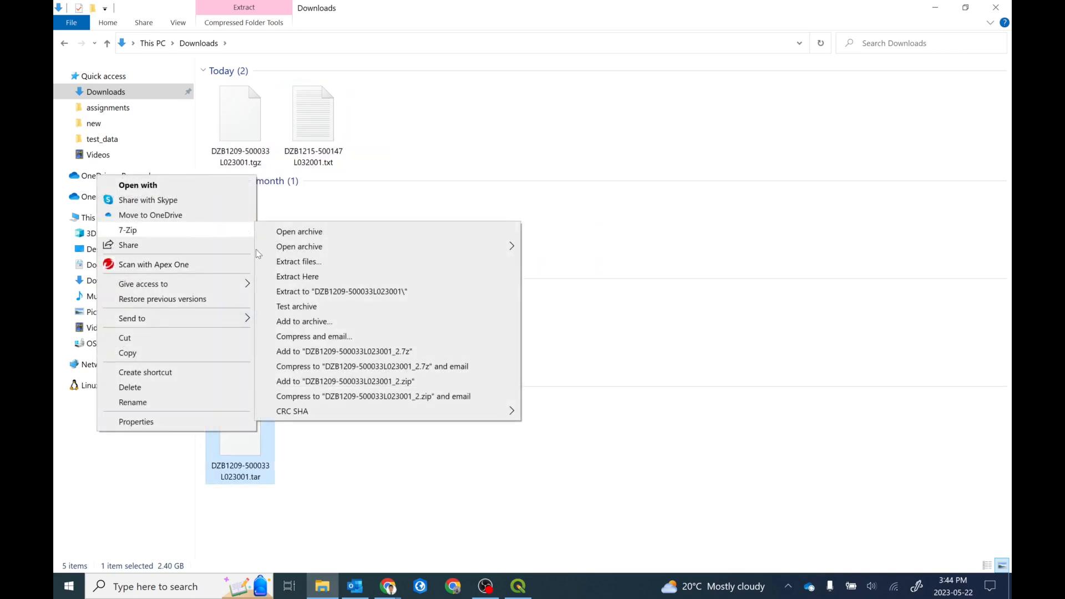
left_click(297, 277)
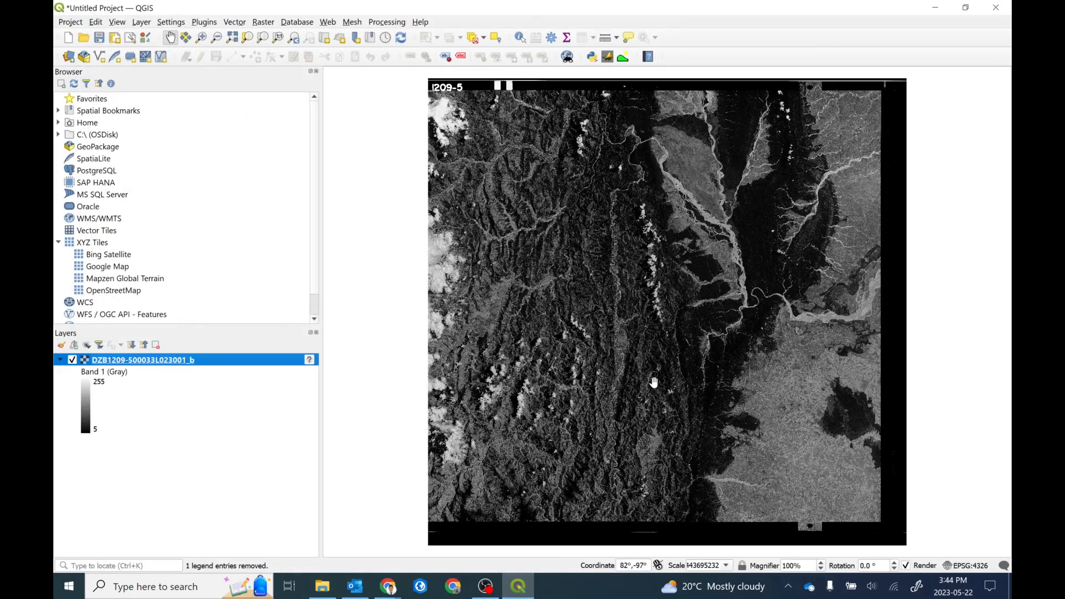
scroll("up", 3)
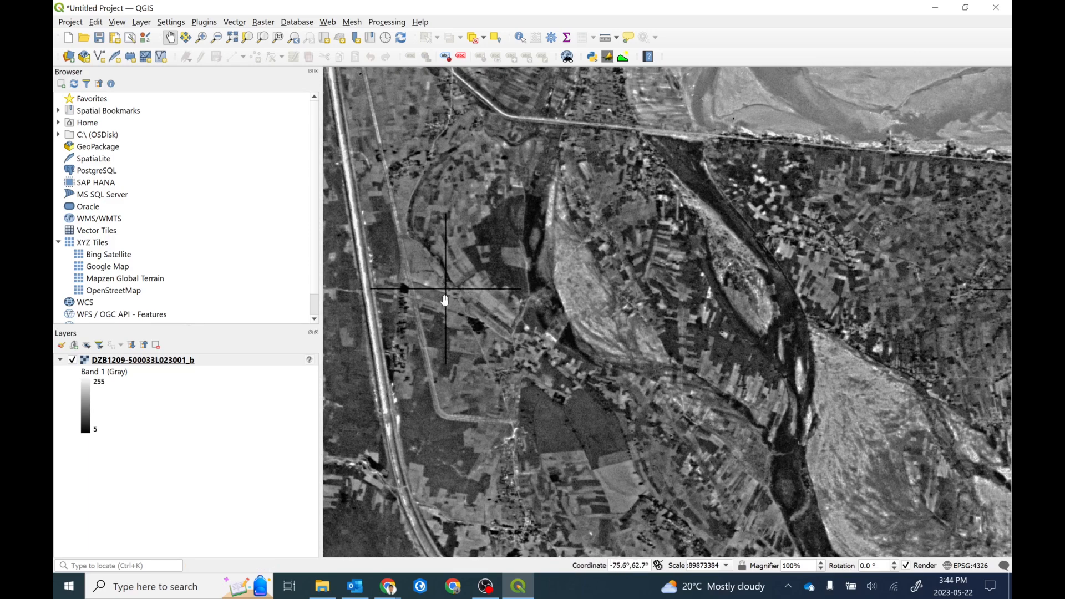
mouse_move(447, 292)
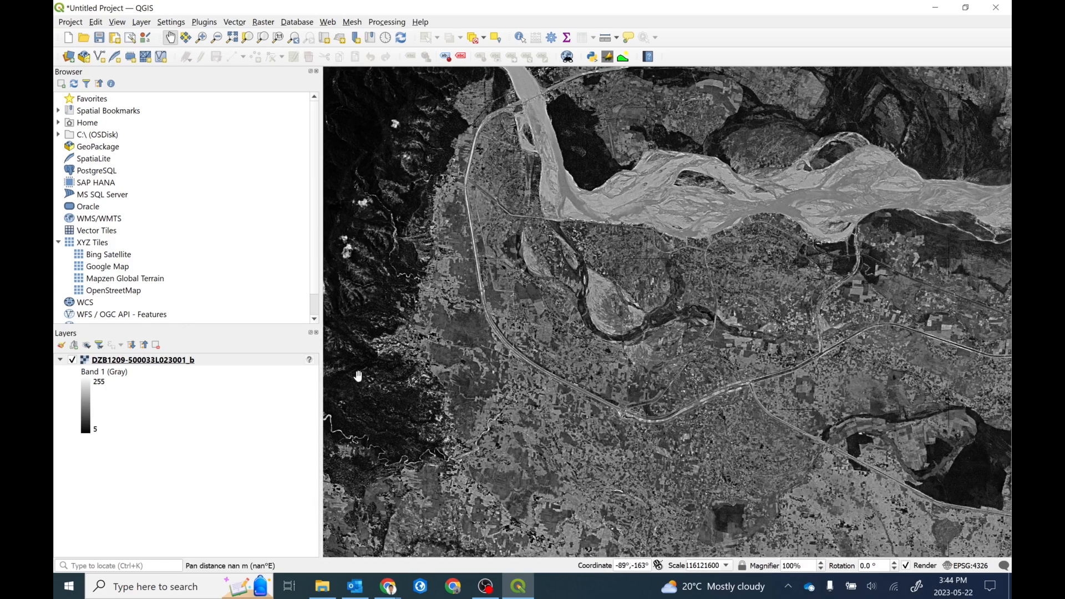
left_click(323, 586)
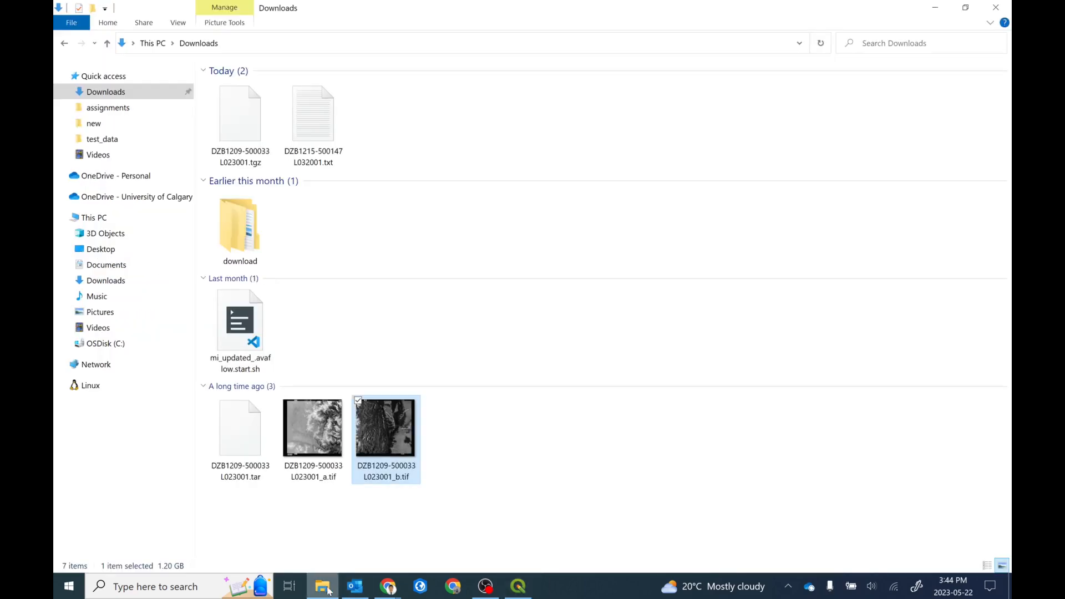
left_click(313, 428)
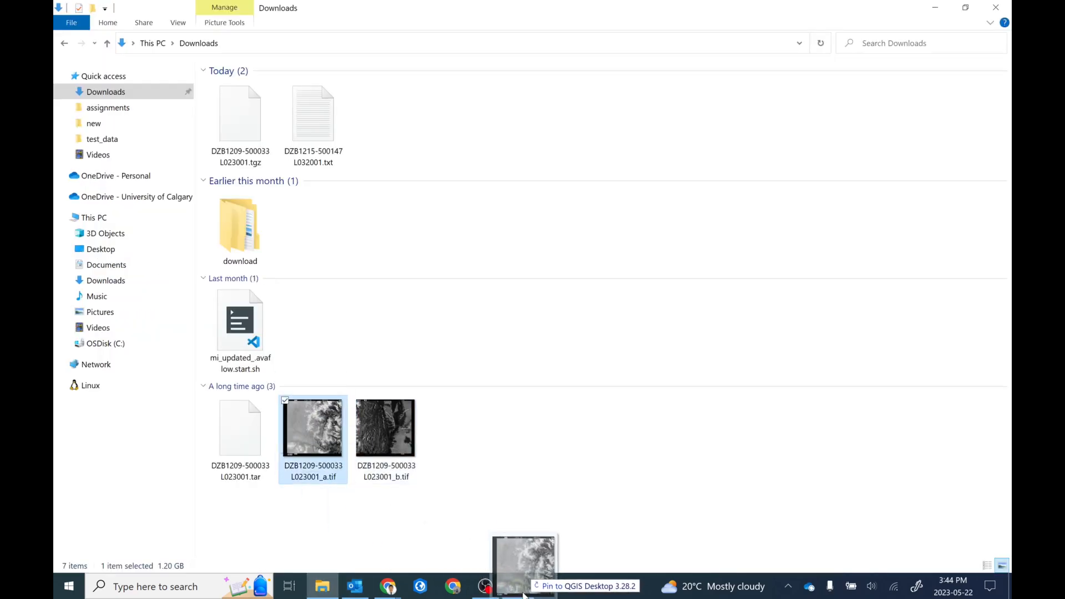
left_click(517, 586)
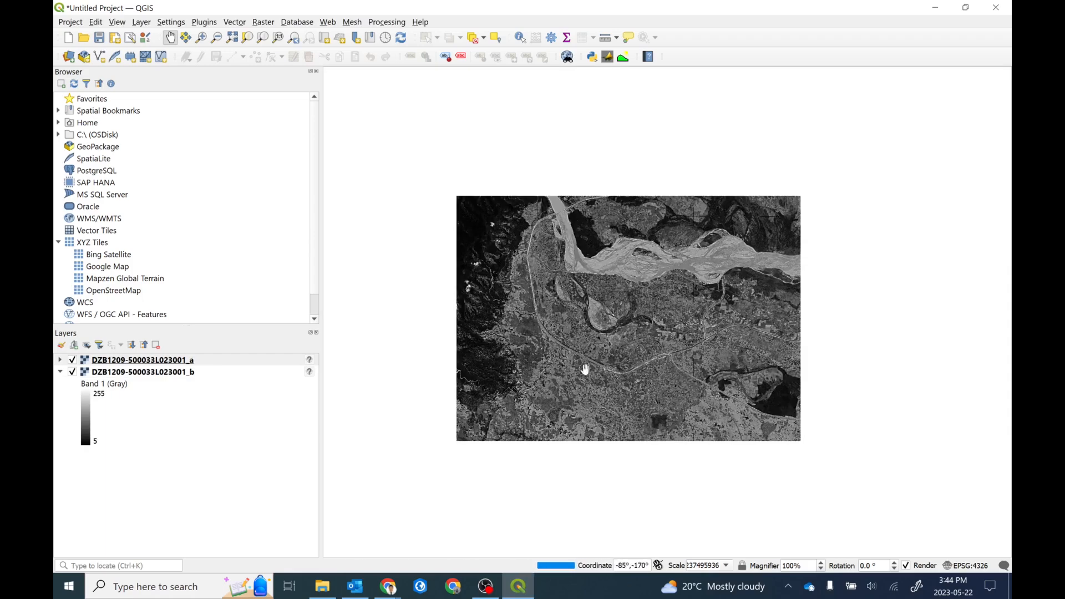
mouse_move(587, 308)
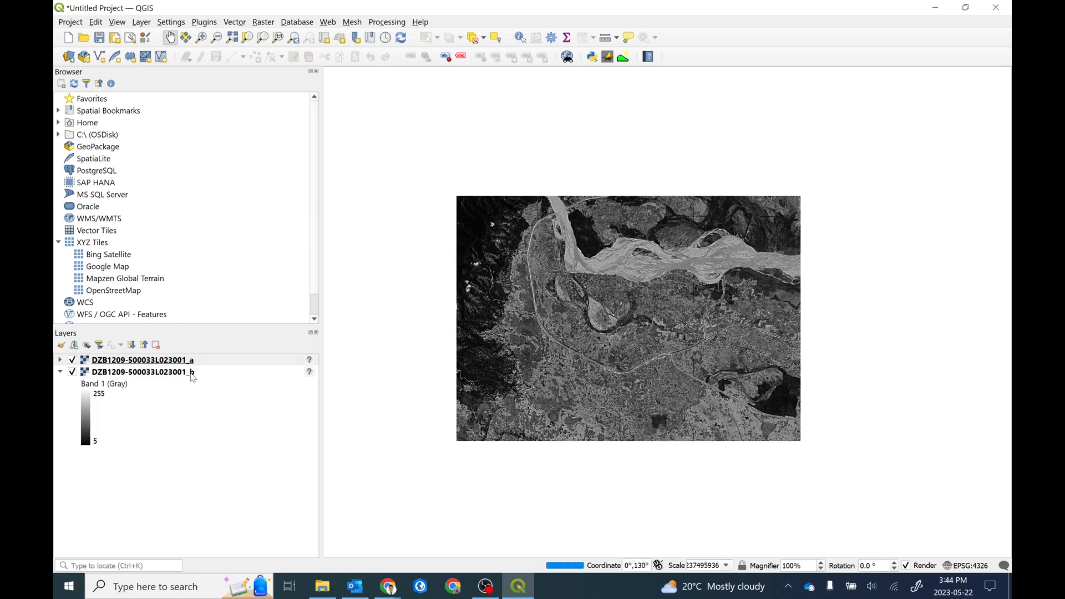
mouse_move(579, 231)
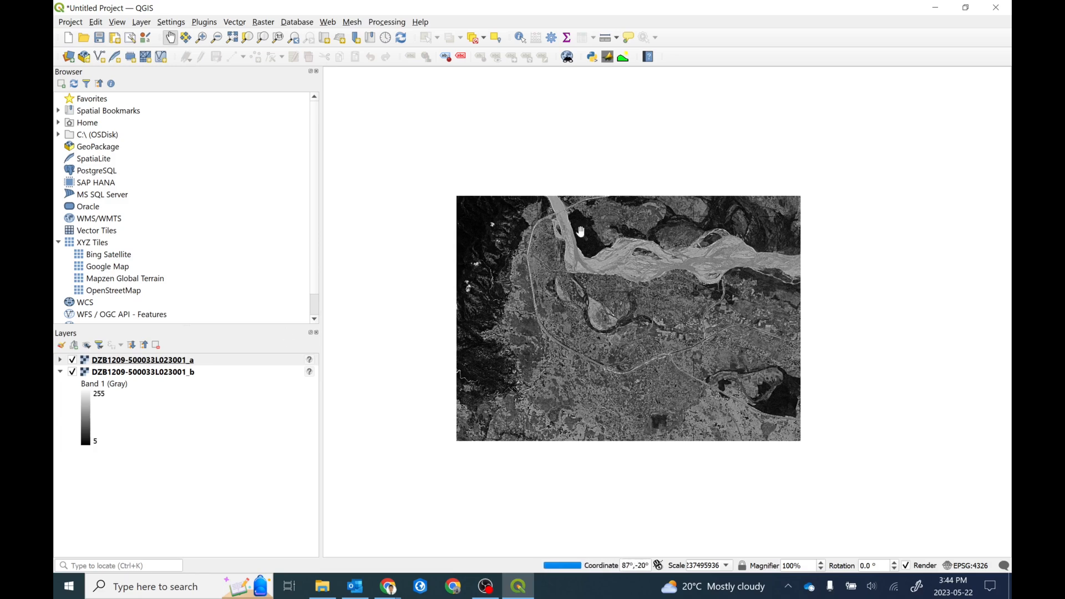
mouse_move(637, 307)
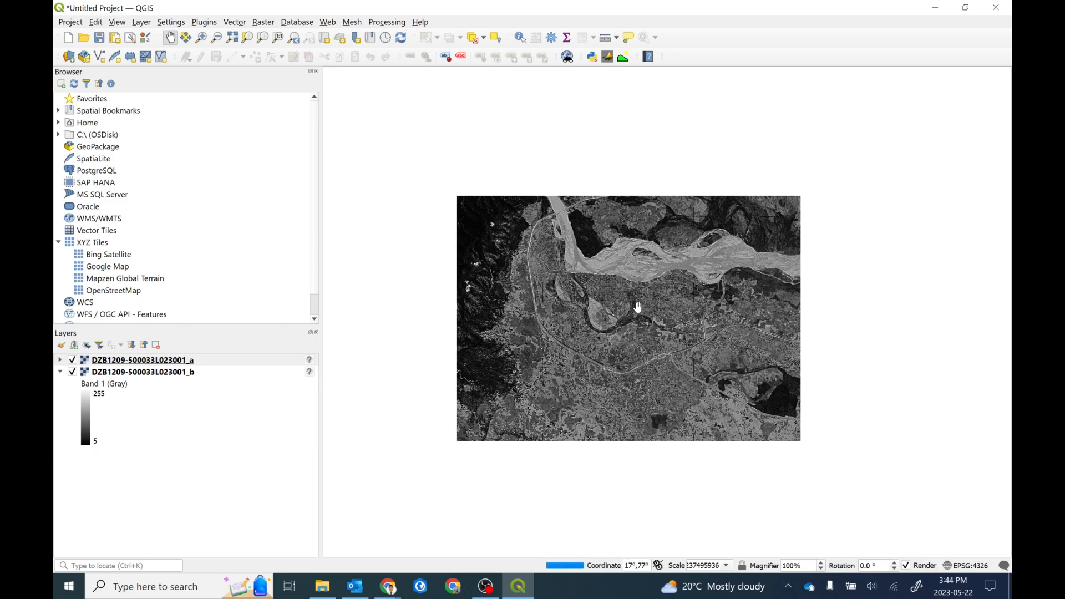
mouse_move(325, 207)
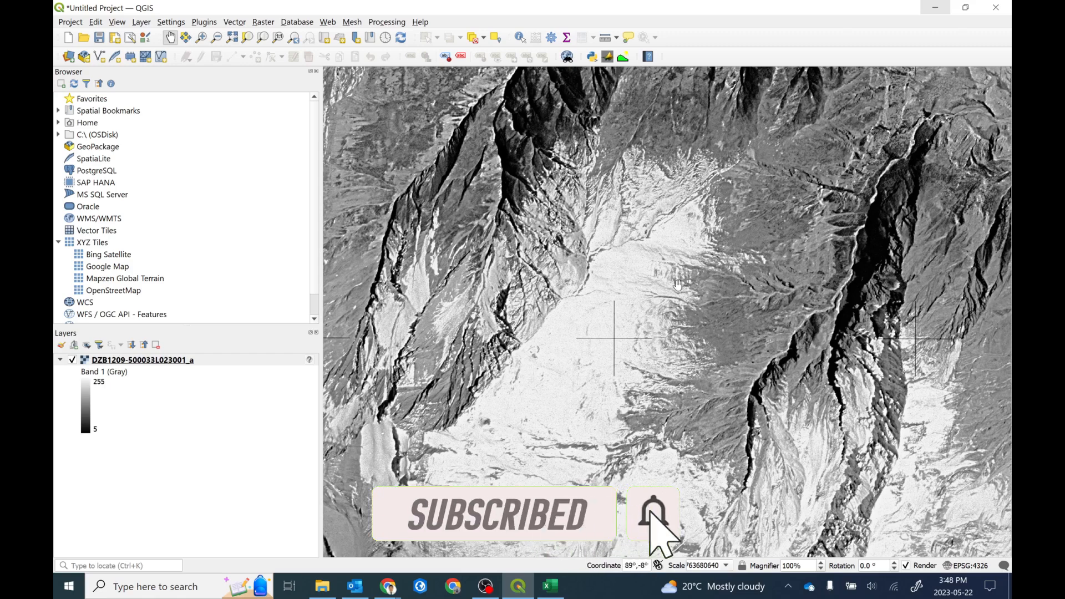
mouse_move(723, 232)
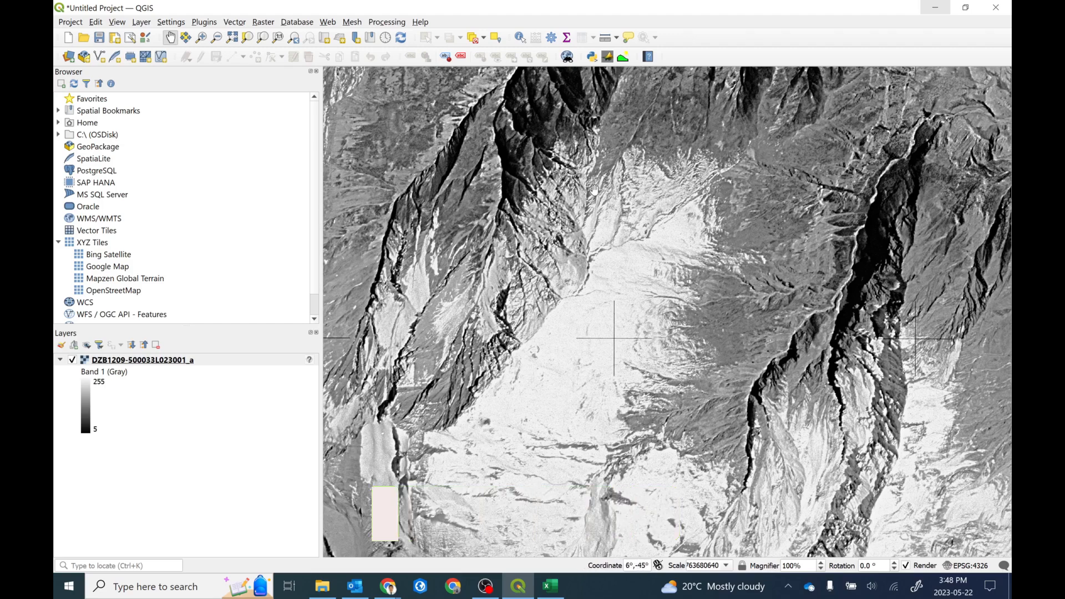
mouse_move(542, 283)
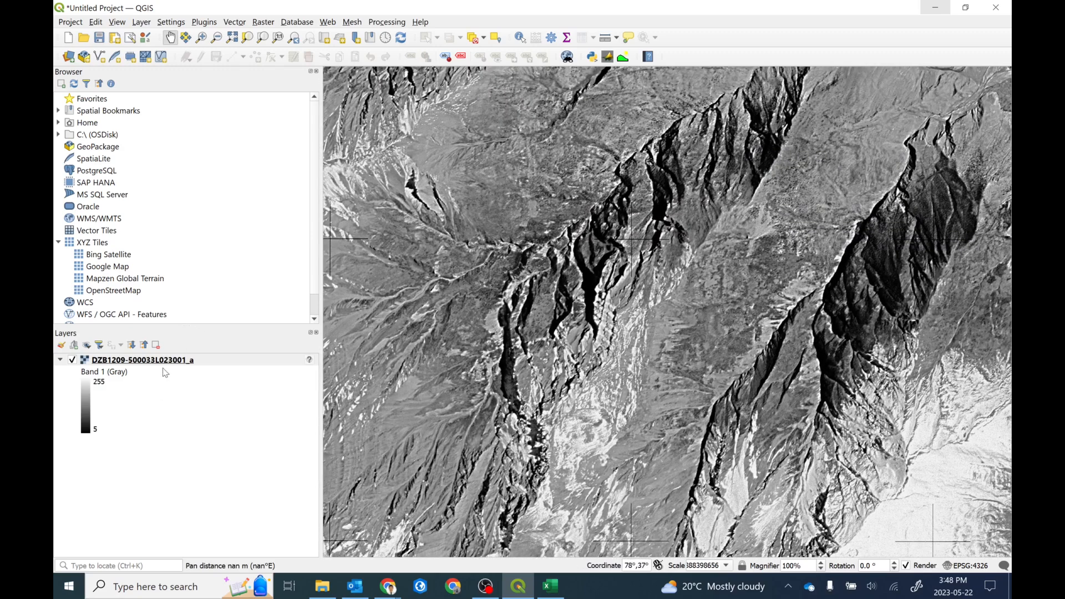
left_click(136, 359)
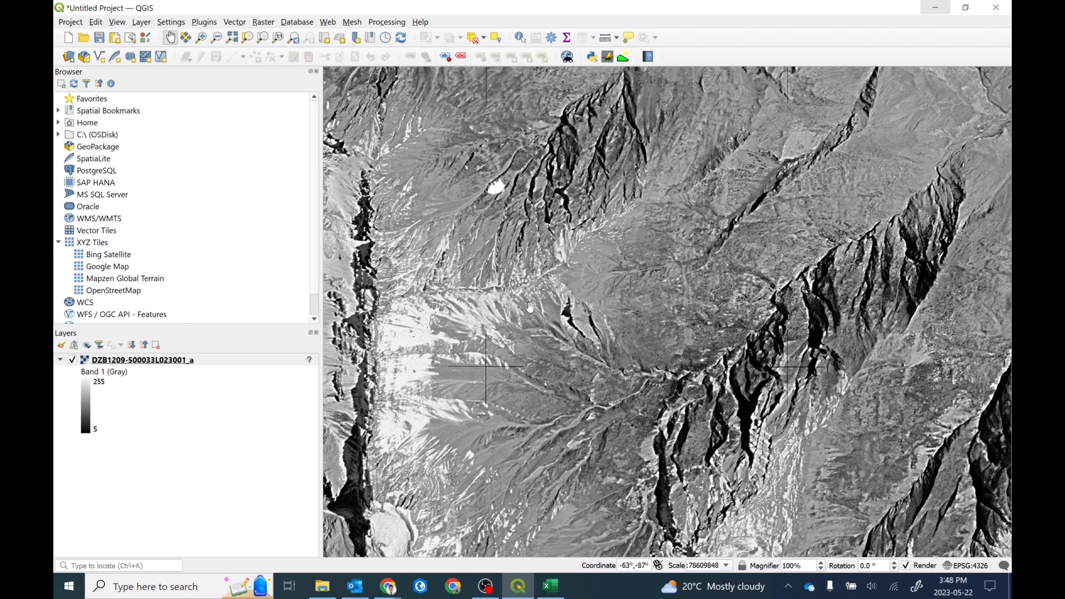
scroll("down", 3)
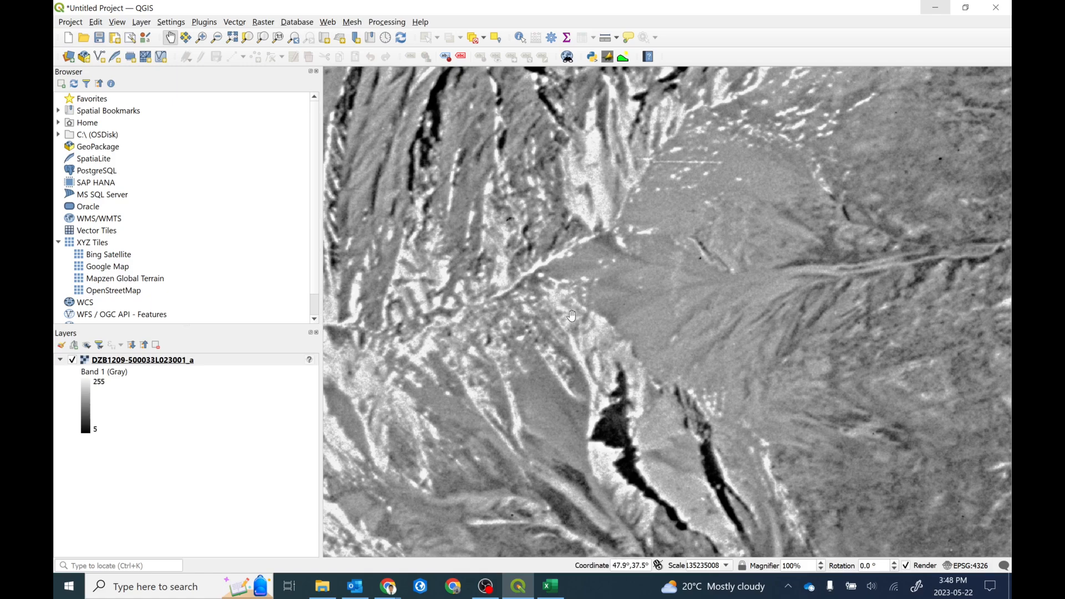
left_click(549, 586)
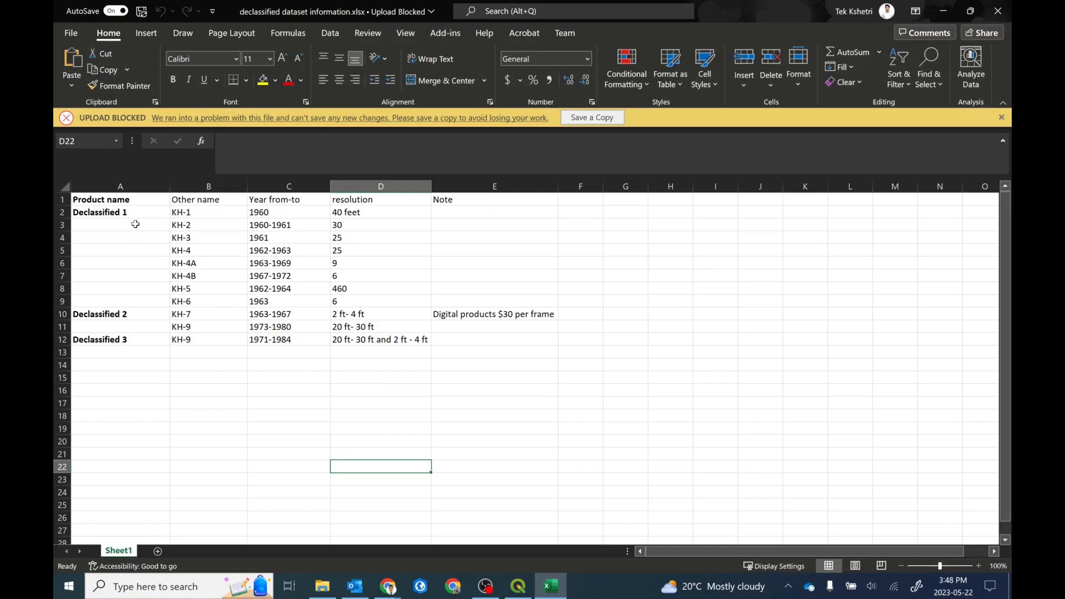
mouse_move(125, 216)
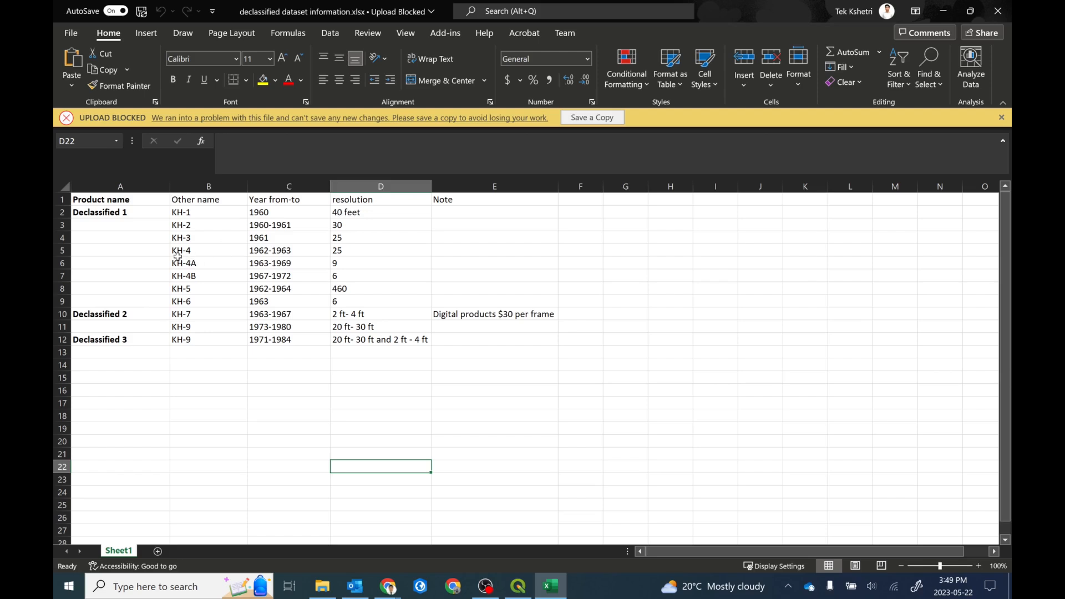
mouse_move(192, 282)
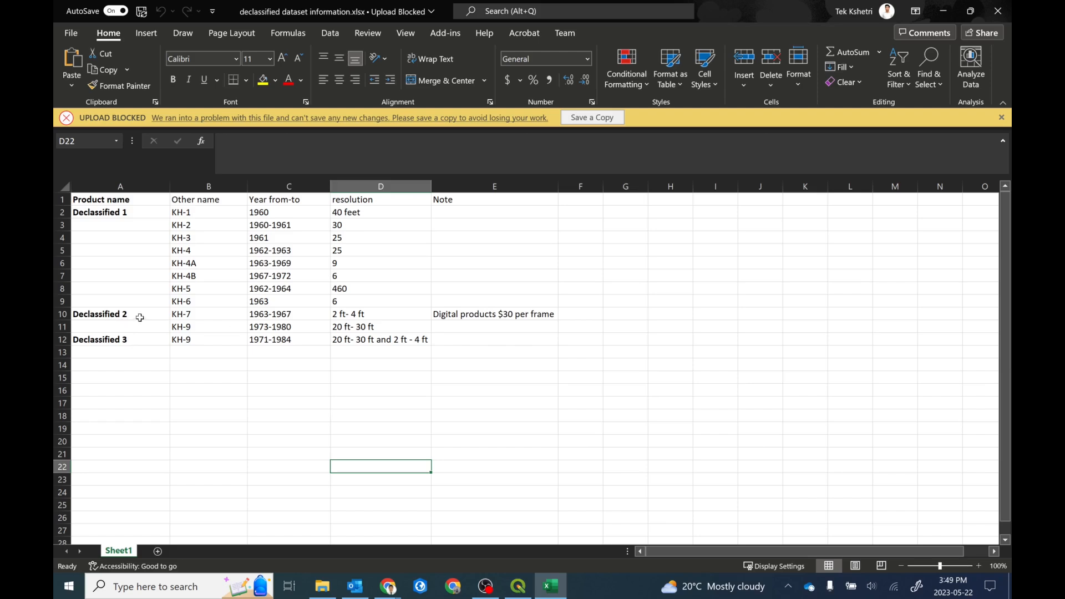
mouse_move(195, 313)
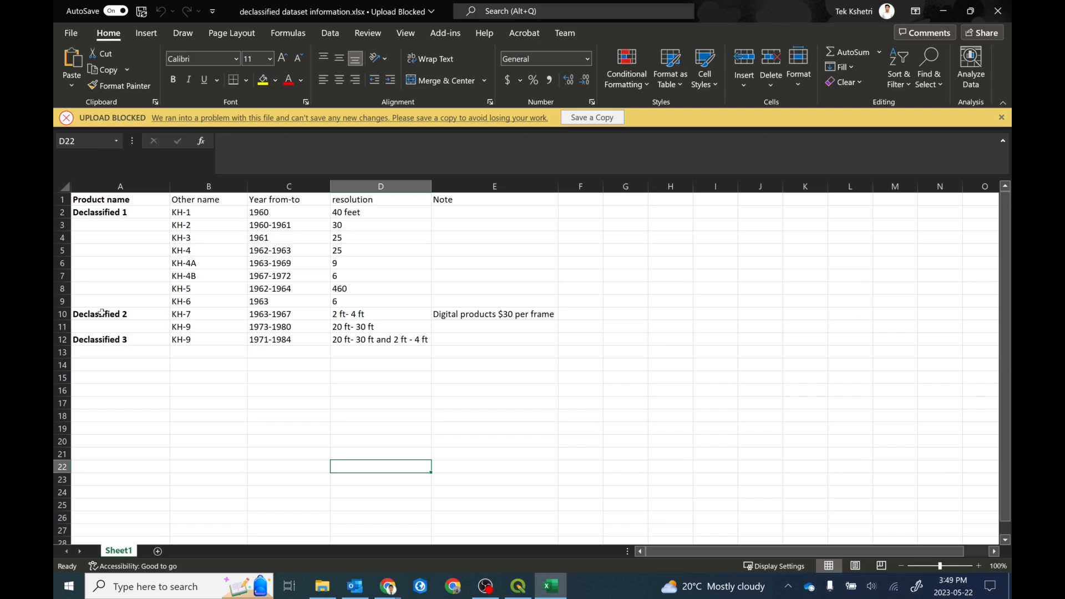
mouse_move(124, 314)
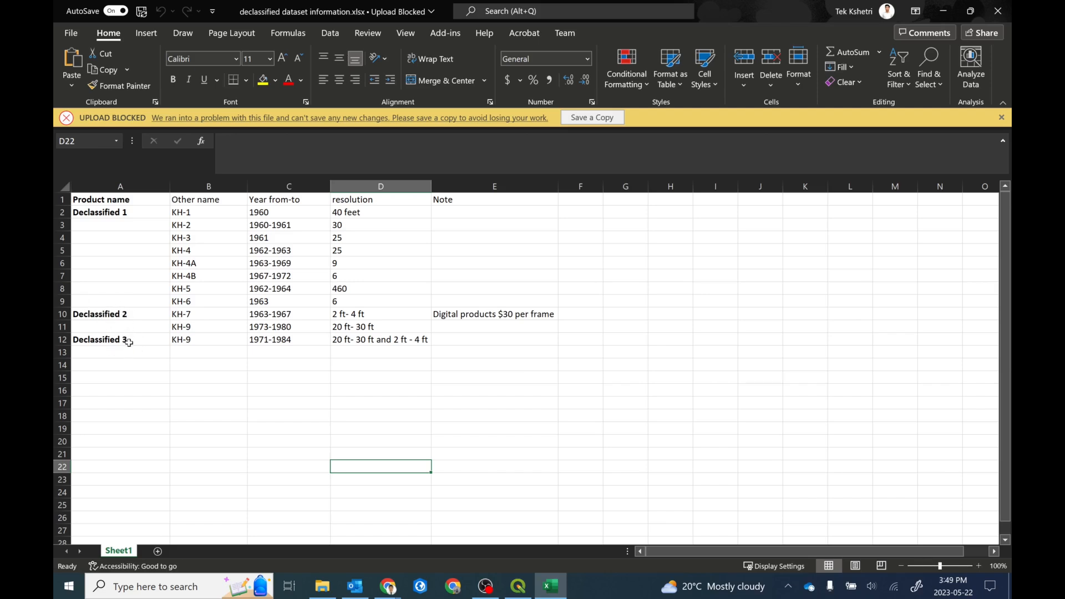
mouse_move(277, 339)
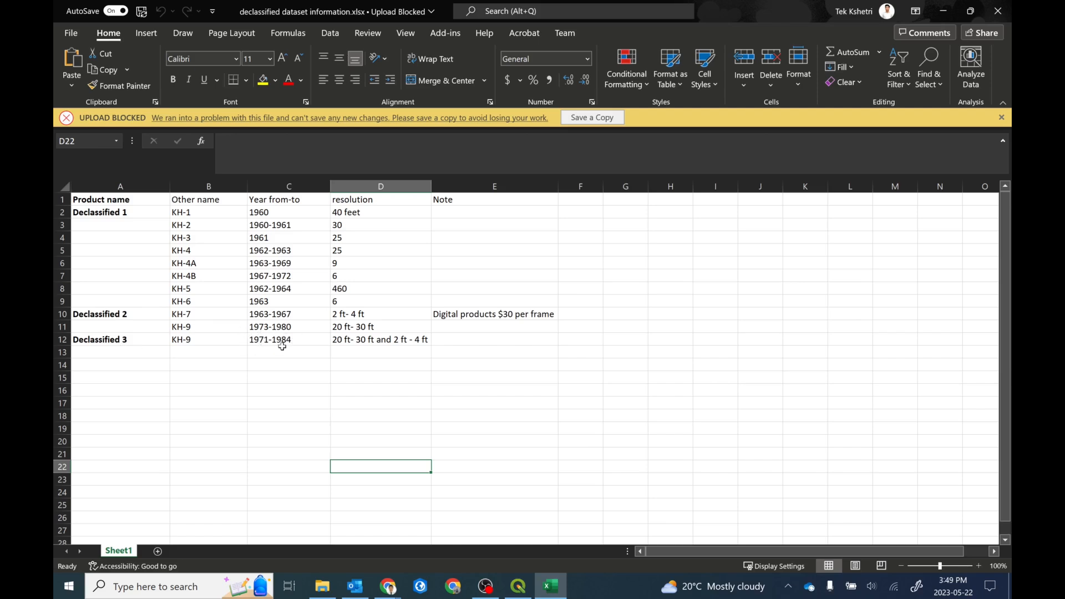
mouse_move(404, 346)
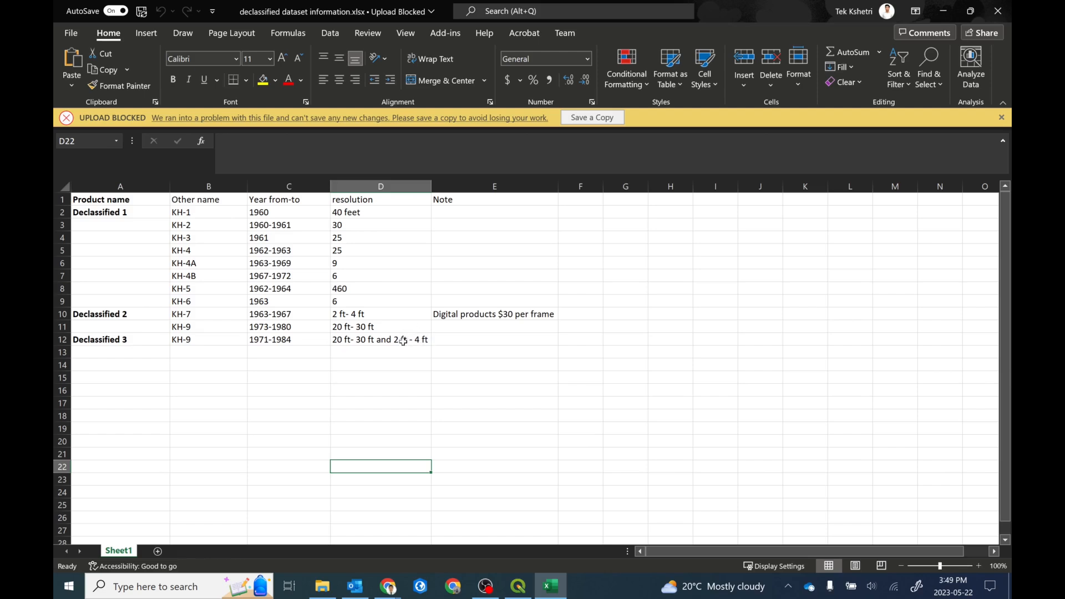
mouse_move(426, 314)
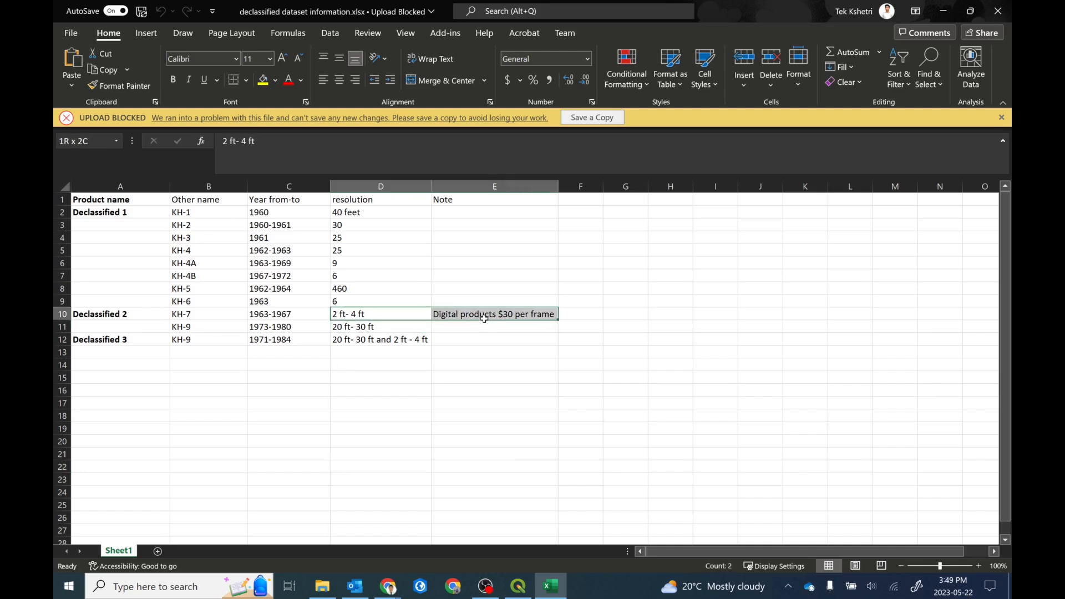
left_click(494, 314)
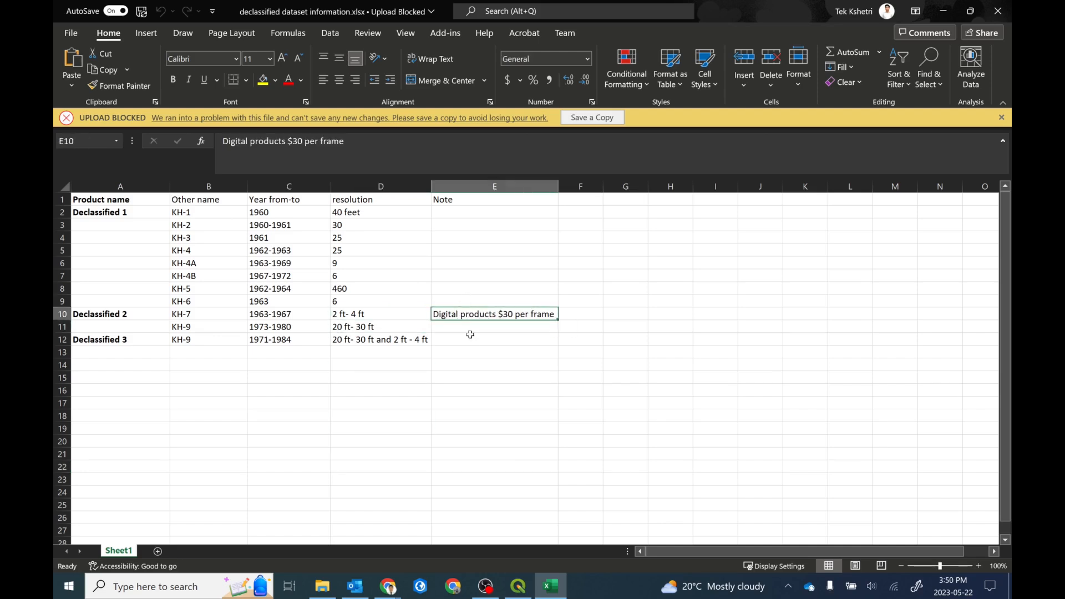
mouse_move(408, 374)
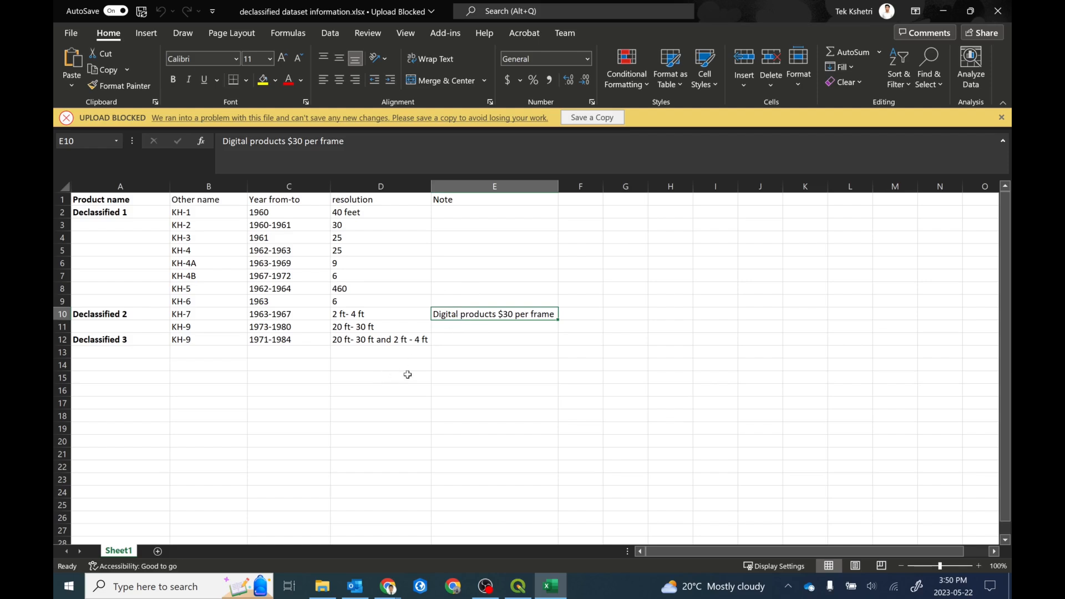
mouse_move(337, 268)
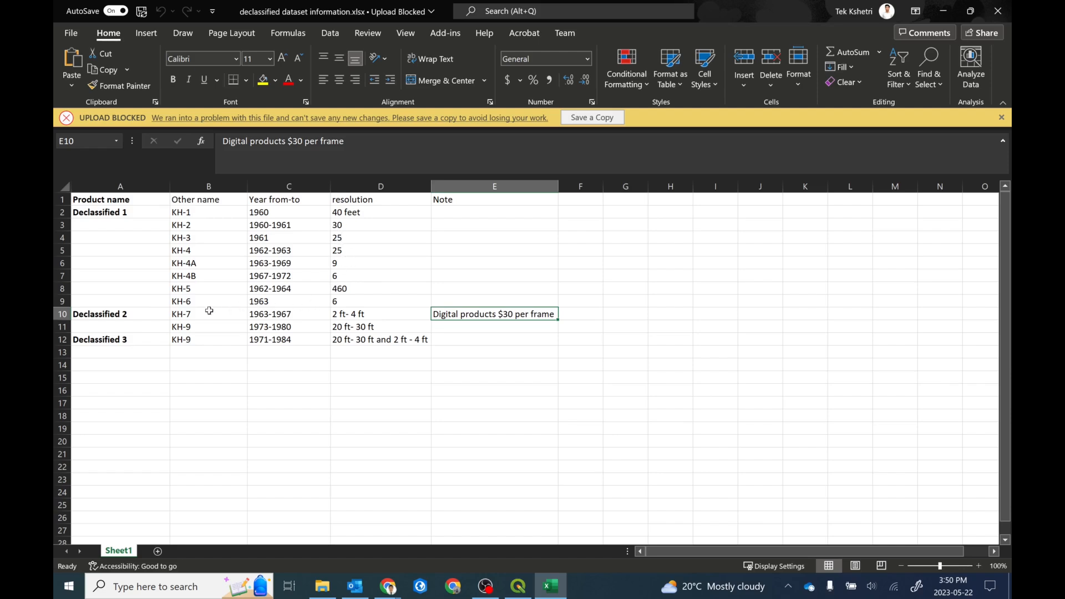
mouse_move(119, 323)
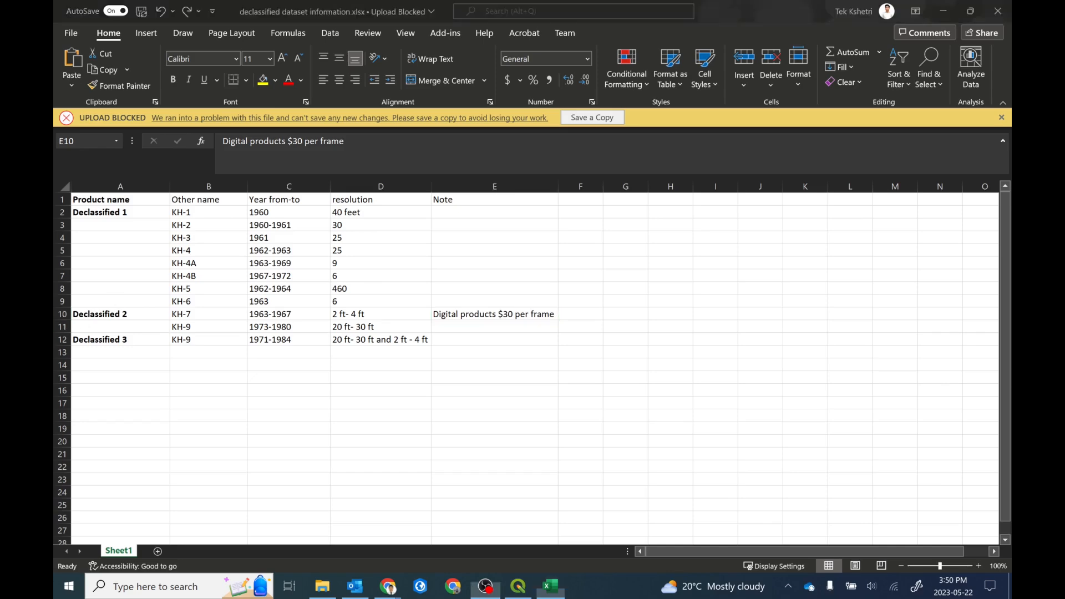
left_click(518, 585)
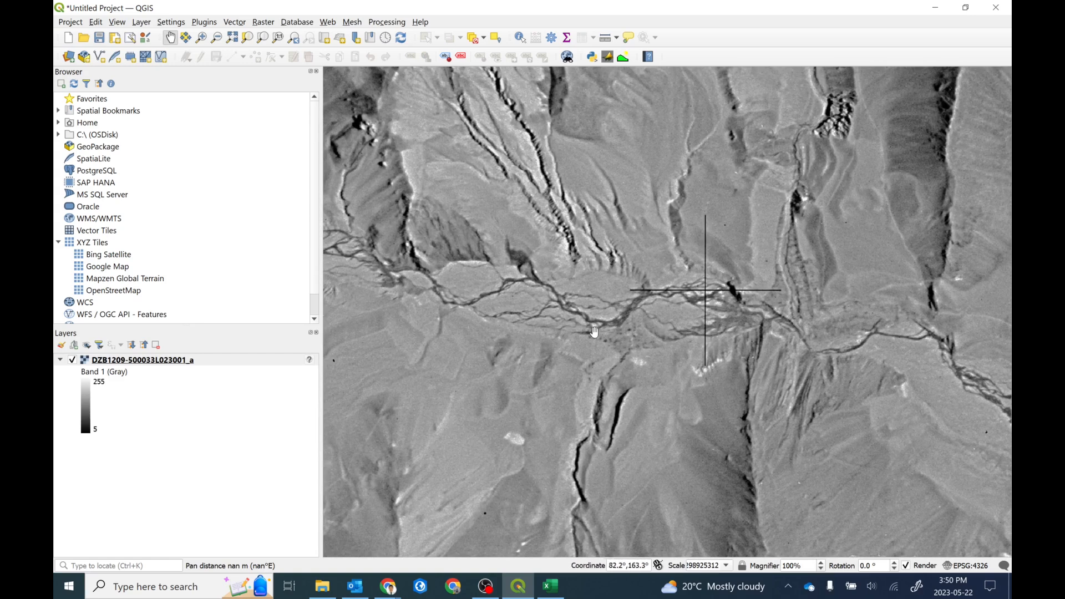
mouse_move(421, 297)
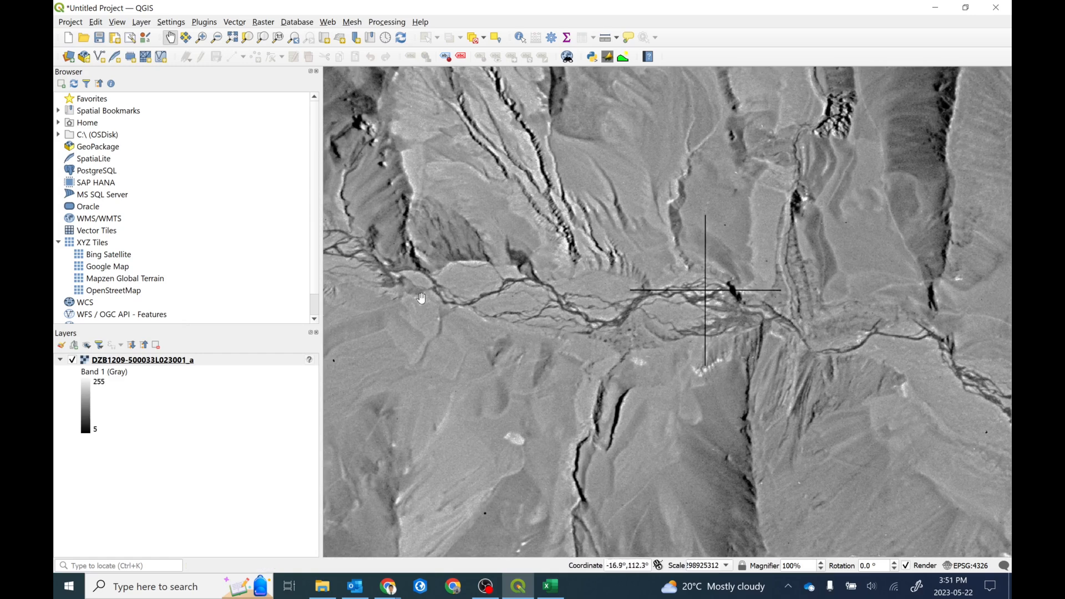
mouse_move(530, 364)
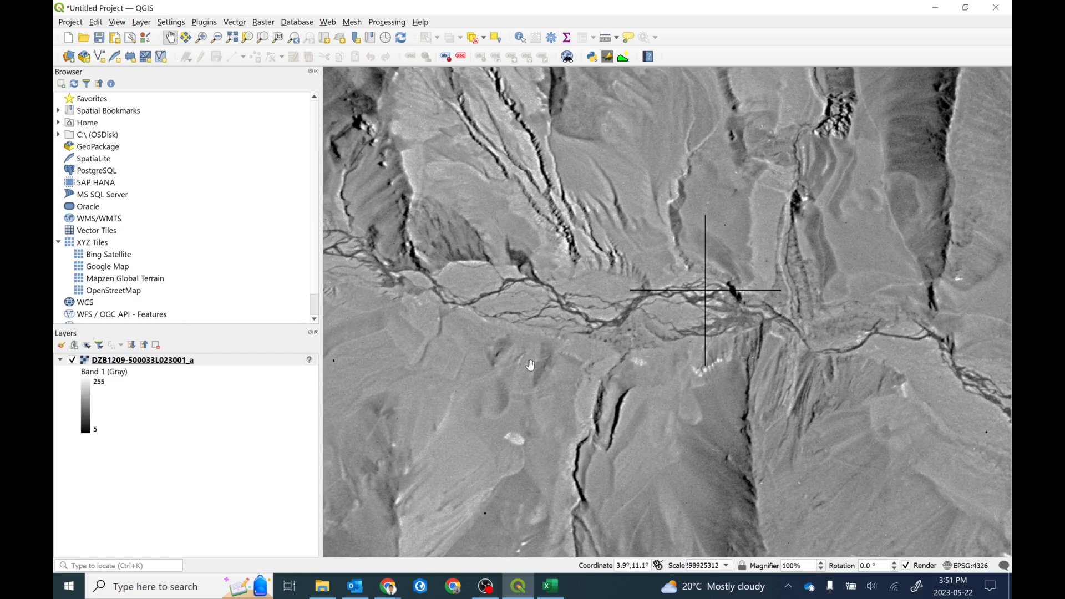